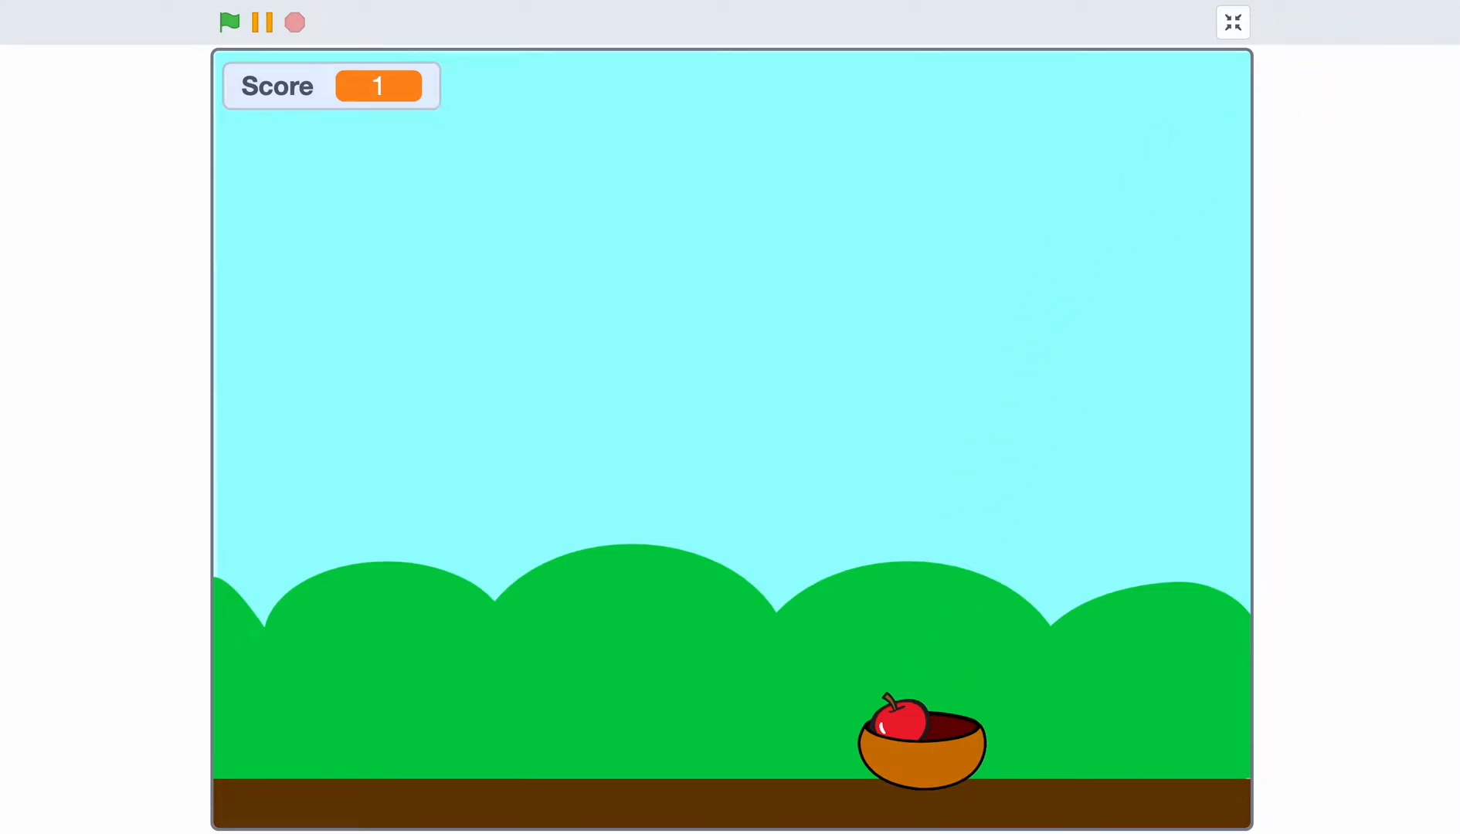
Delete the default cat Sprite1 and confirm, leaving the project with no sprites.
left_click(1232, 22)
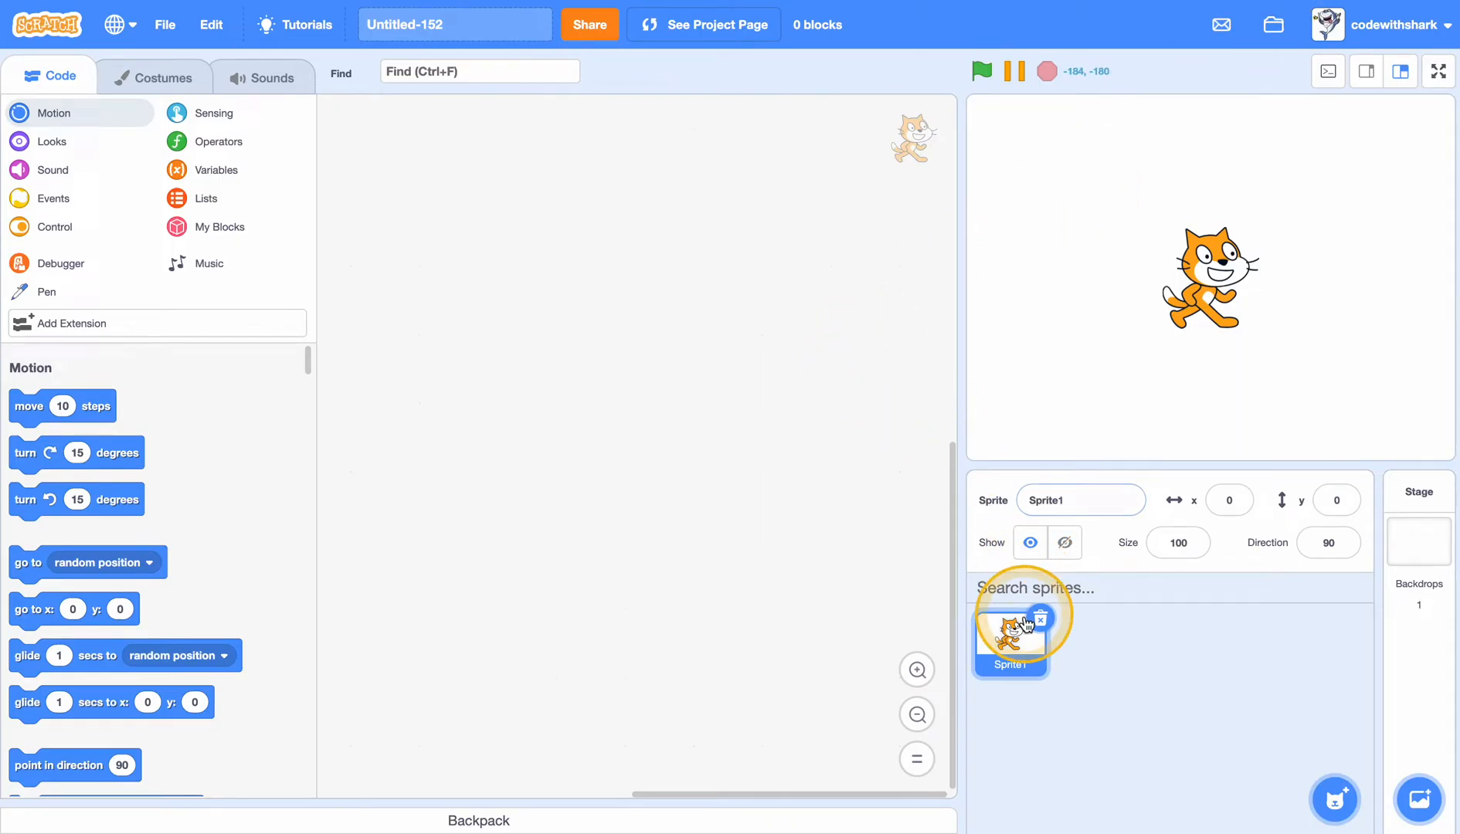
left_click(1040, 618)
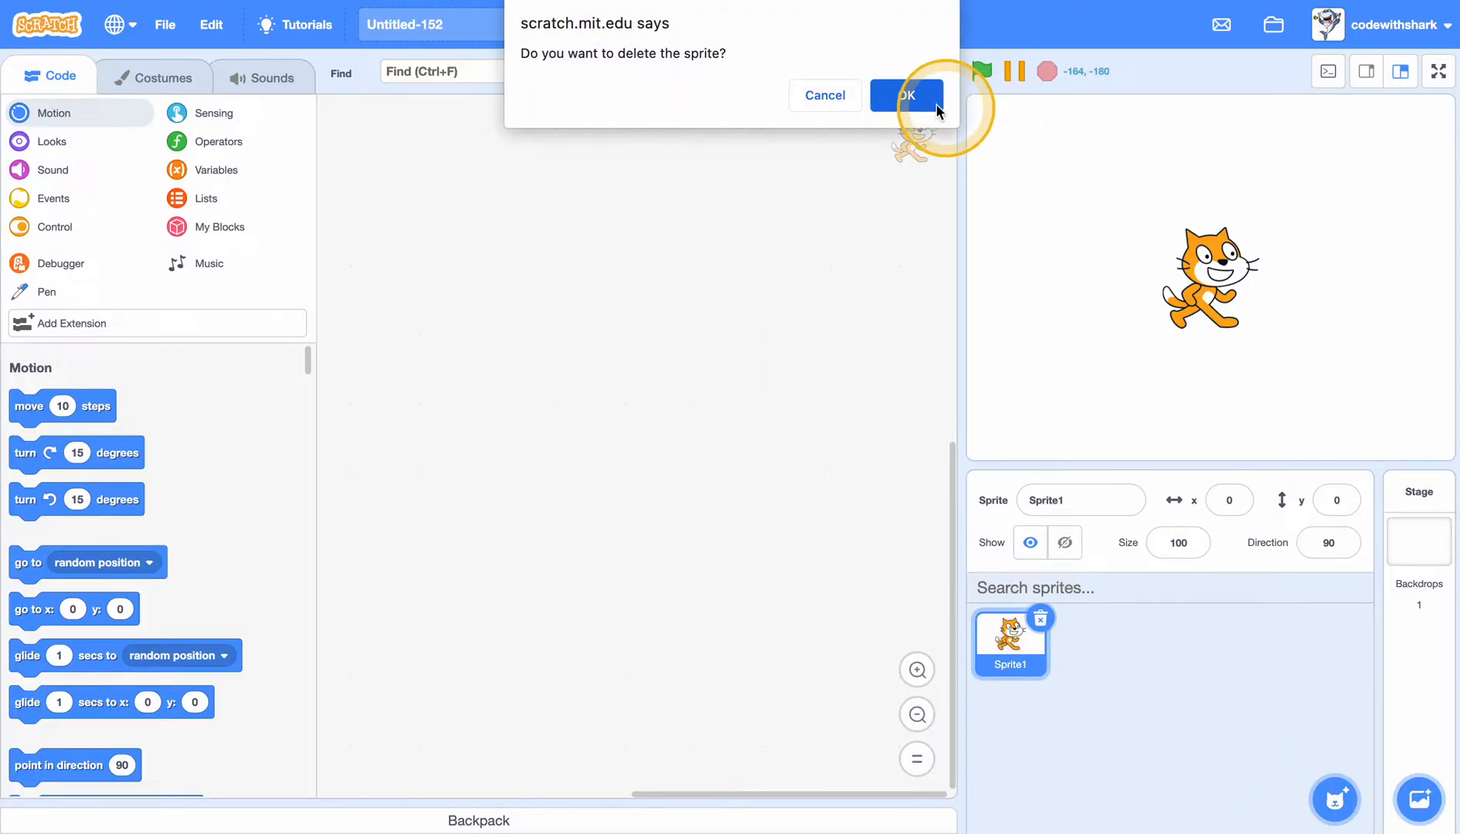
left_click(904, 95)
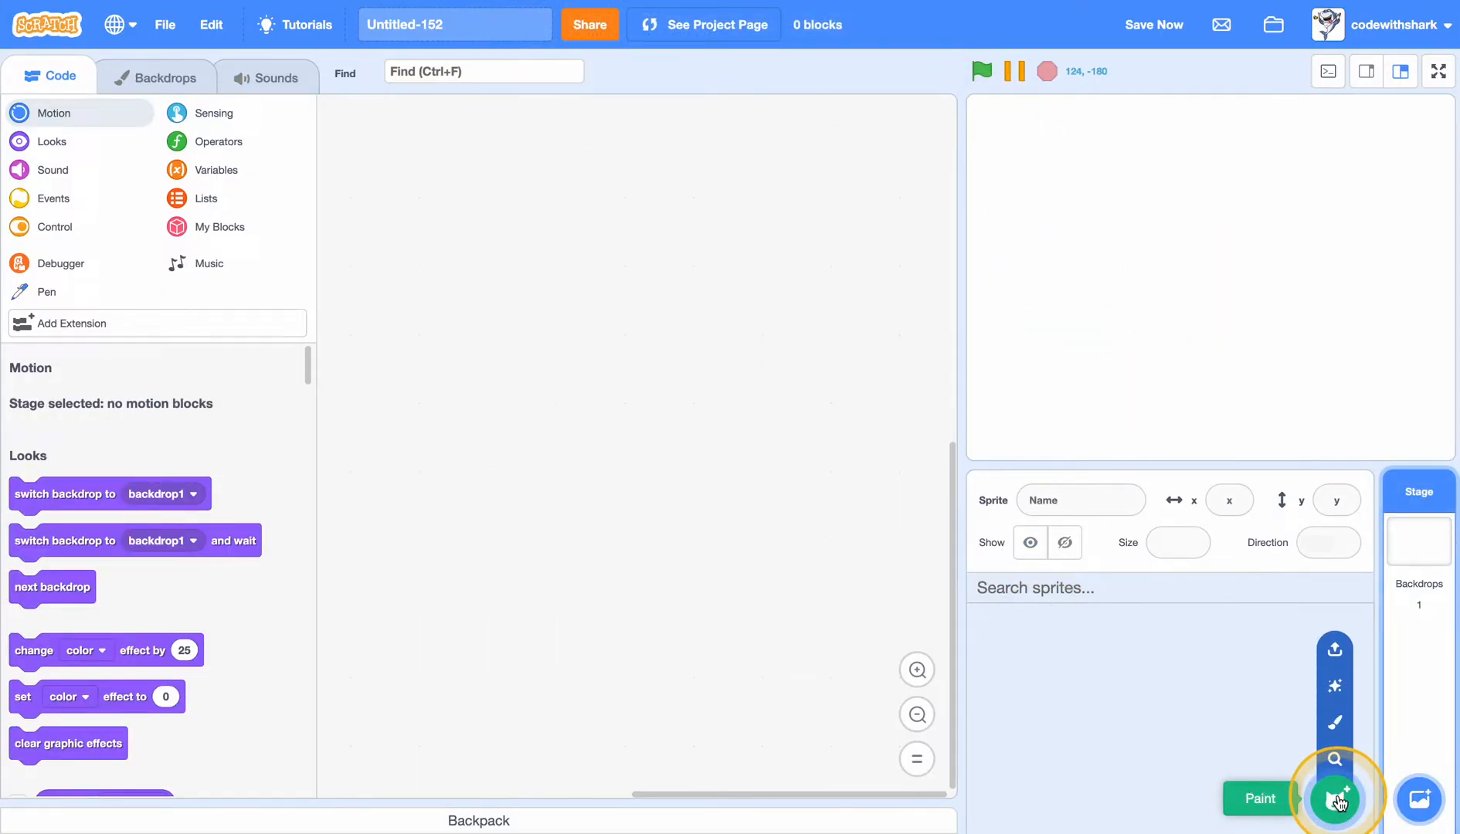
Discard a blank painted sprite and search the sprite library for 'bow' to add the Bowl.
left_click(1335, 798)
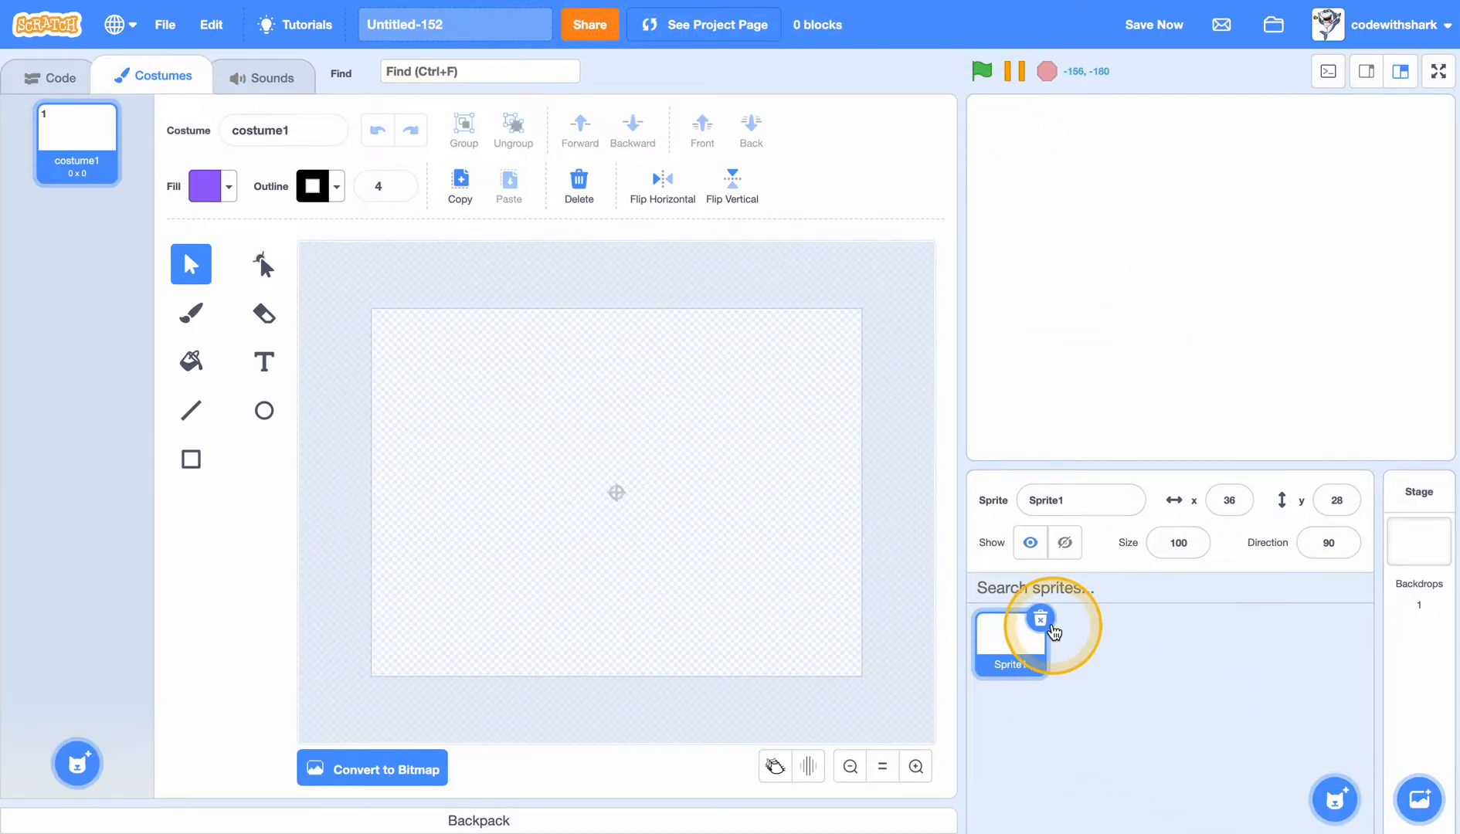
left_click(1040, 619)
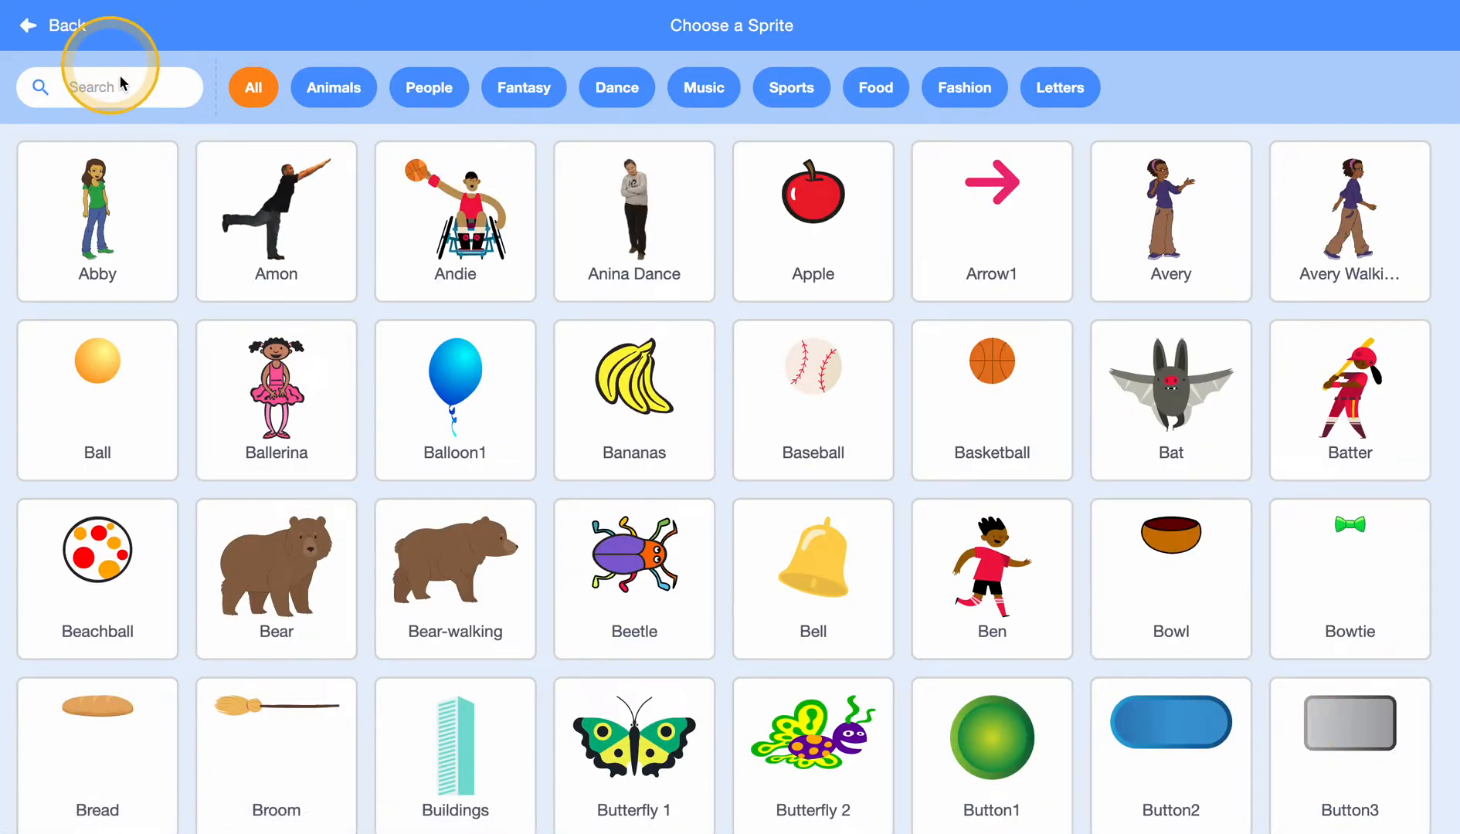
type("bow")
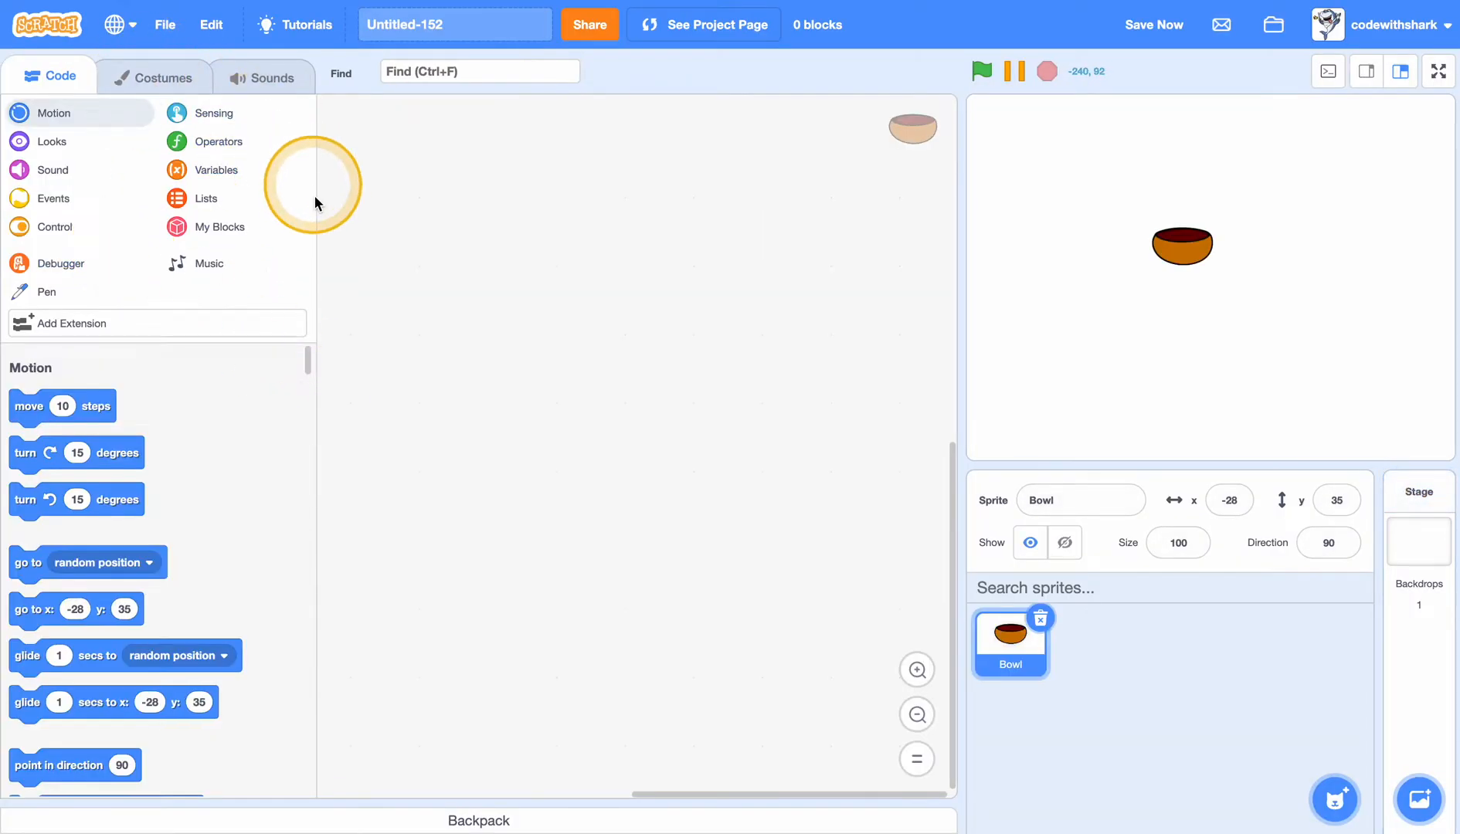
Script the Bowl: on green flag go to x 0 y -140, then forever set x to mouse x.
left_click(54, 226)
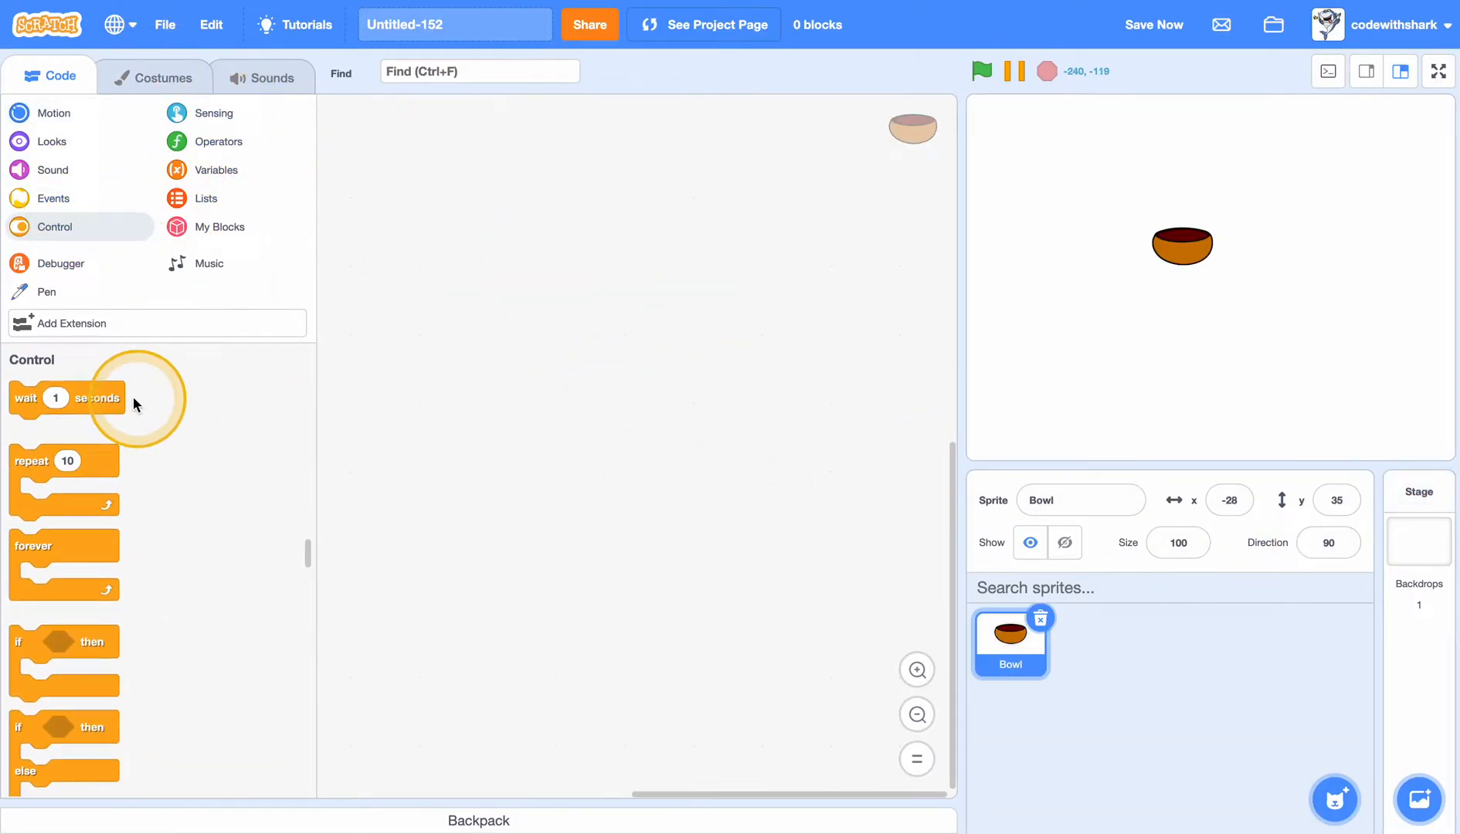
scroll("down", 3)
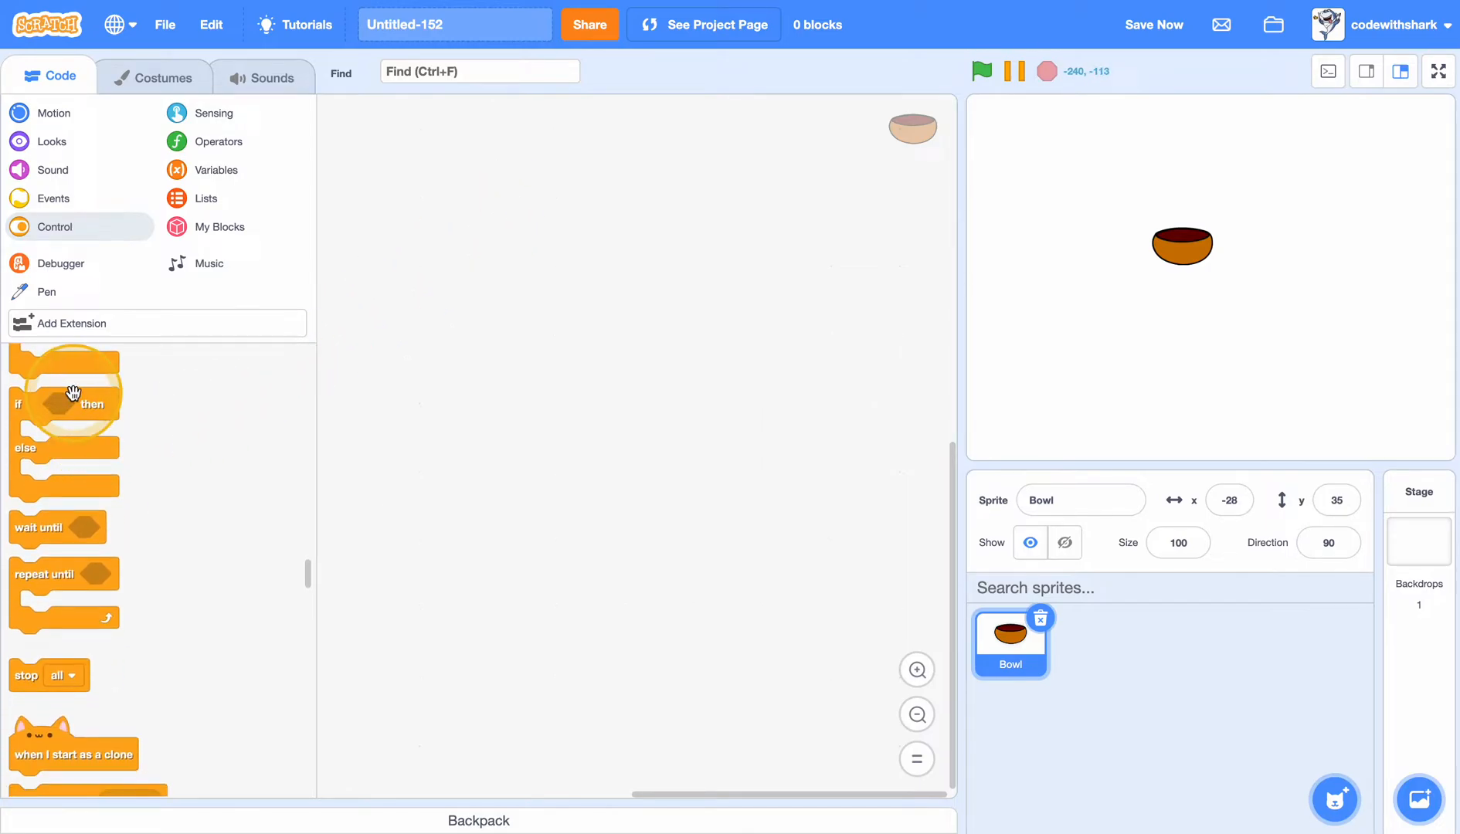
left_click(52, 198)
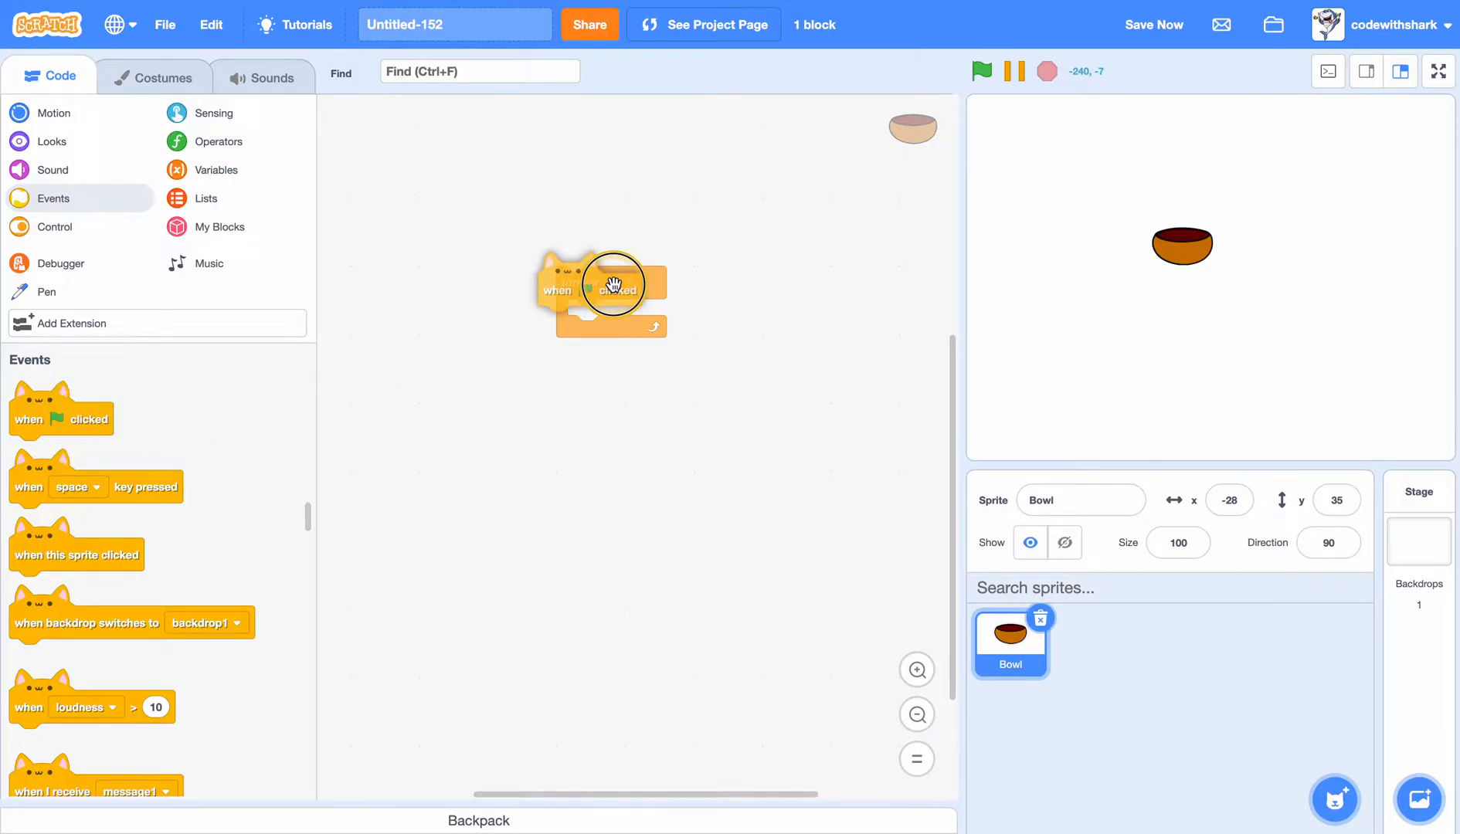
left_click(51, 113)
type("0")
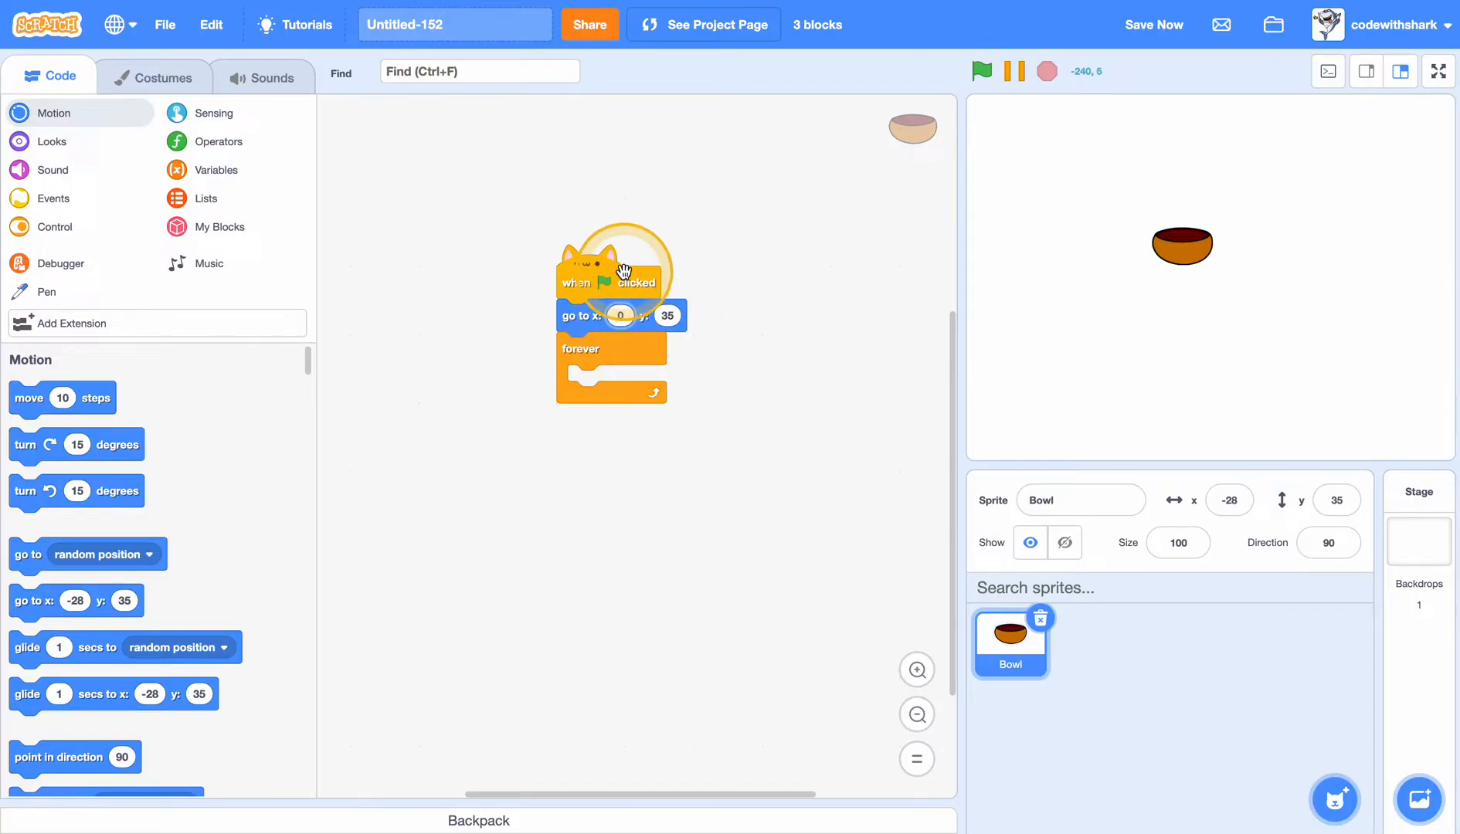
left_click(673, 515)
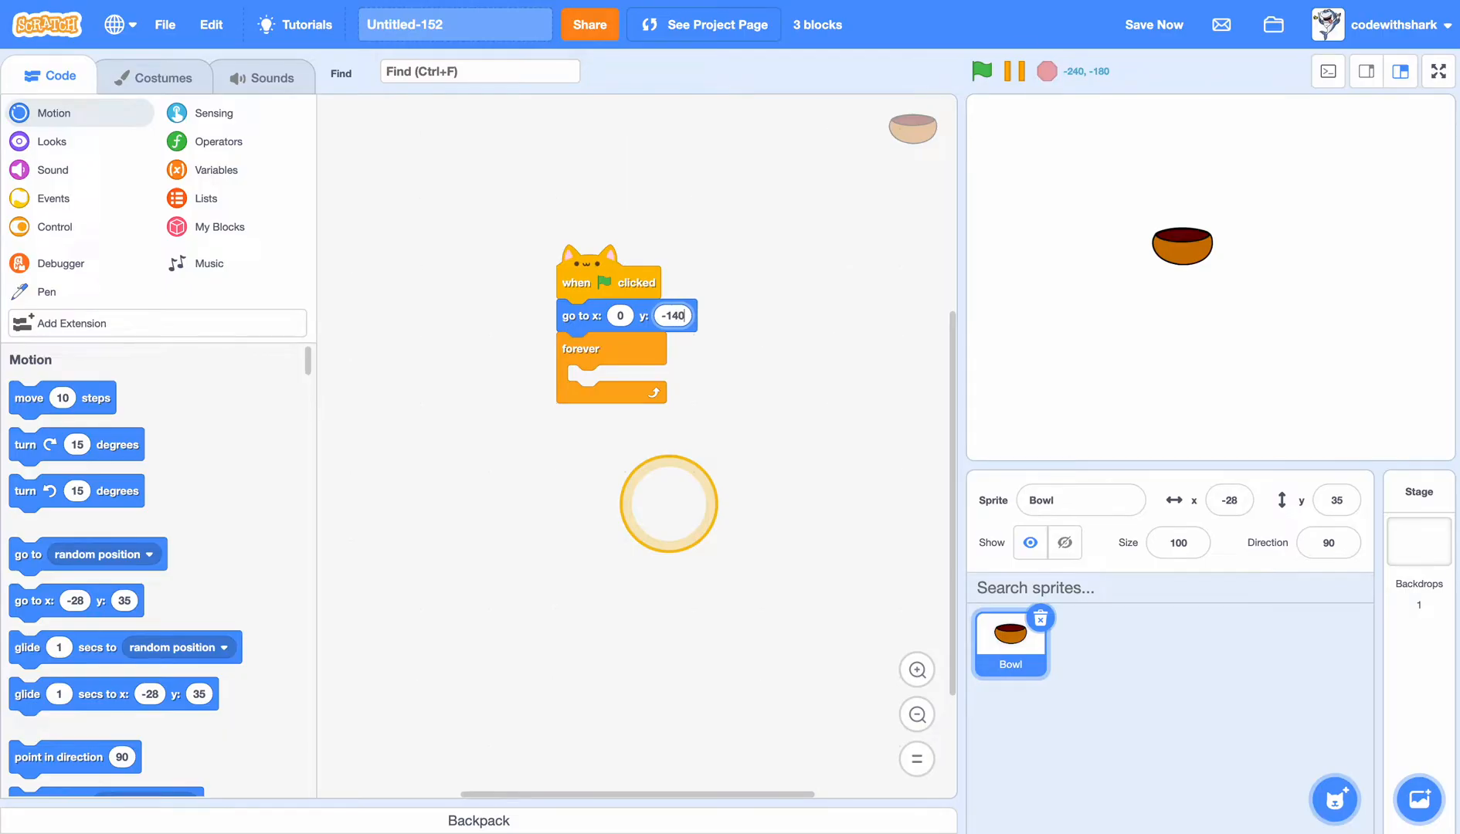
mouse_move(210, 125)
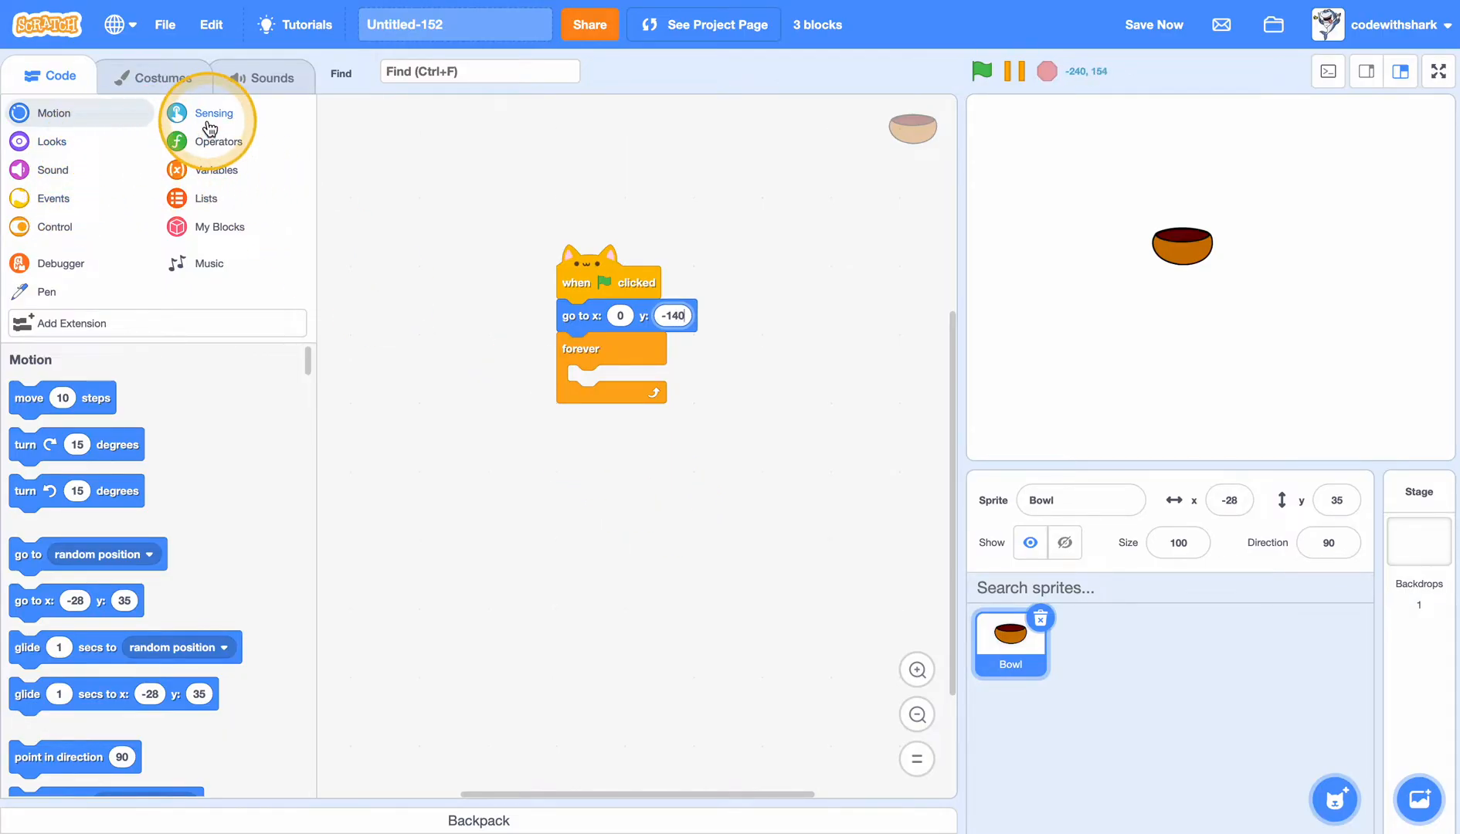
left_click(214, 112)
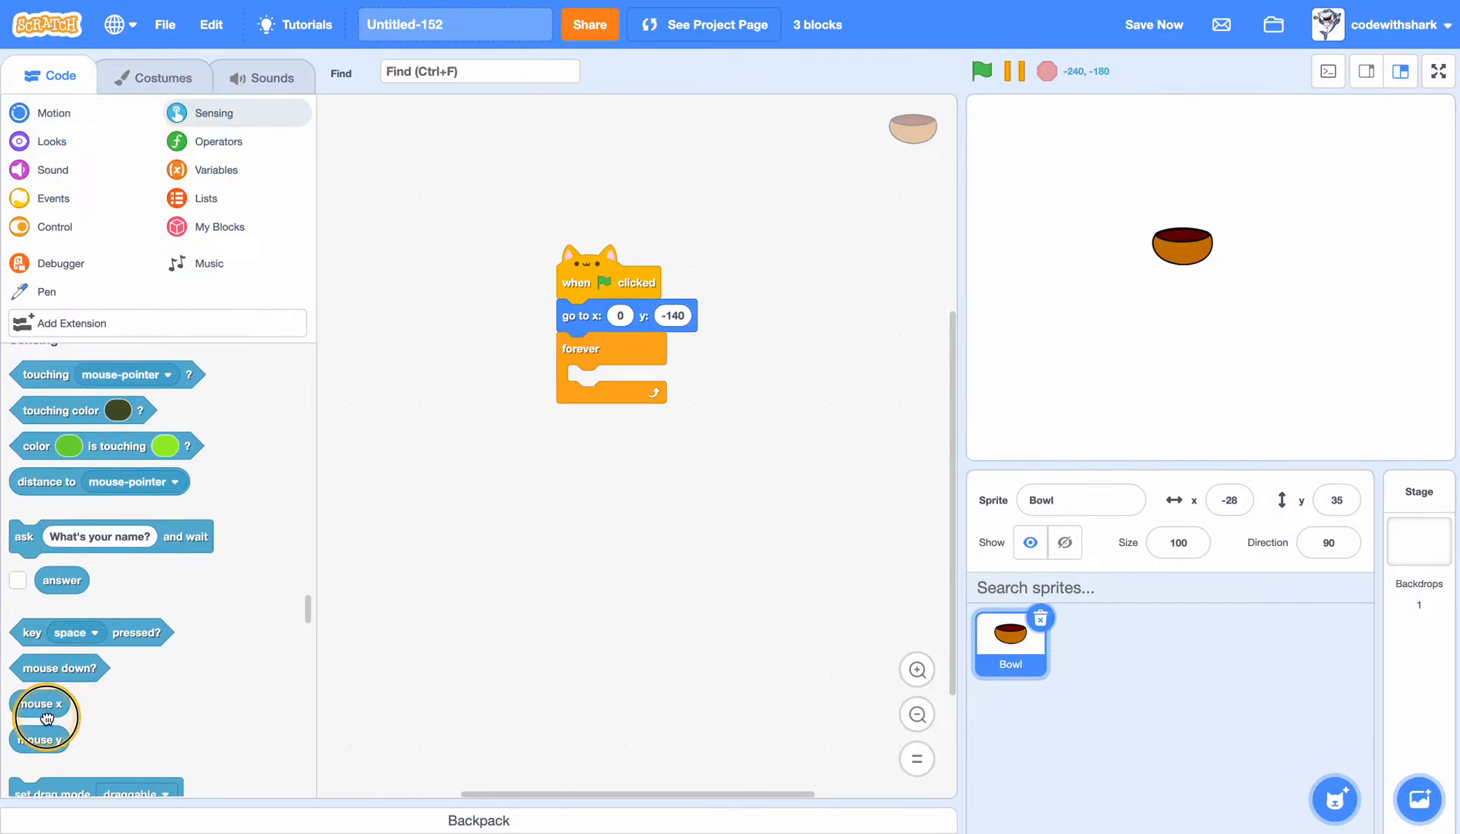
left_click(53, 113)
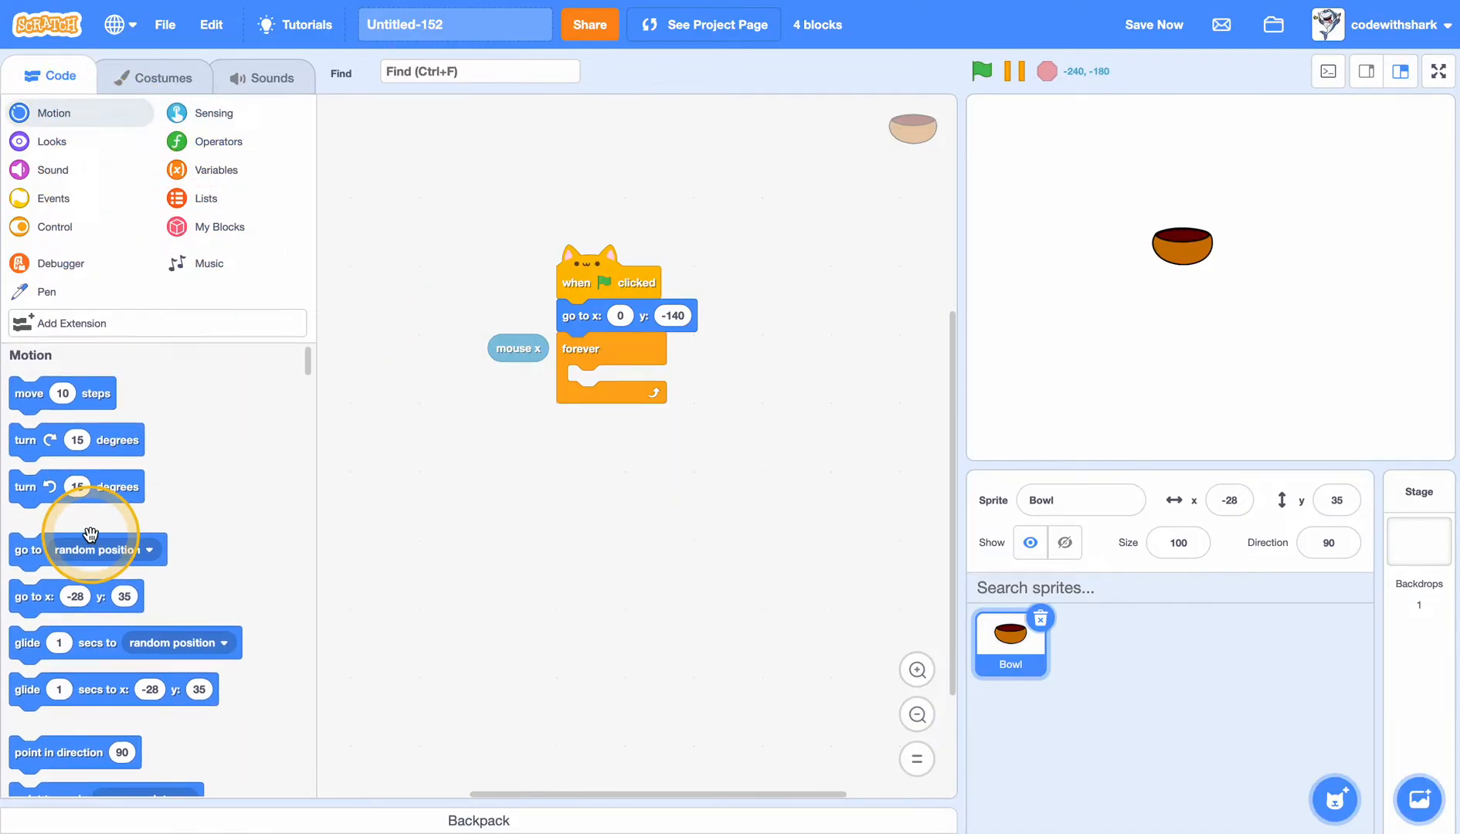
scroll("down", 3)
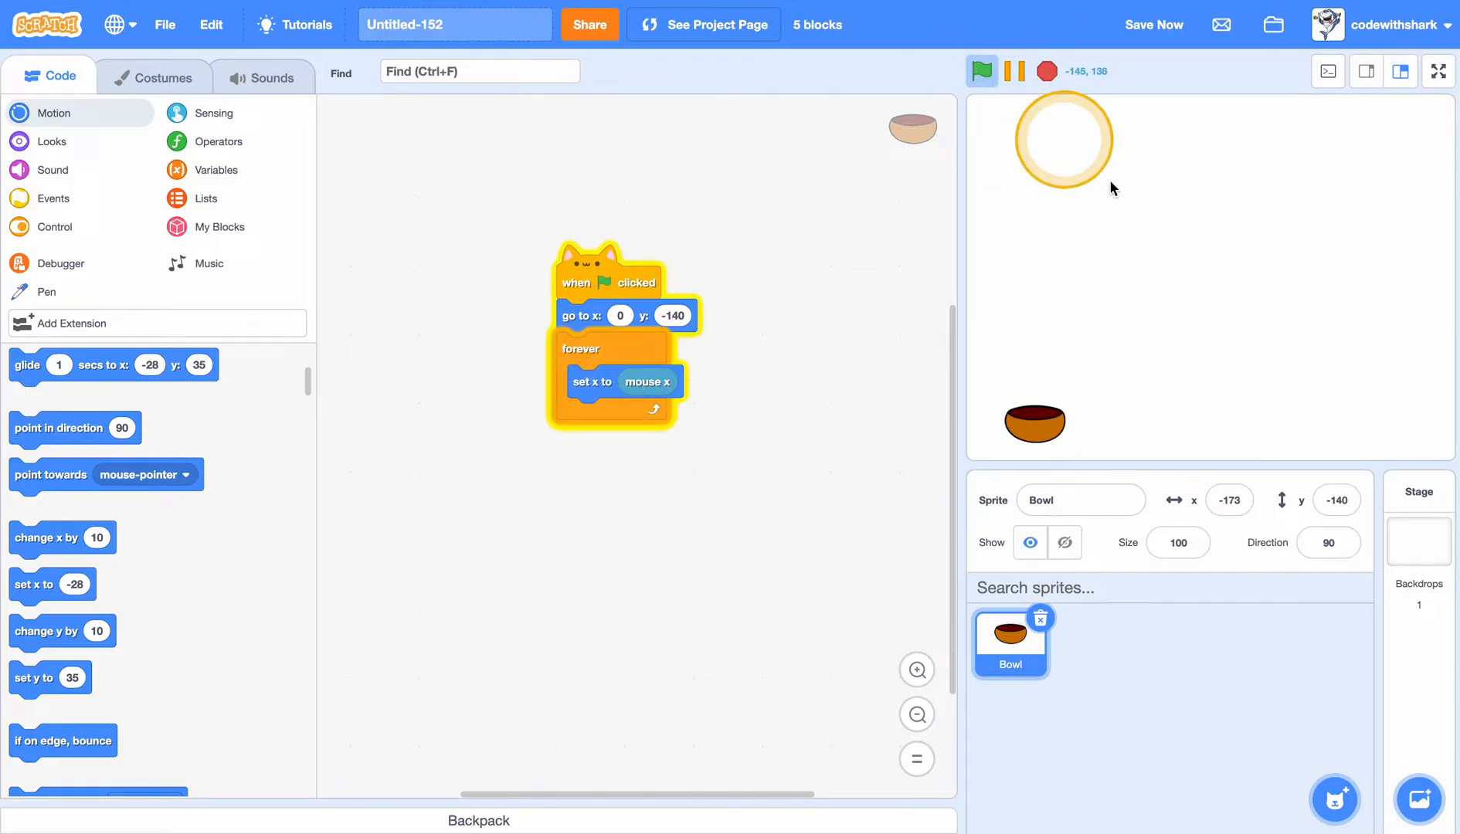
mouse_move(943, 166)
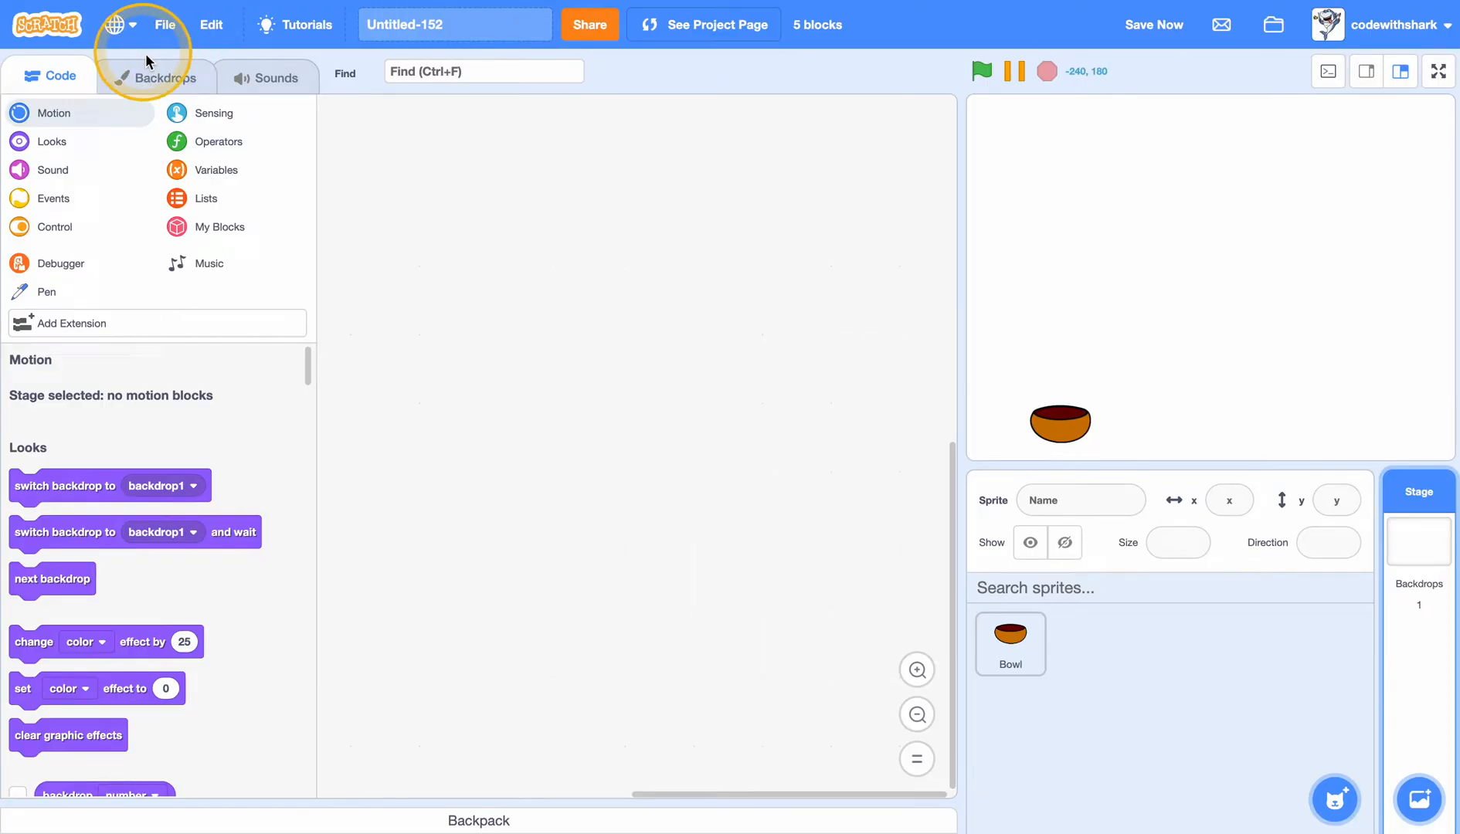
Give the stage the Blue Sky backdrop and return to the Bowl sprite.
left_click(155, 75)
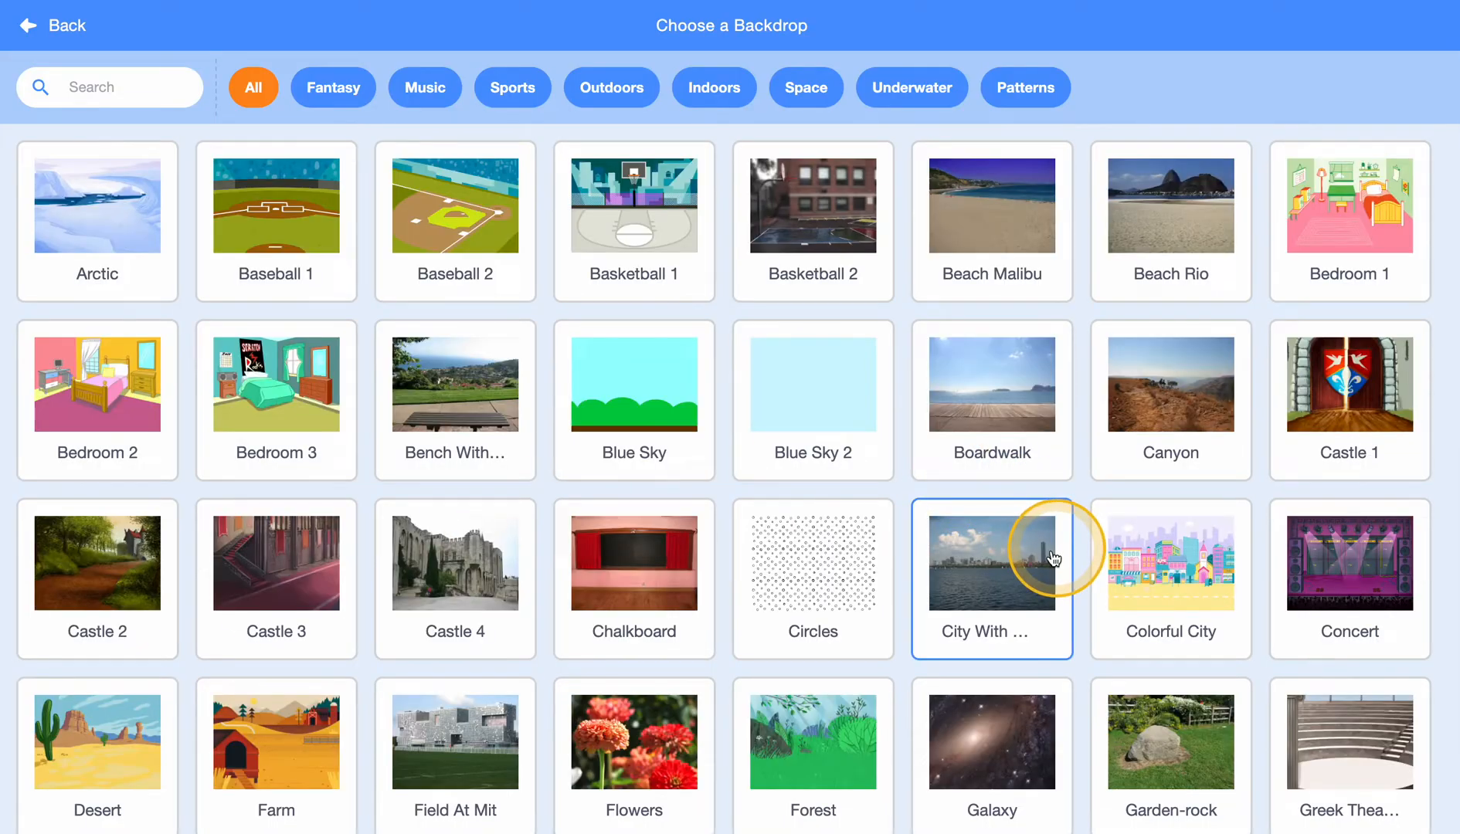
left_click(634, 383)
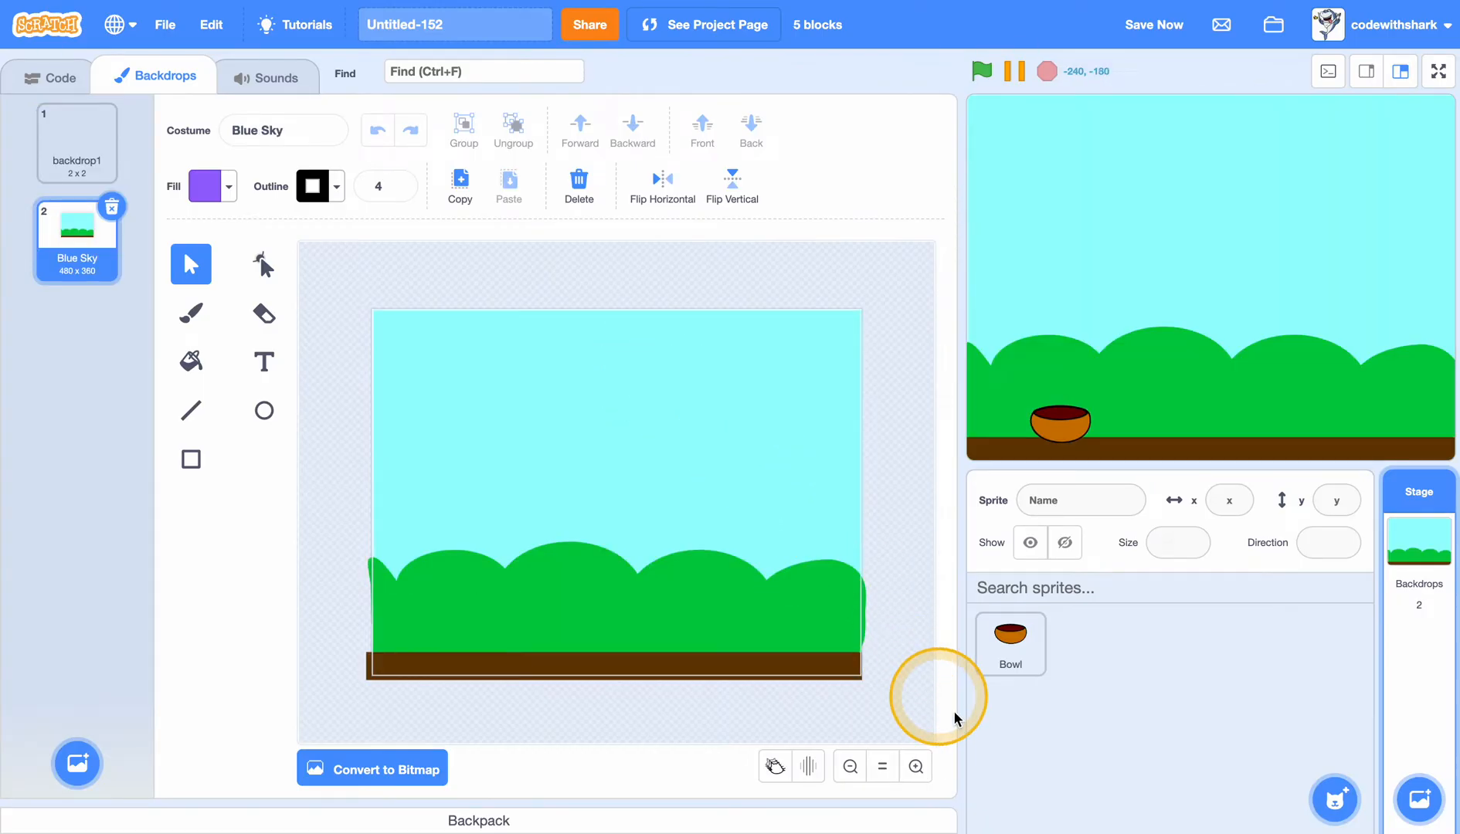
left_click(1009, 643)
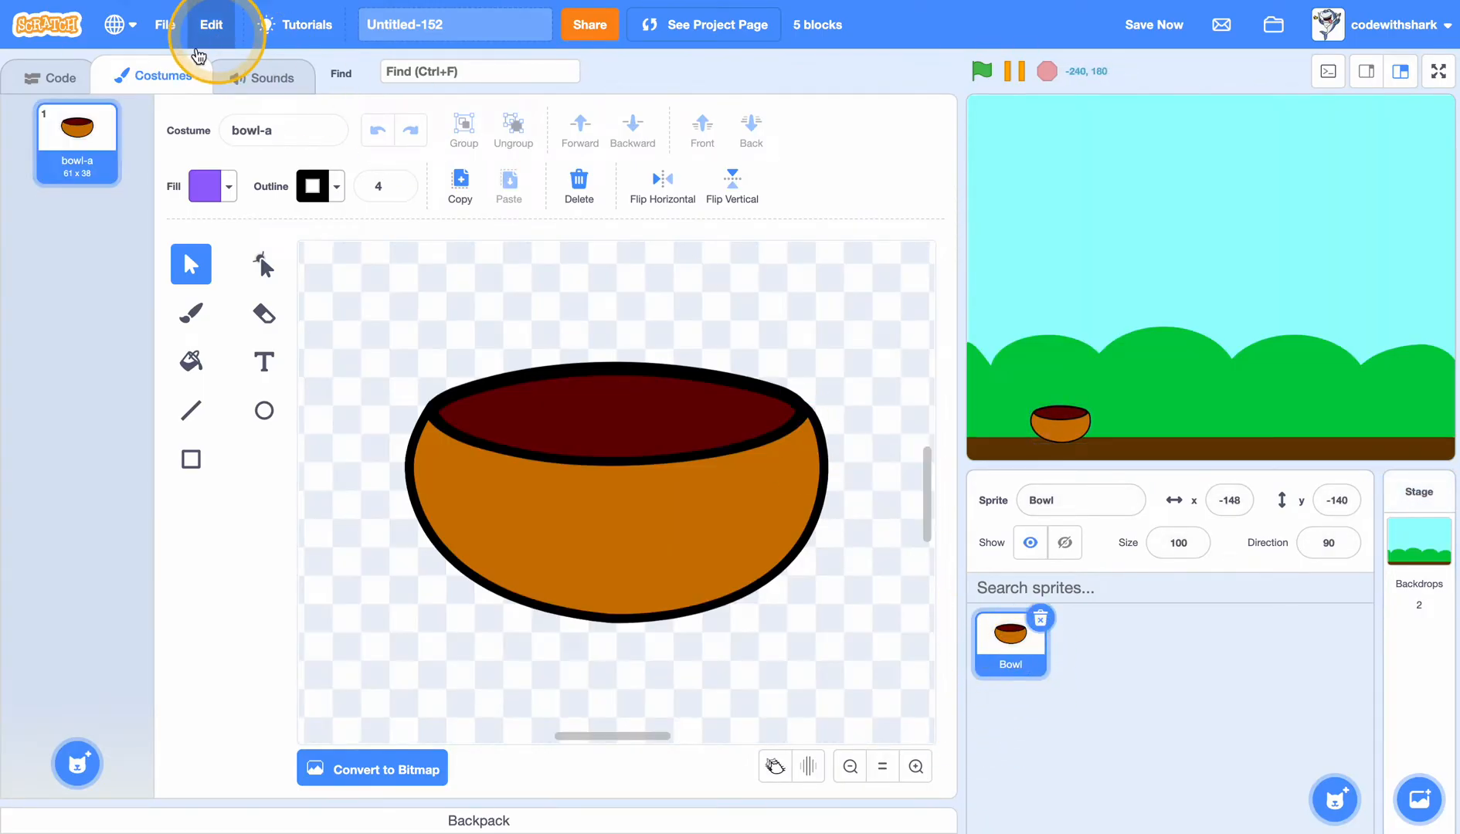
left_click(48, 76)
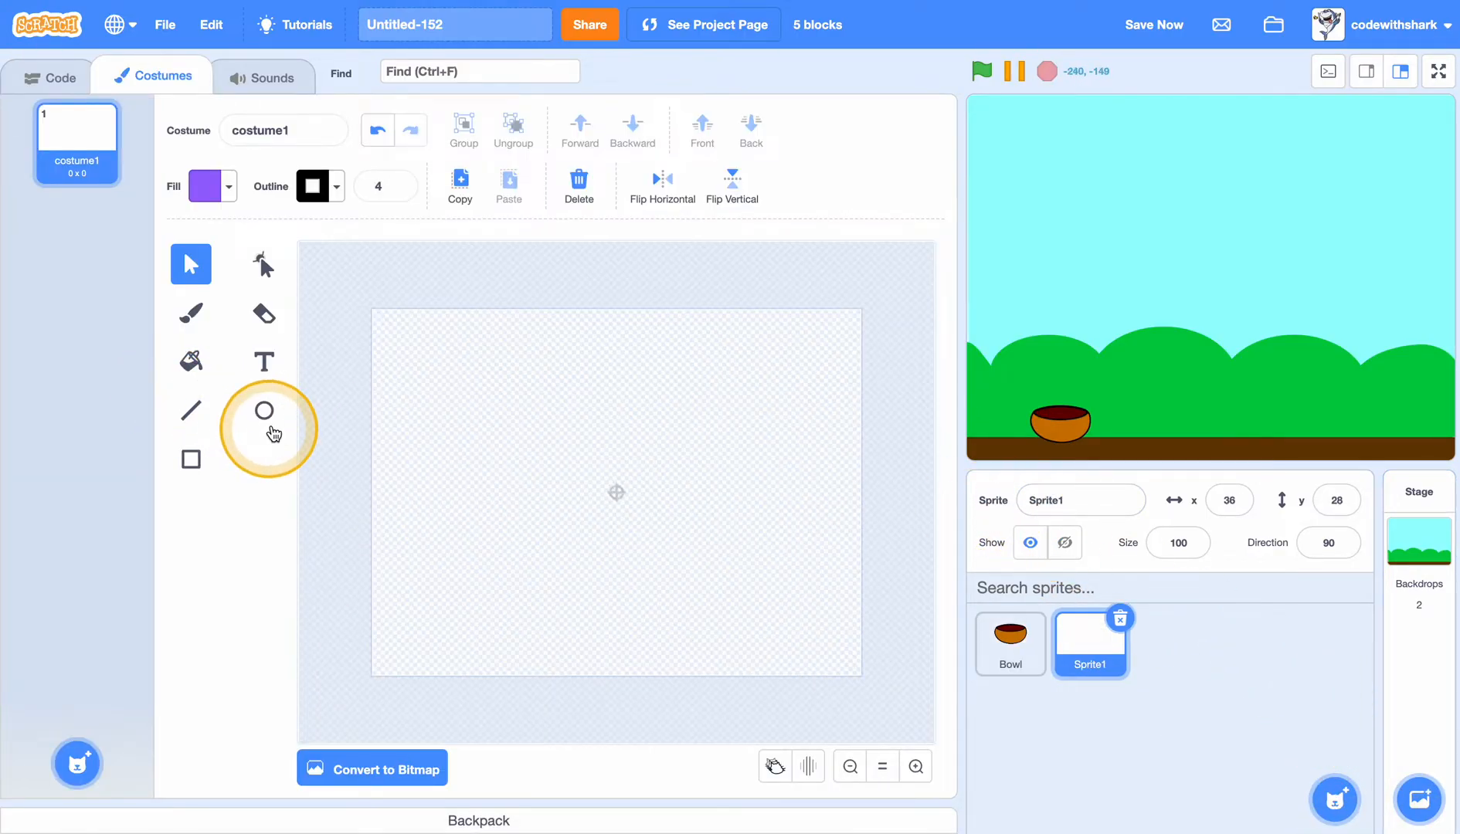
Delete the blank Sprite1, add the Apple sprite and set its size to 70.
left_click(1121, 618)
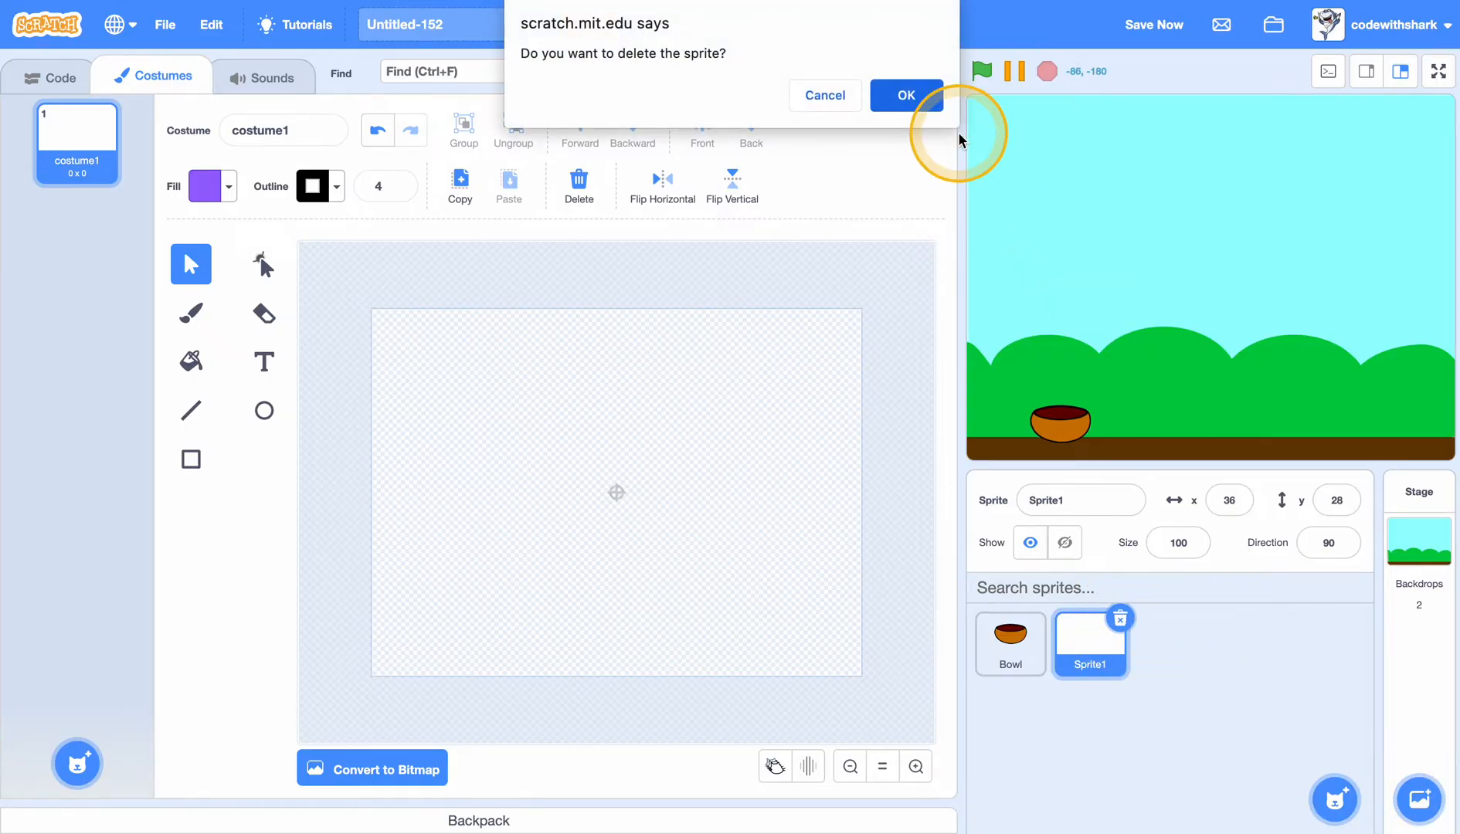
left_click(906, 94)
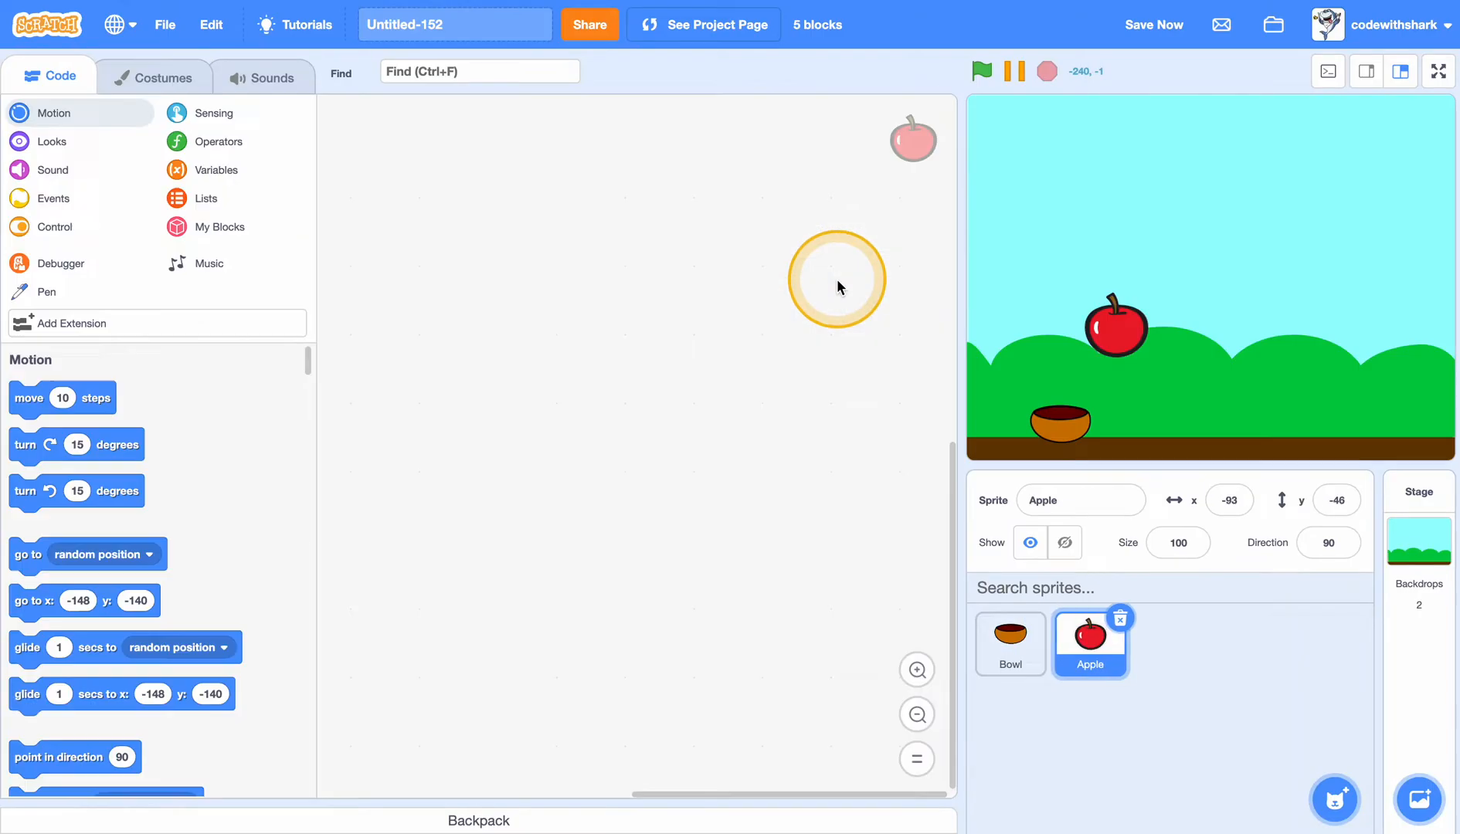
left_click(1178, 543)
type("70")
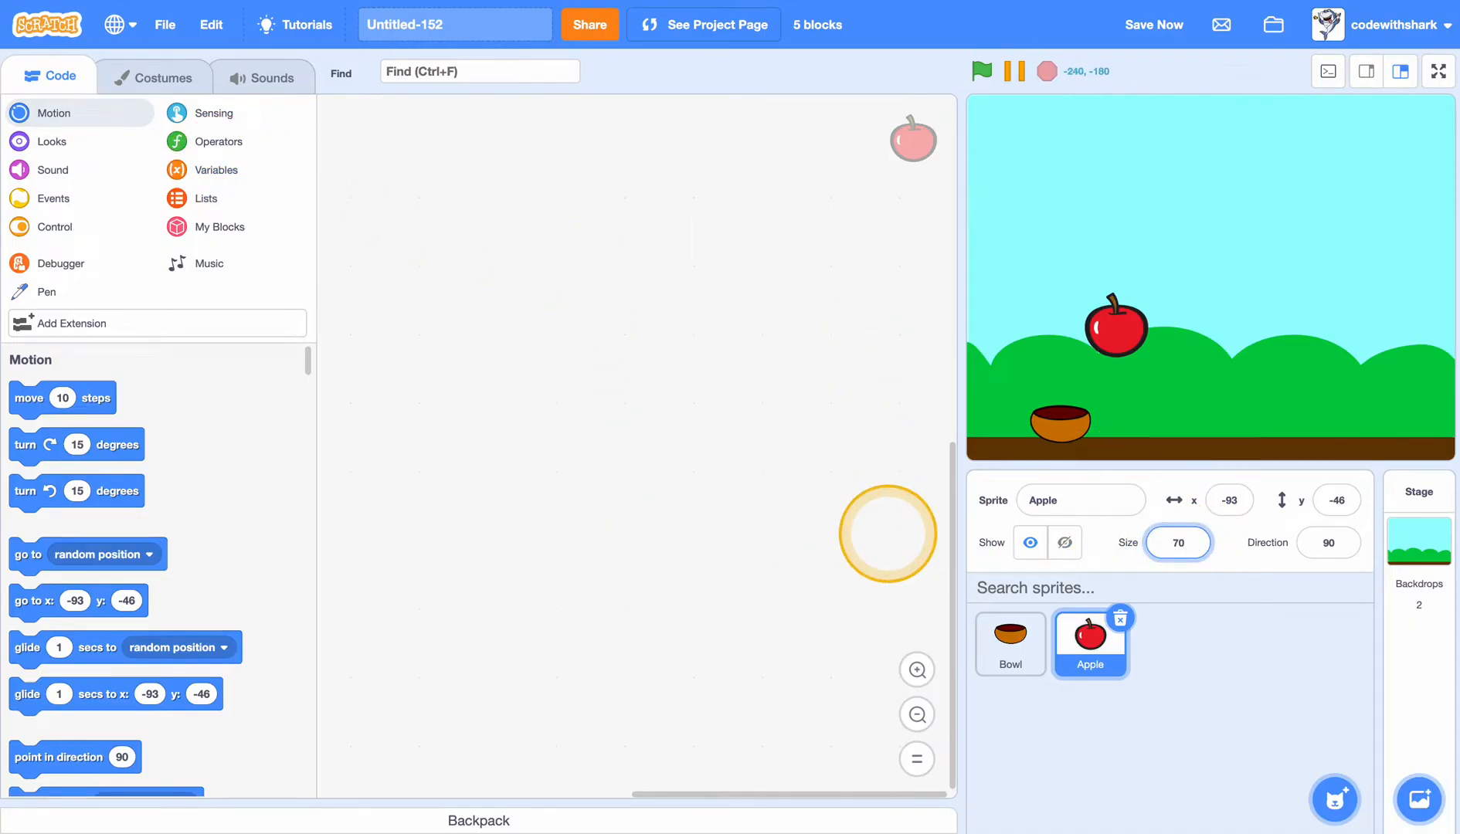
Script the Apple: on green flag hide, forever create a clone and wait random 0.5 to 1 seconds.
left_click(53, 198)
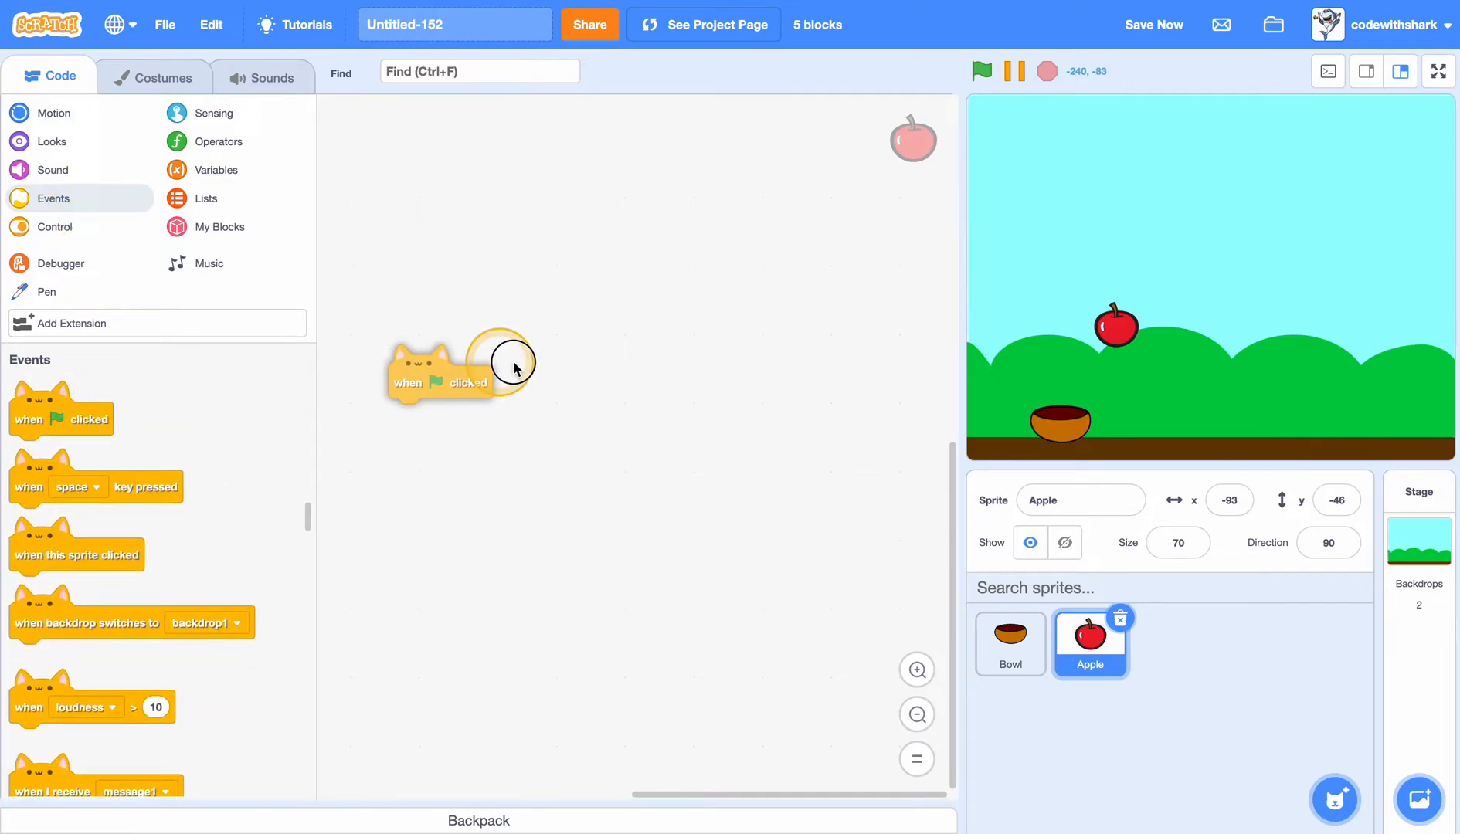
left_click(53, 225)
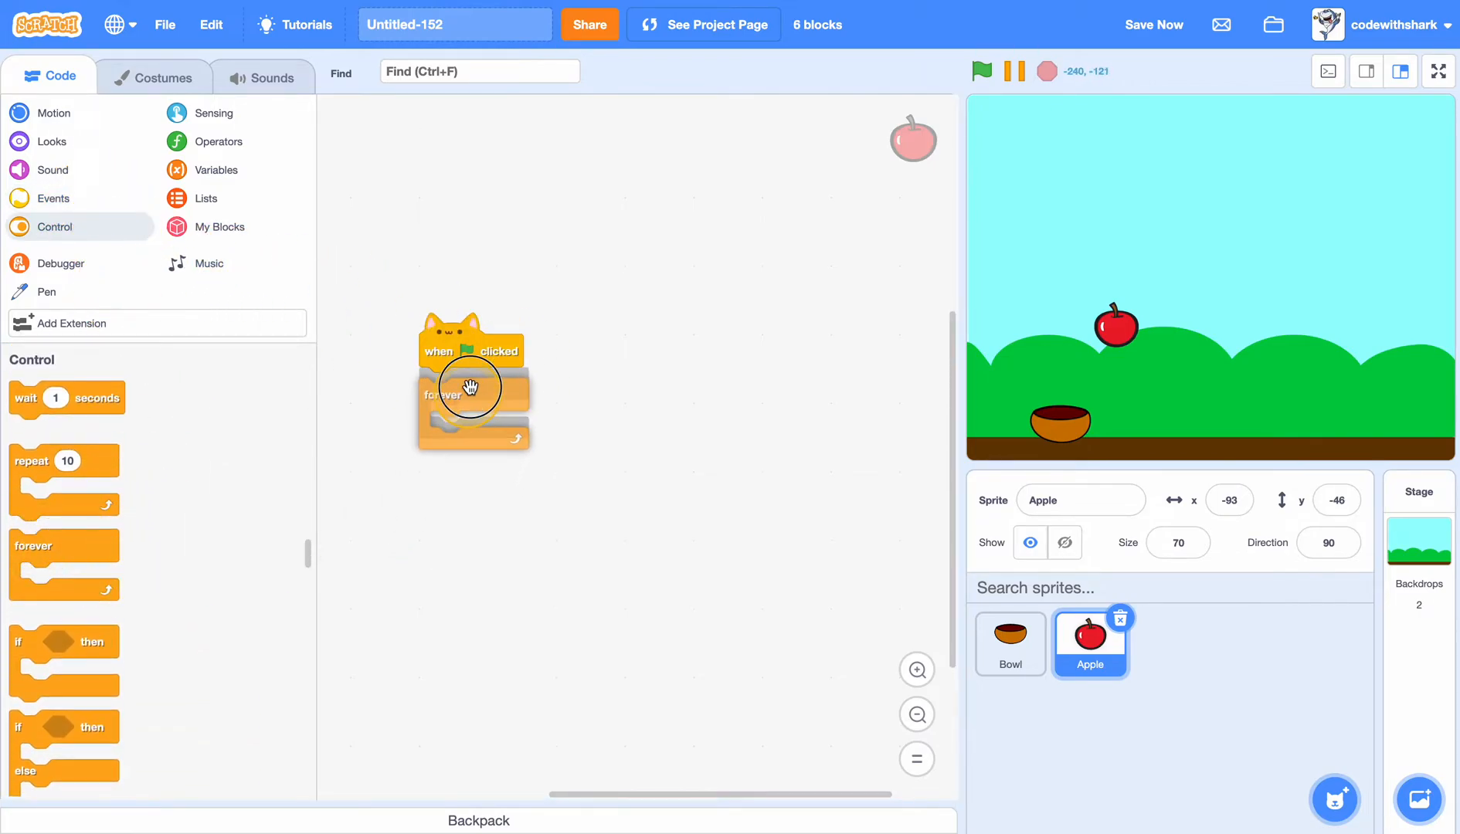
left_click(52, 141)
type("0.5")
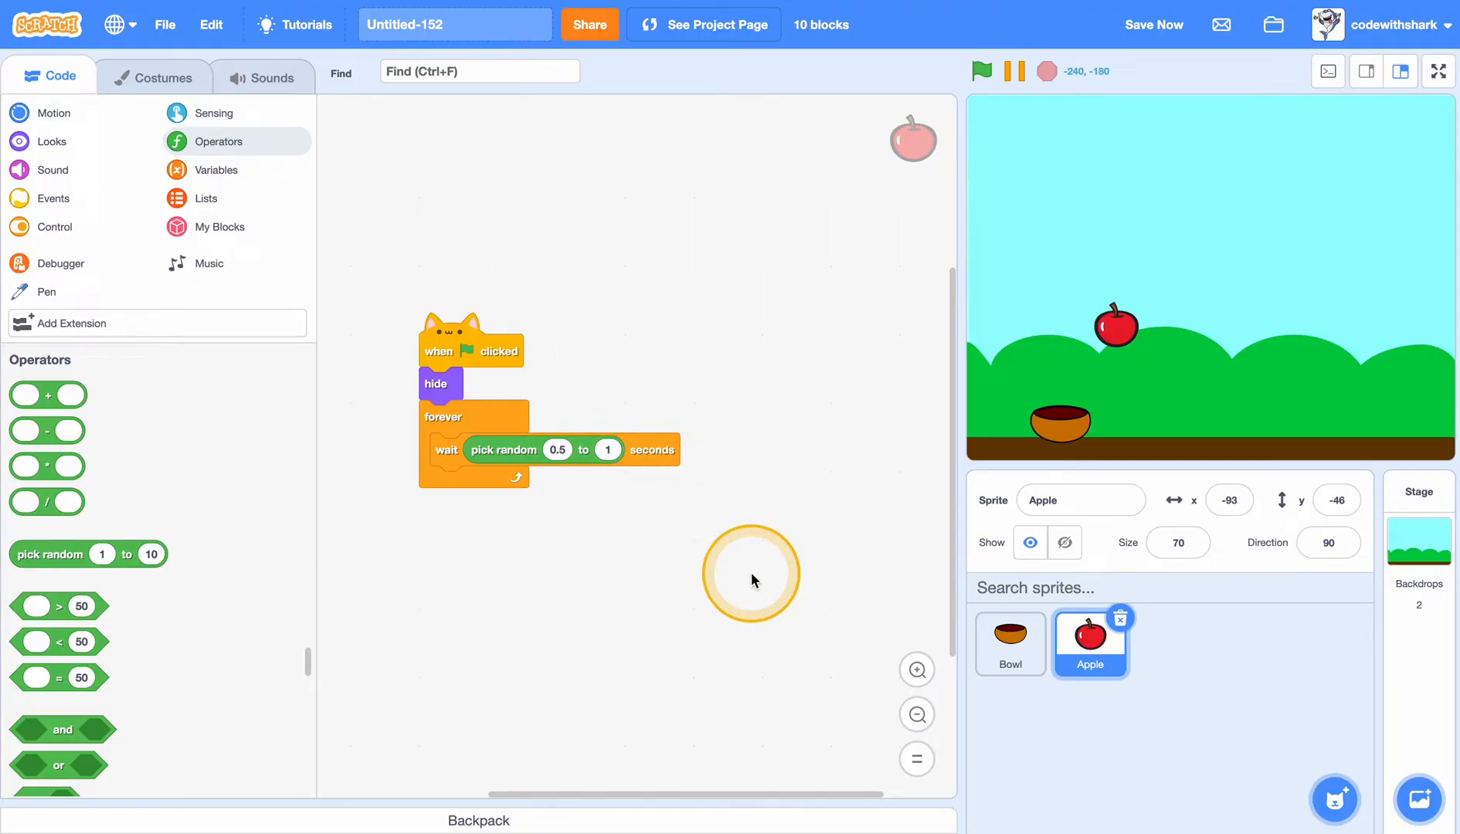
left_click(55, 226)
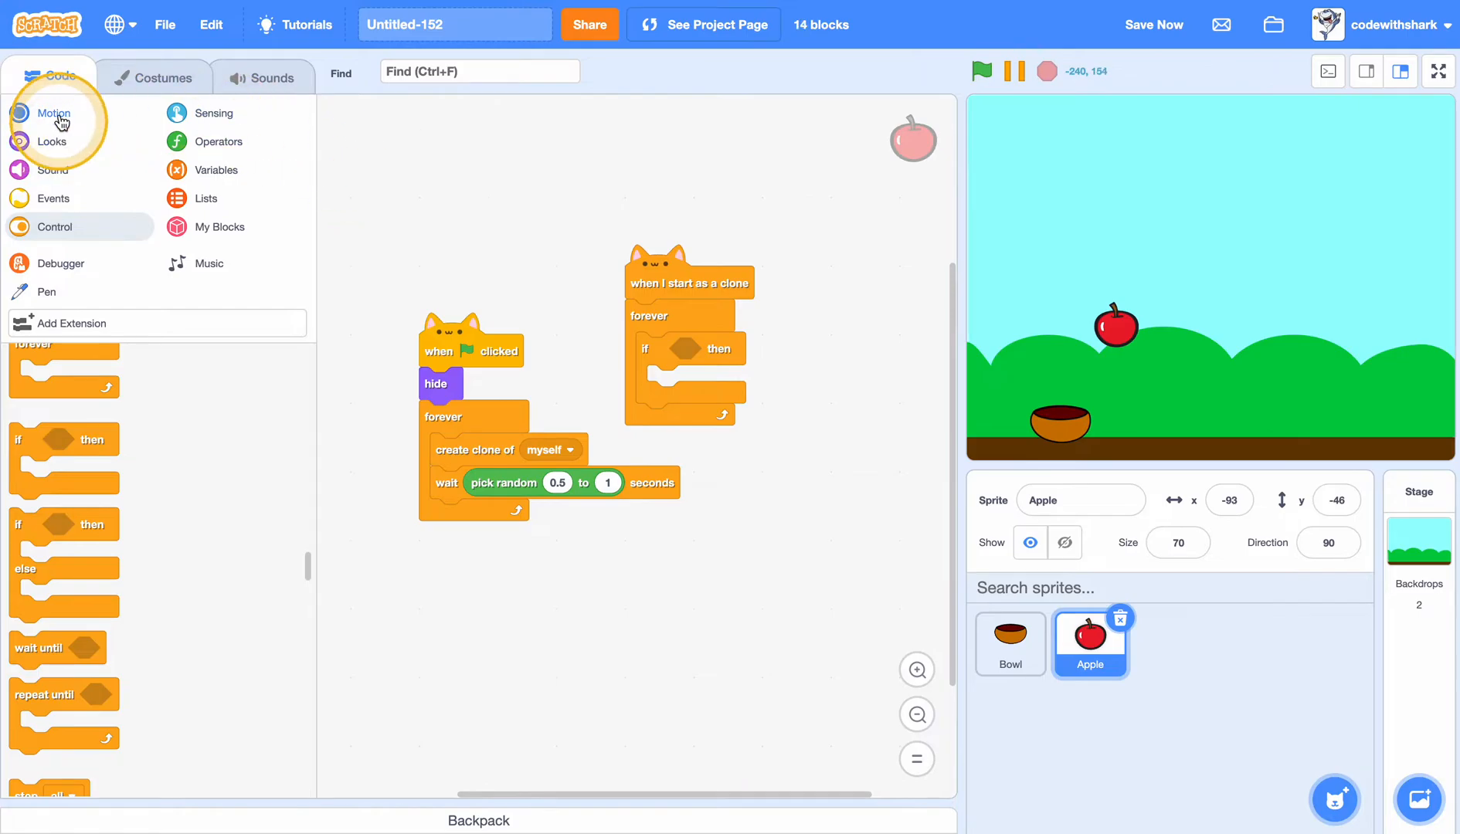
Make each clone go to random x, y 180 and check if touching the Bowl inside forever.
left_click(54, 113)
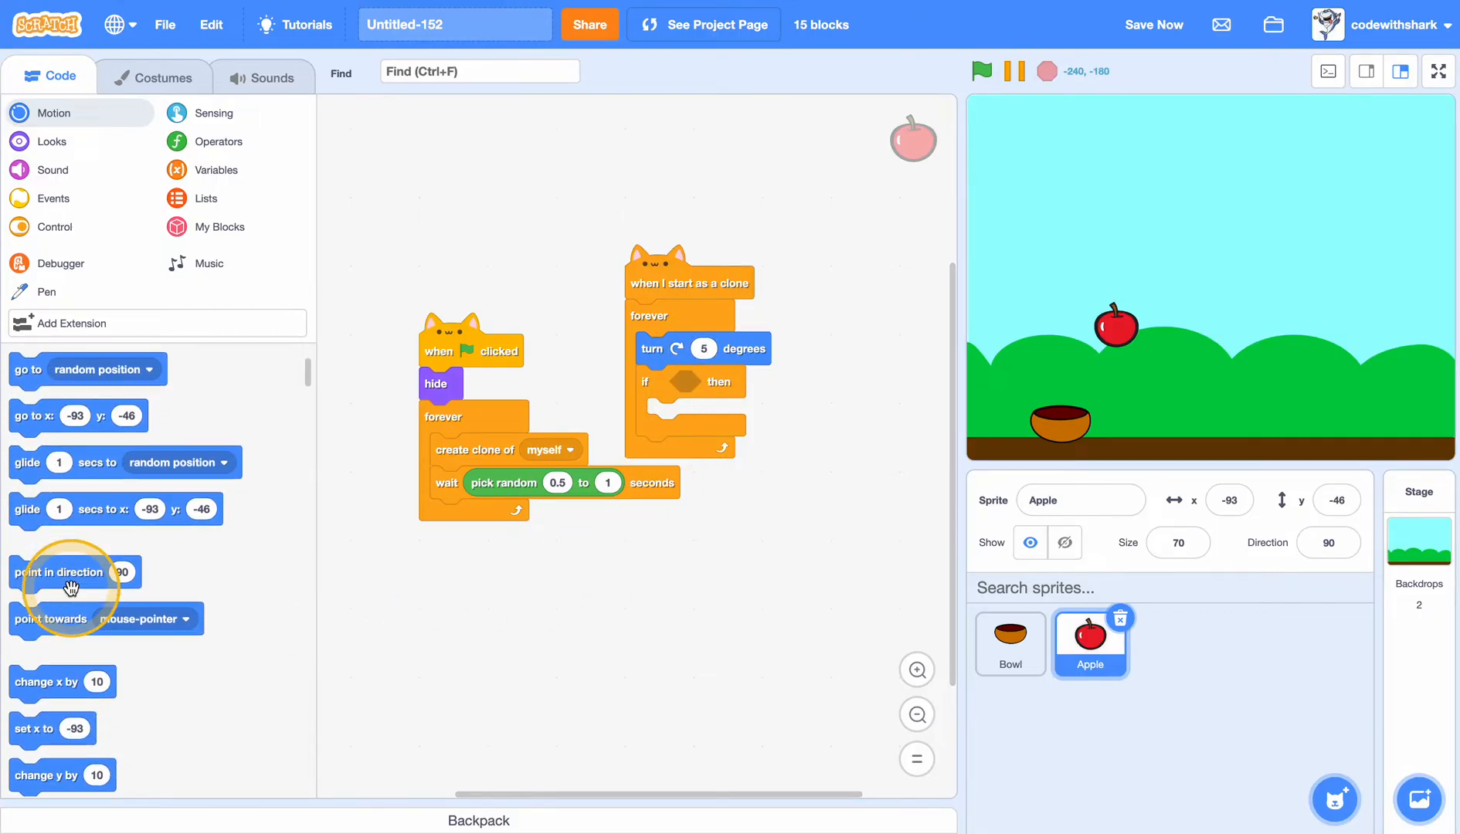
scroll("down", 3)
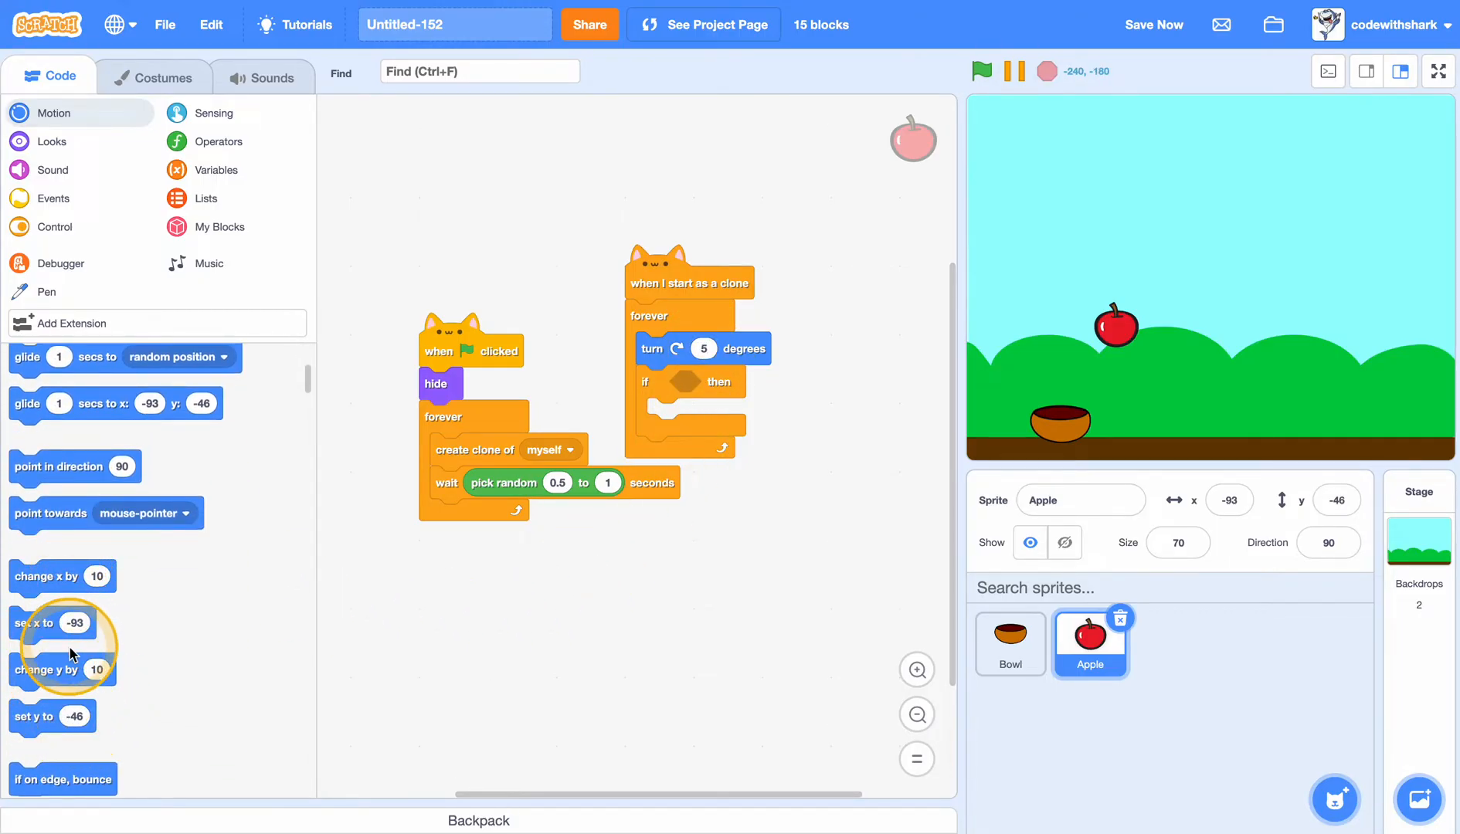
scroll("down", 3)
type("-5")
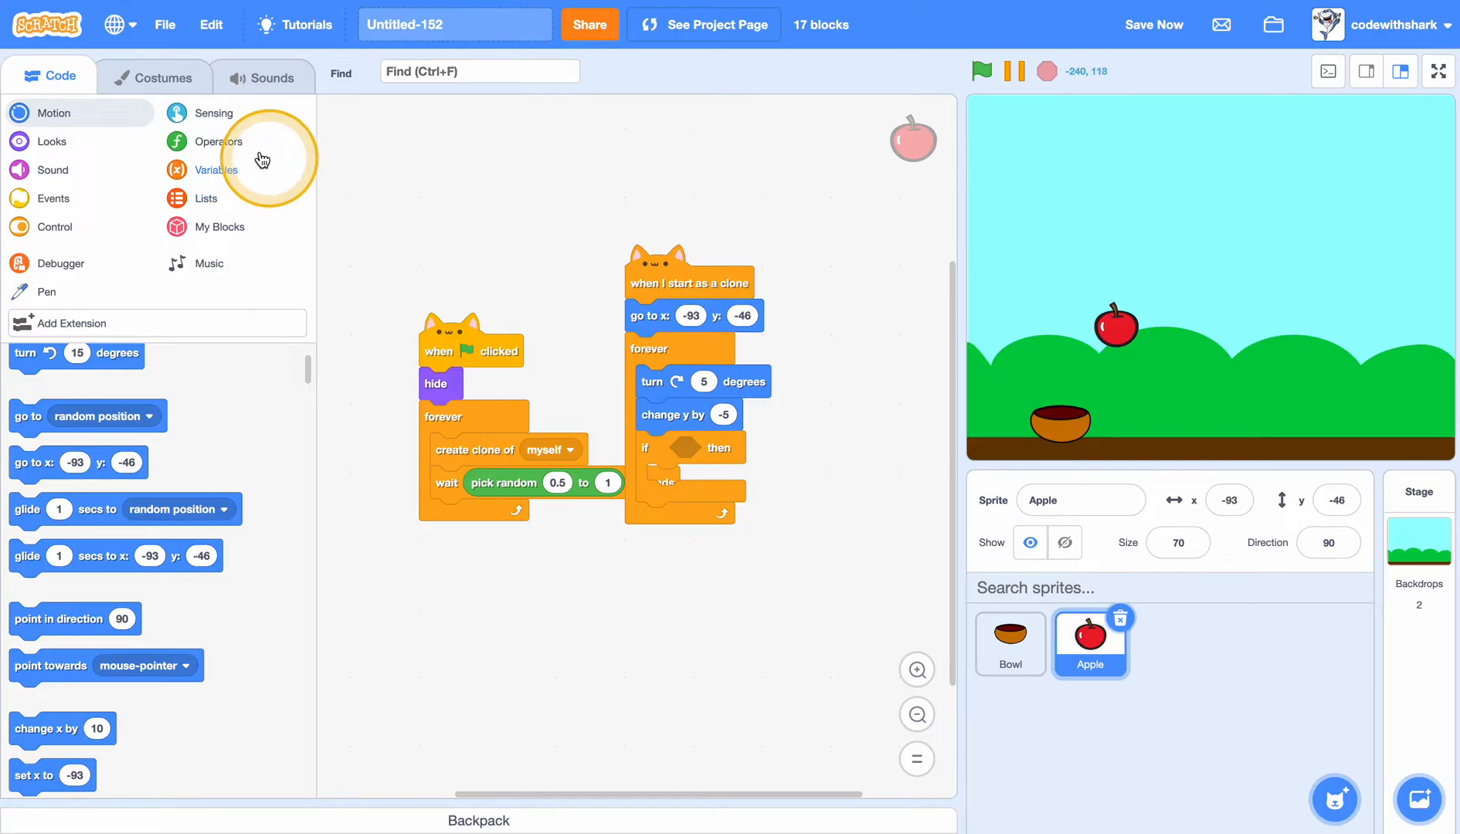
left_click(217, 141)
type("1")
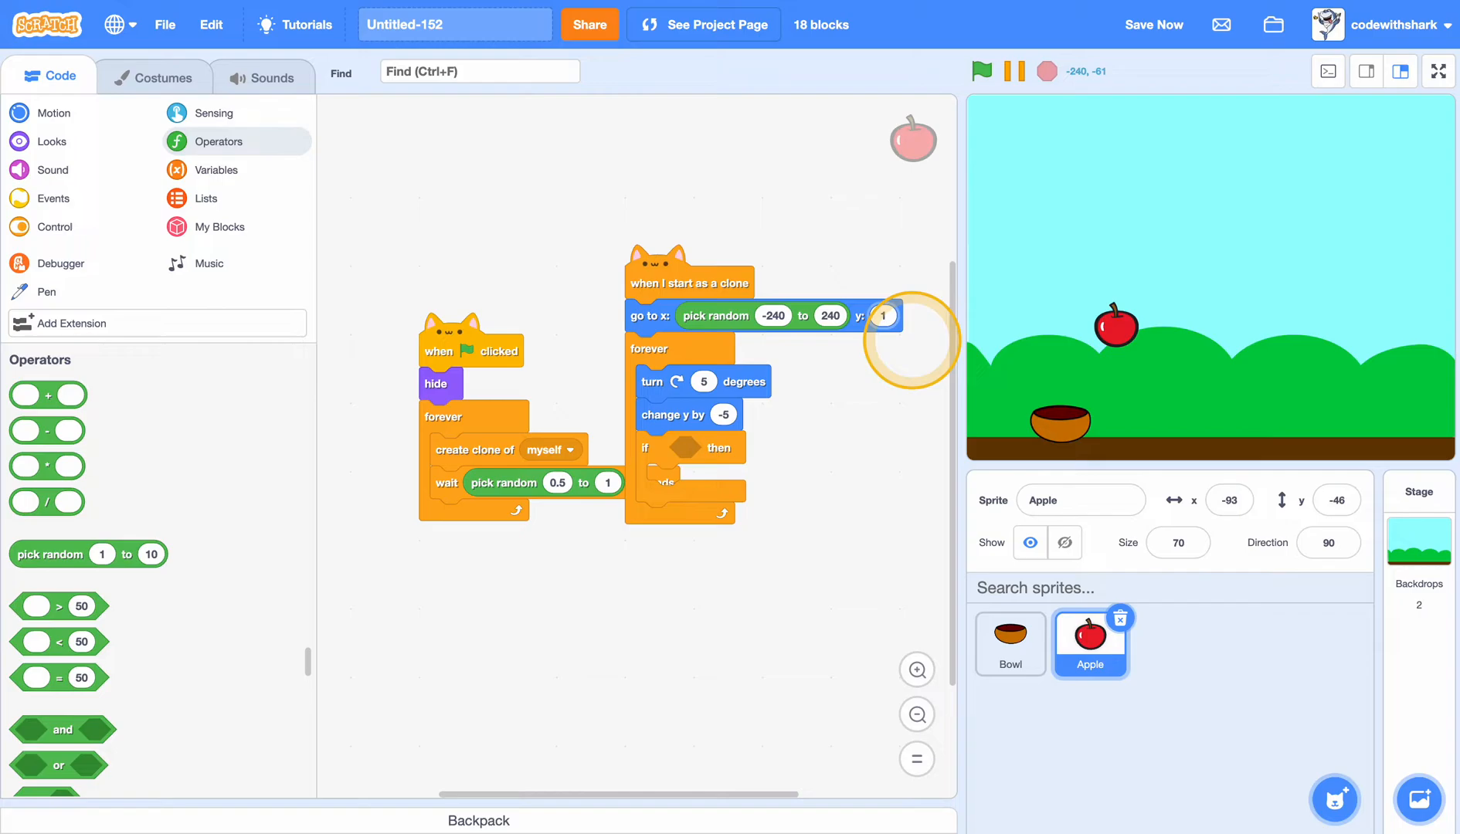
left_click(215, 113)
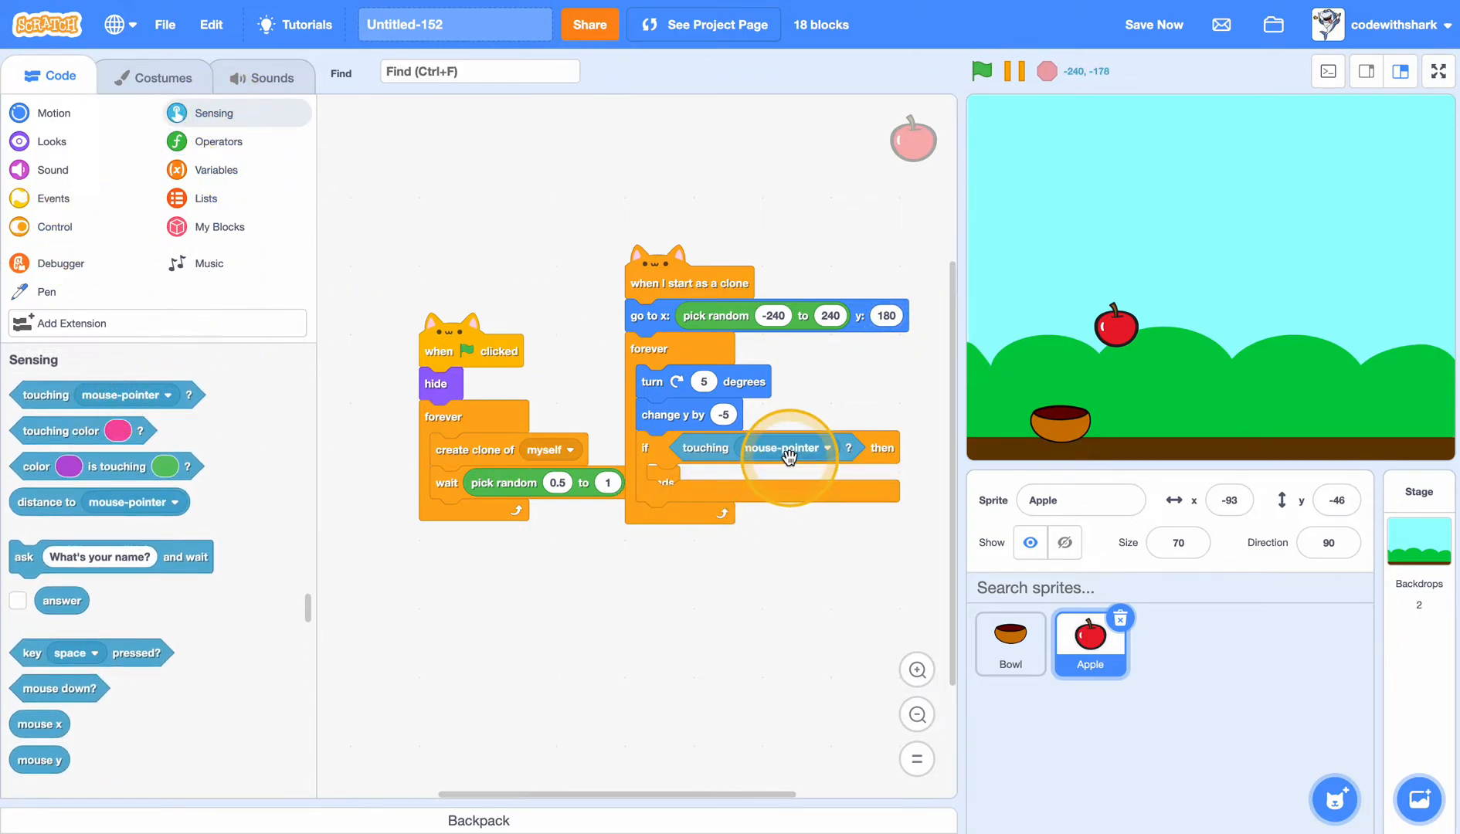
left_click(787, 448)
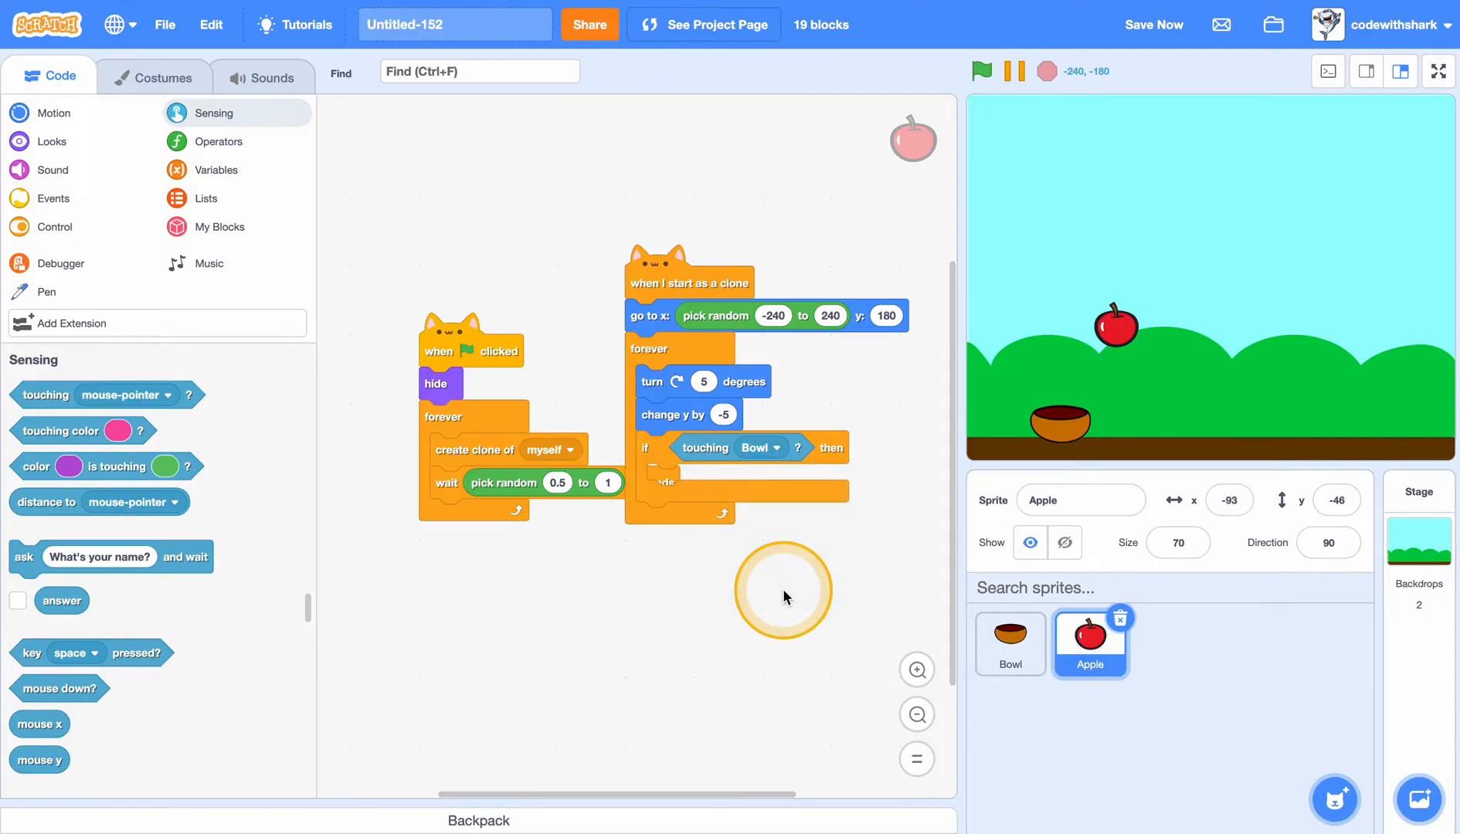
left_click(53, 226)
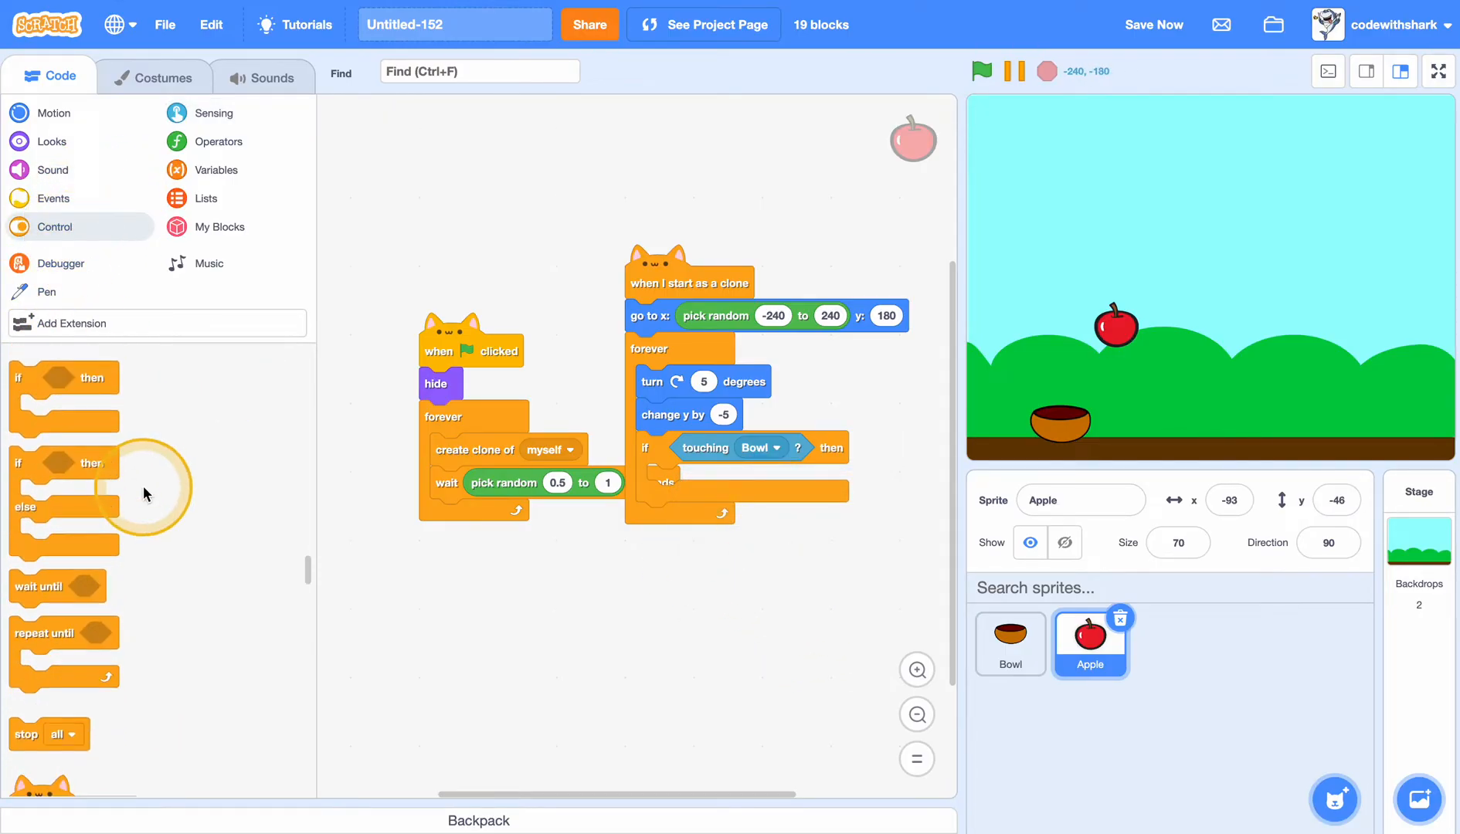
scroll("down", 3)
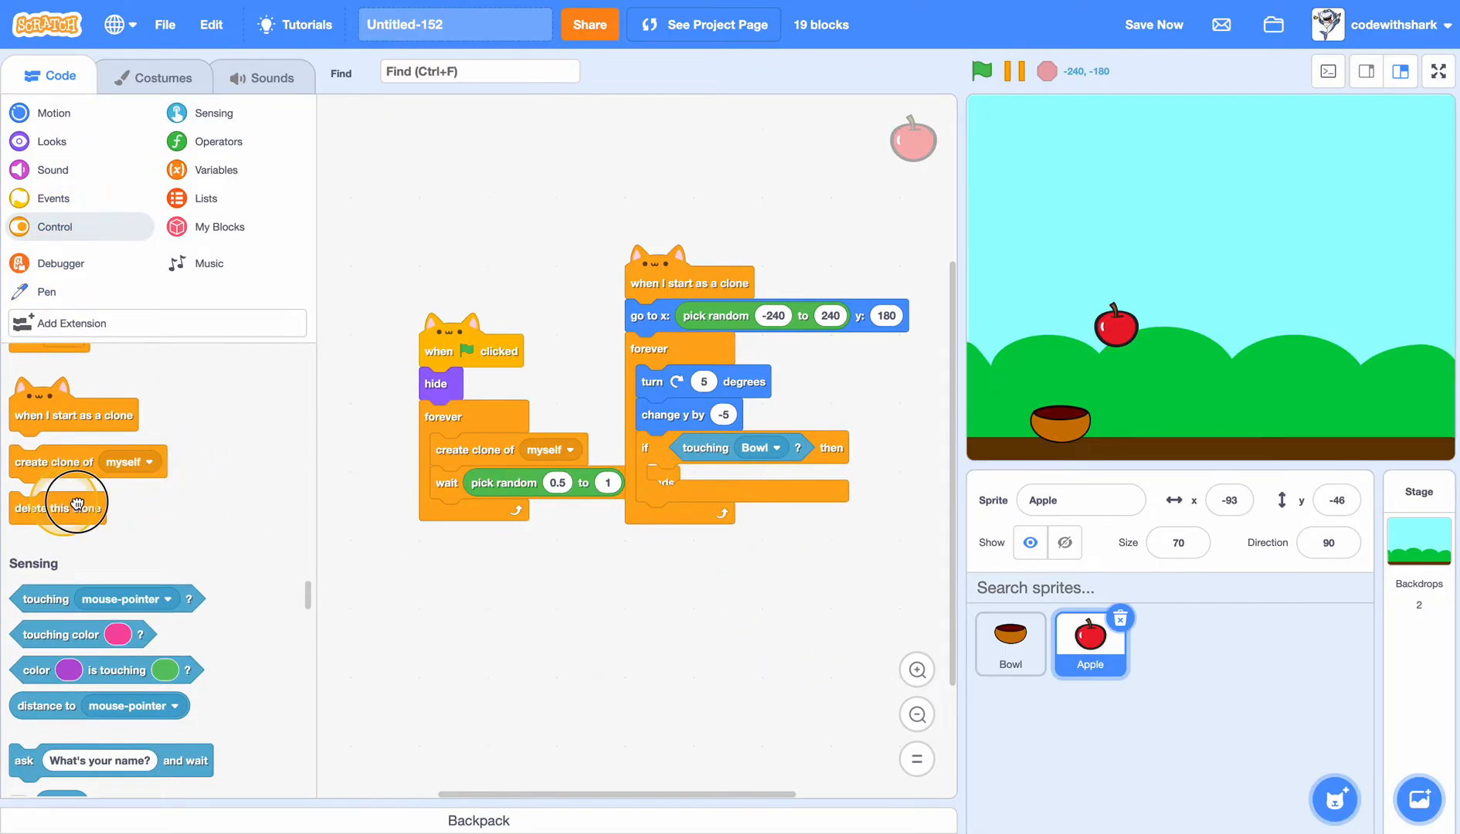
Delete the clone and change Score by 1 on catch; stop all when touching the brown ground colour.
left_click(217, 170)
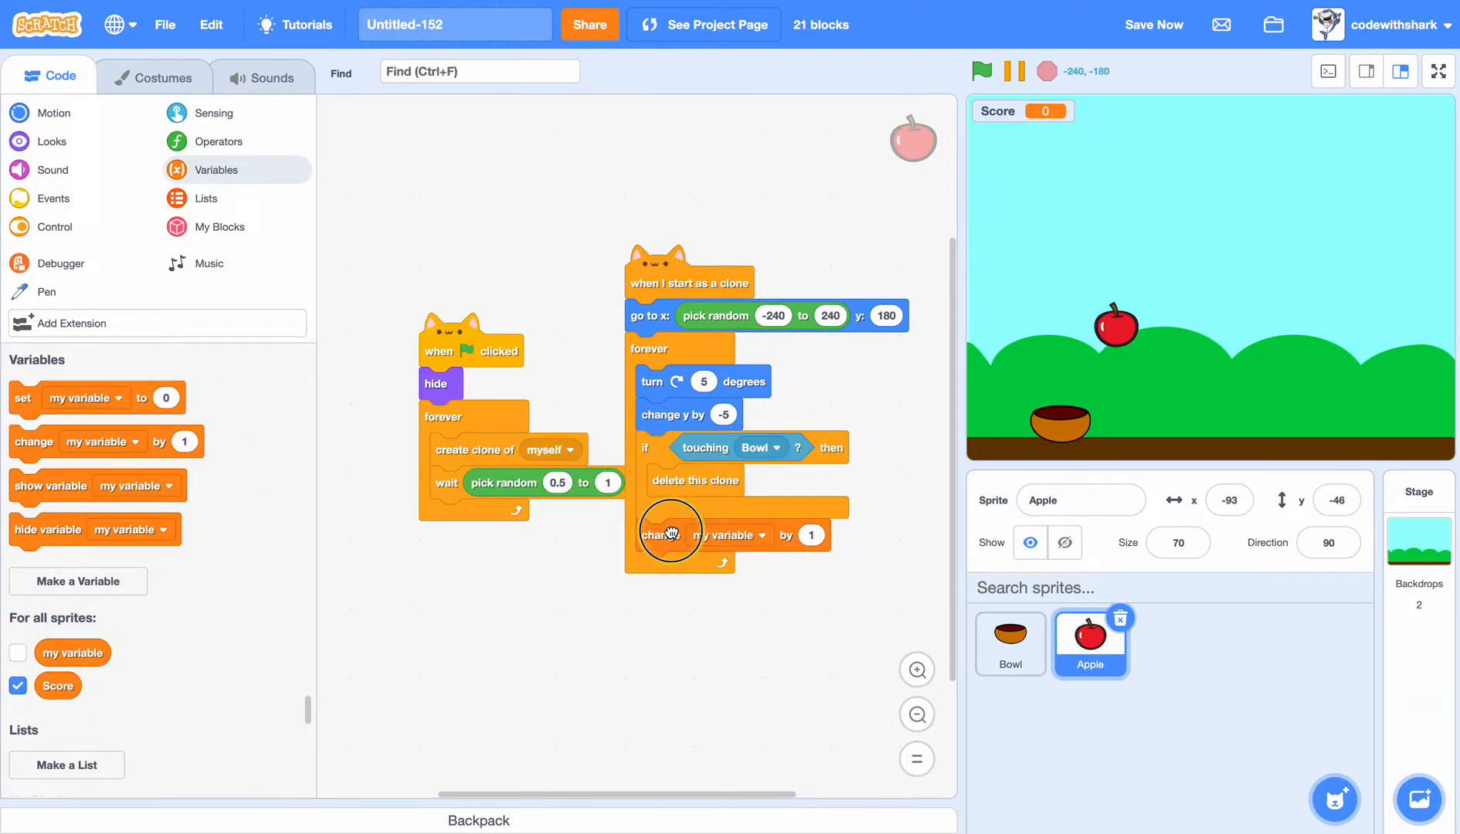
left_click(748, 535)
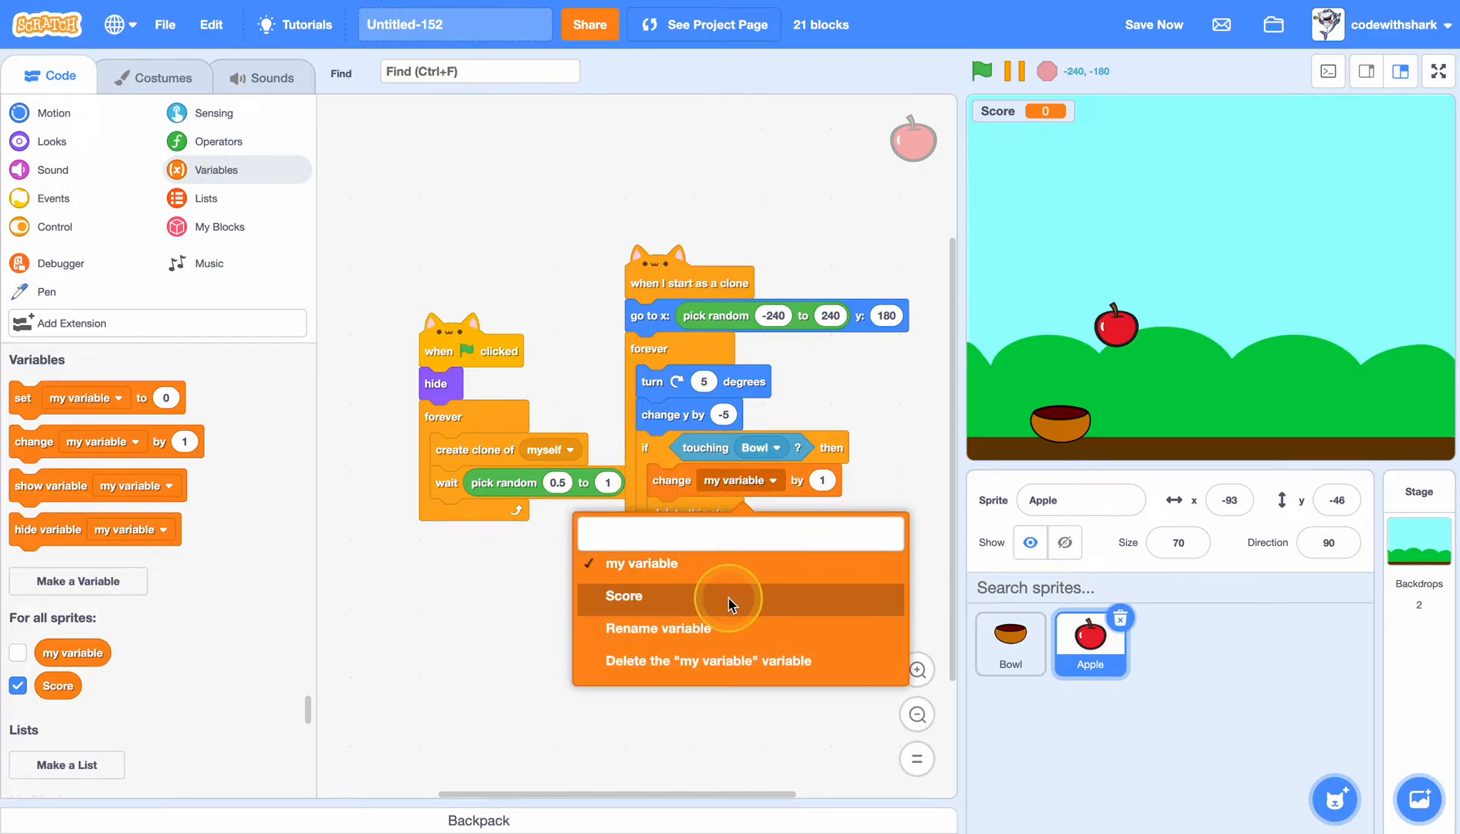
left_click(634, 597)
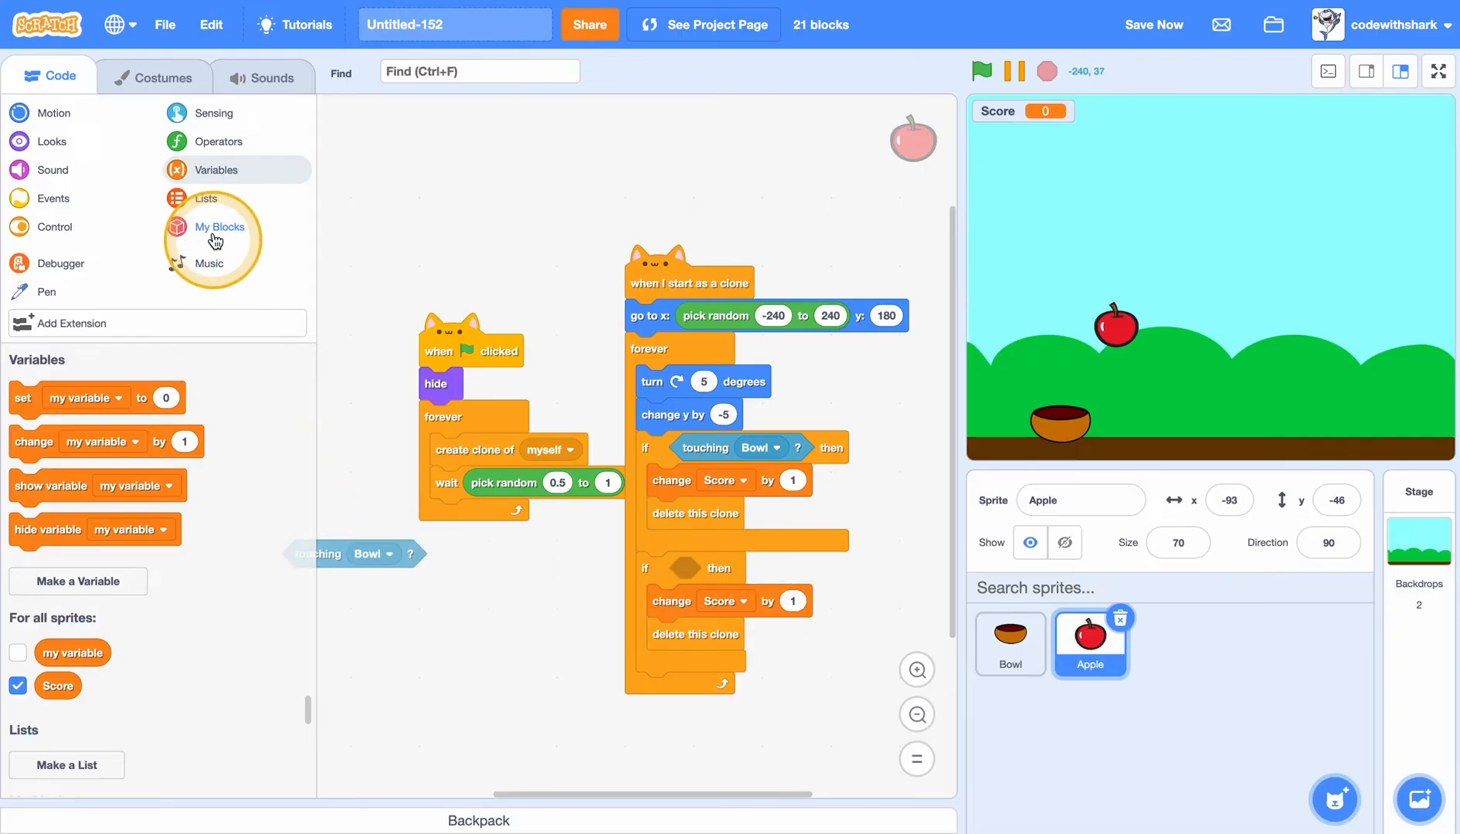
left_click(215, 113)
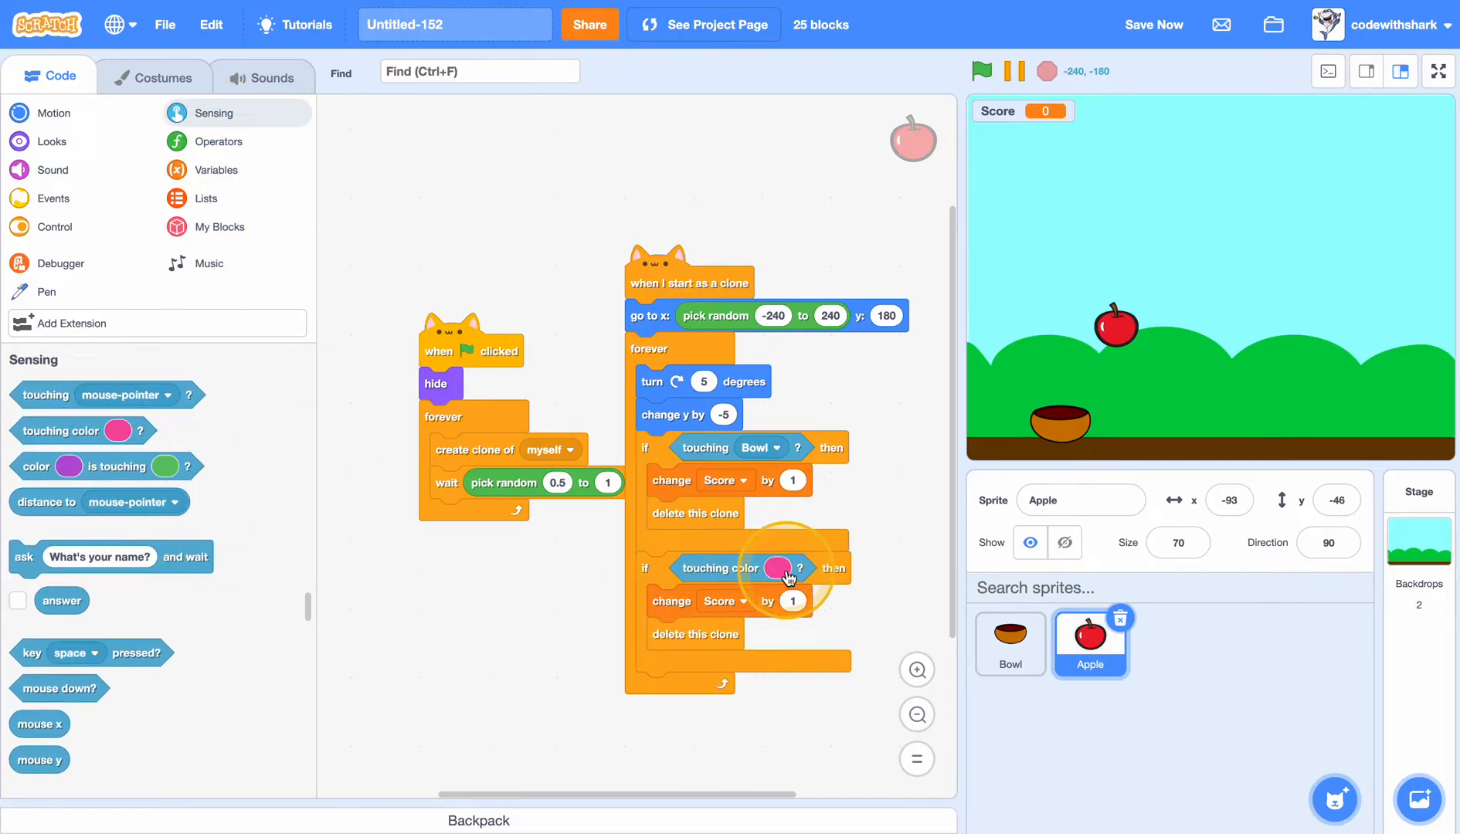
left_click(767, 568)
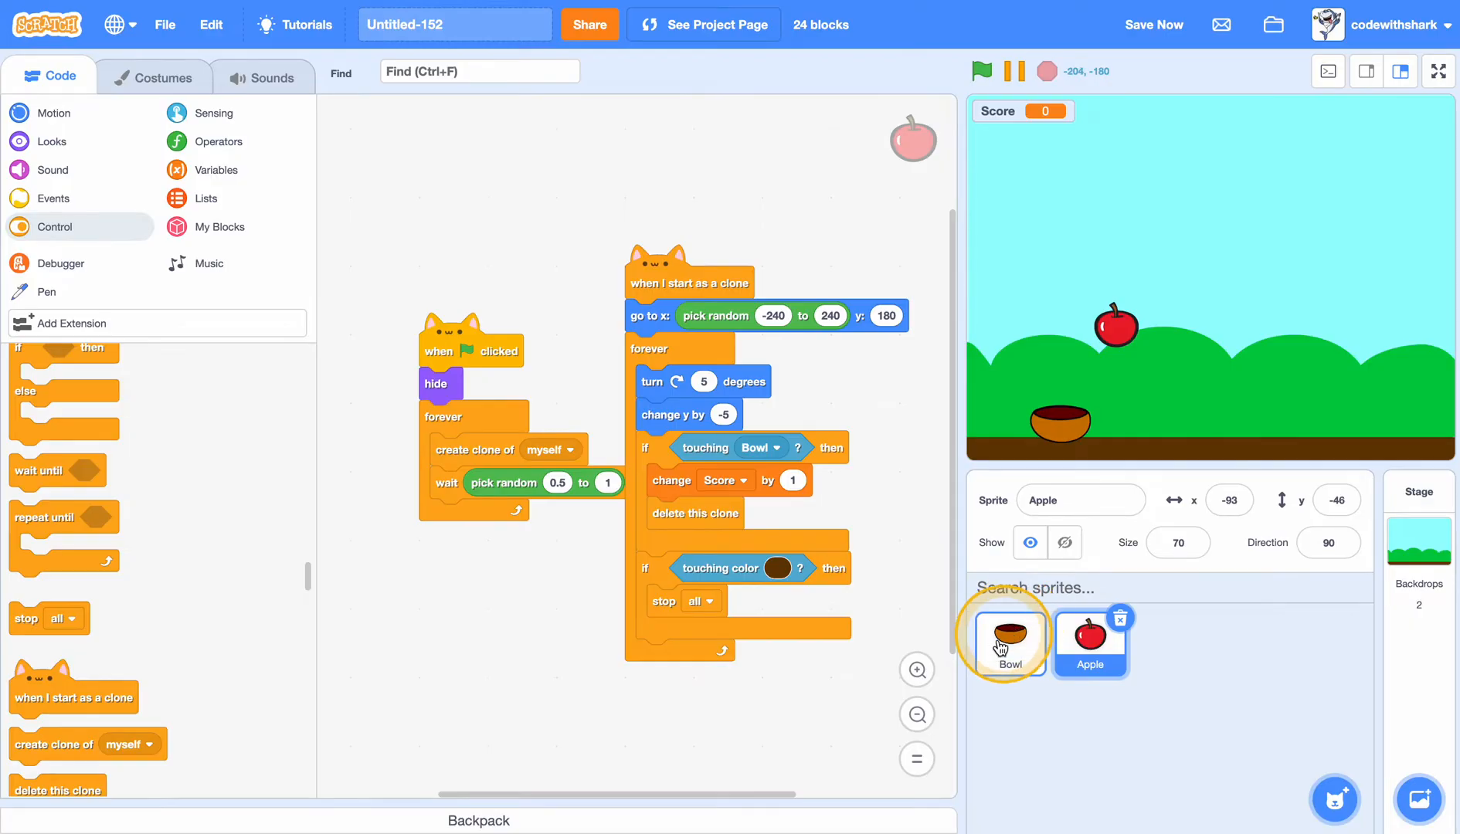
Add show to the clone script and test the game with the green flag.
left_click(52, 141)
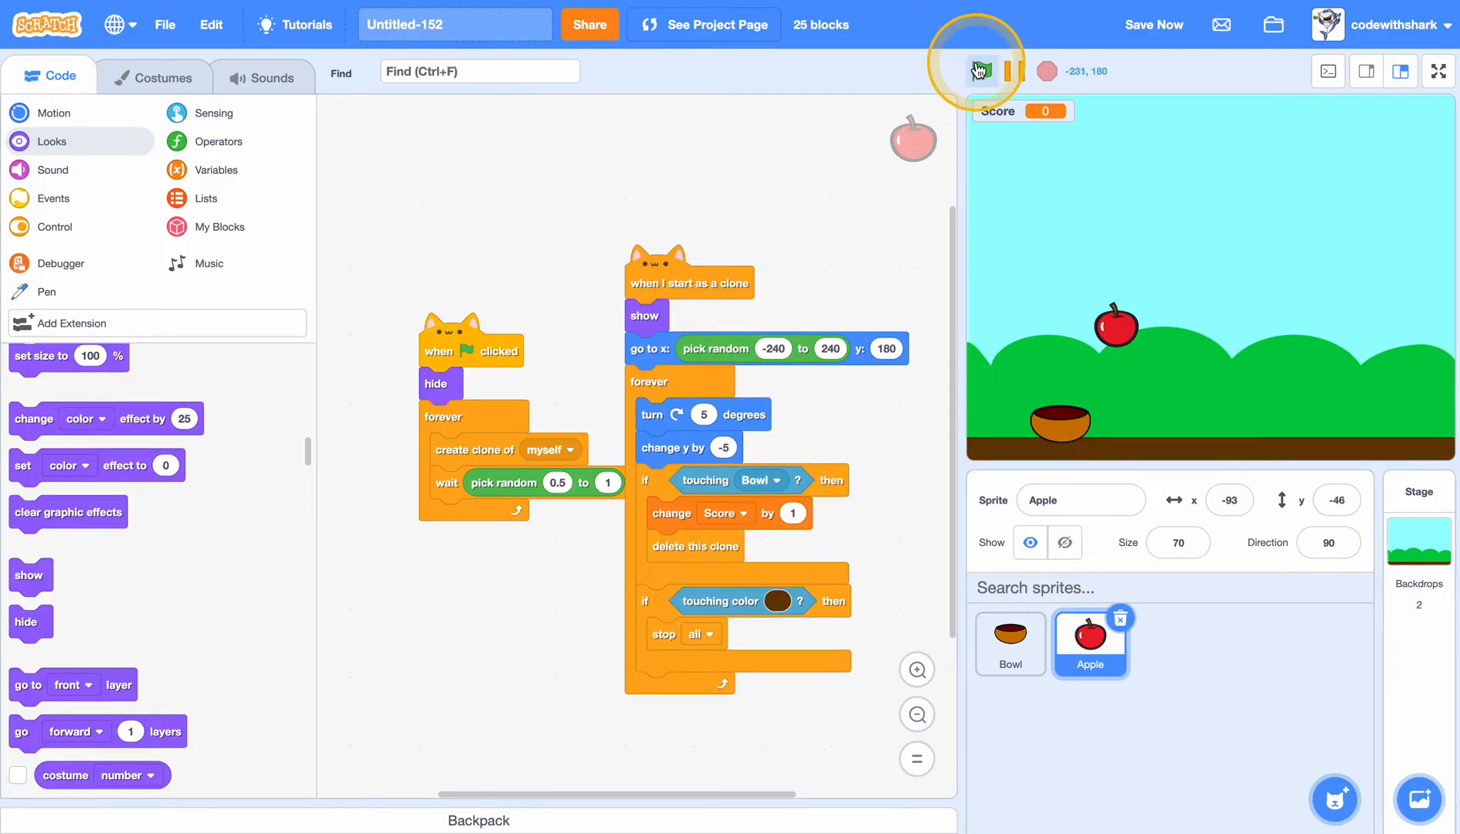
left_click(981, 72)
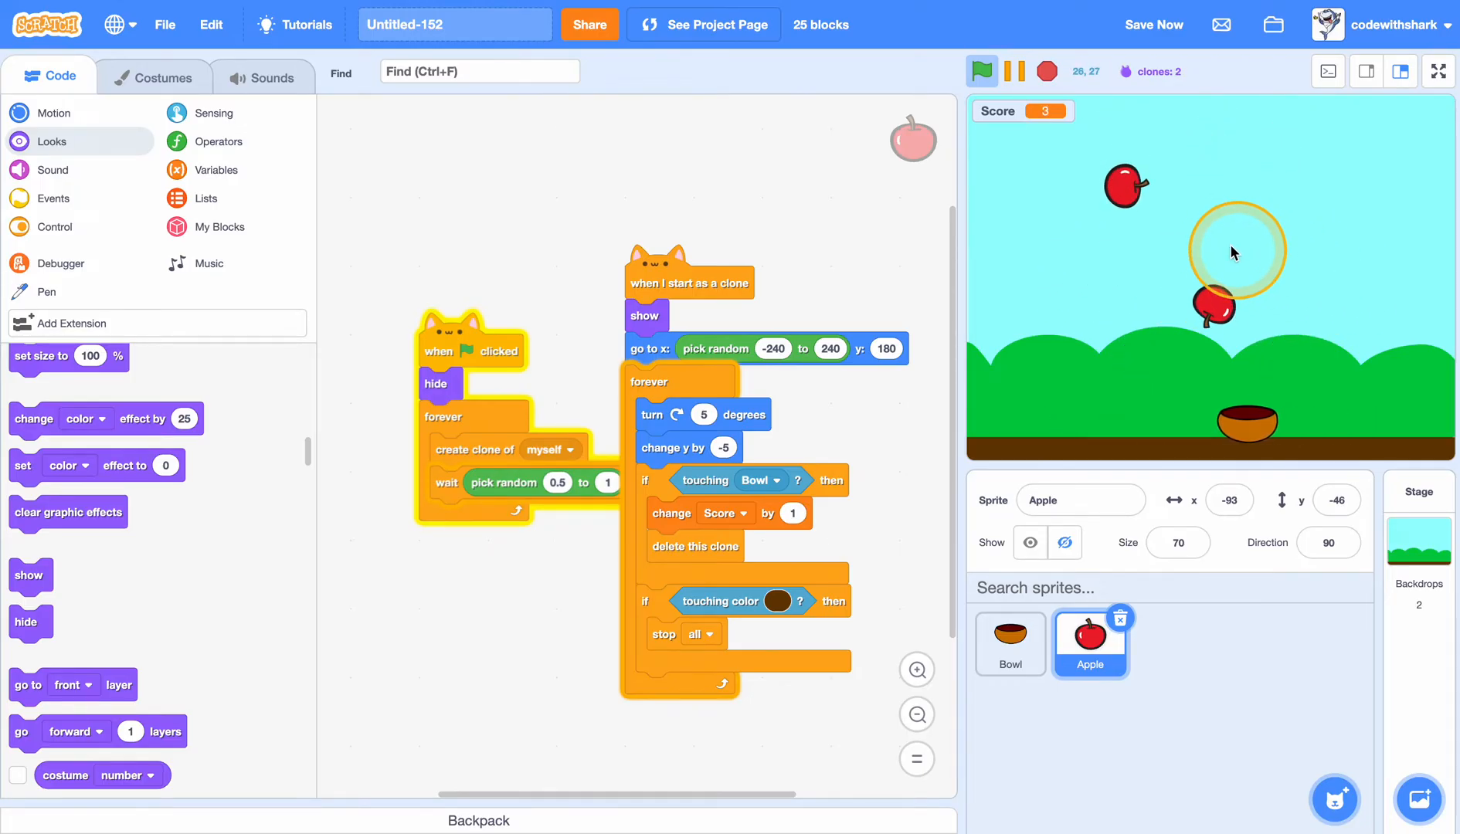
left_click(1046, 71)
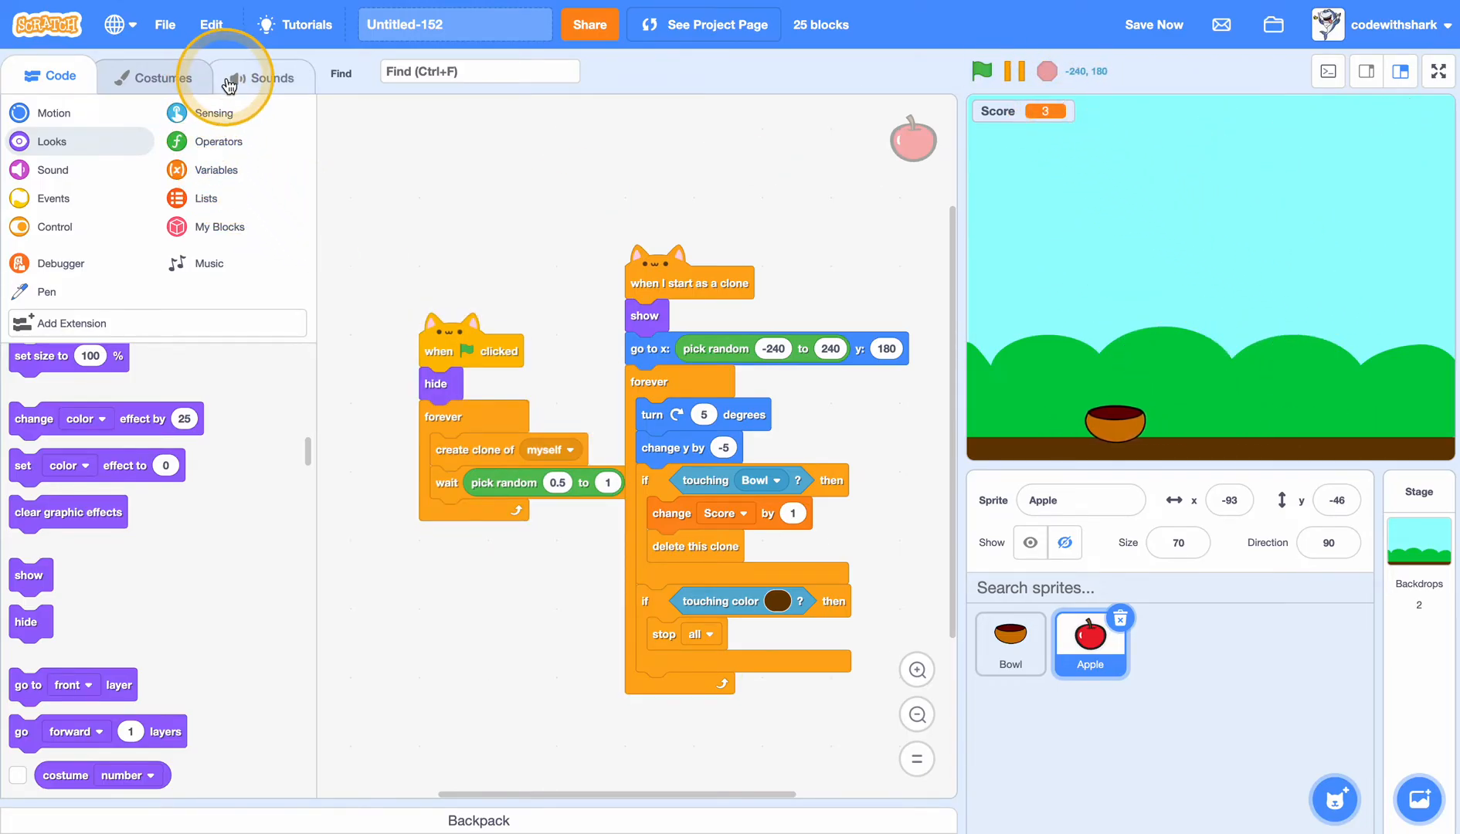
Make the Apple's Chomp sound louder in the Sounds editor.
left_click(269, 76)
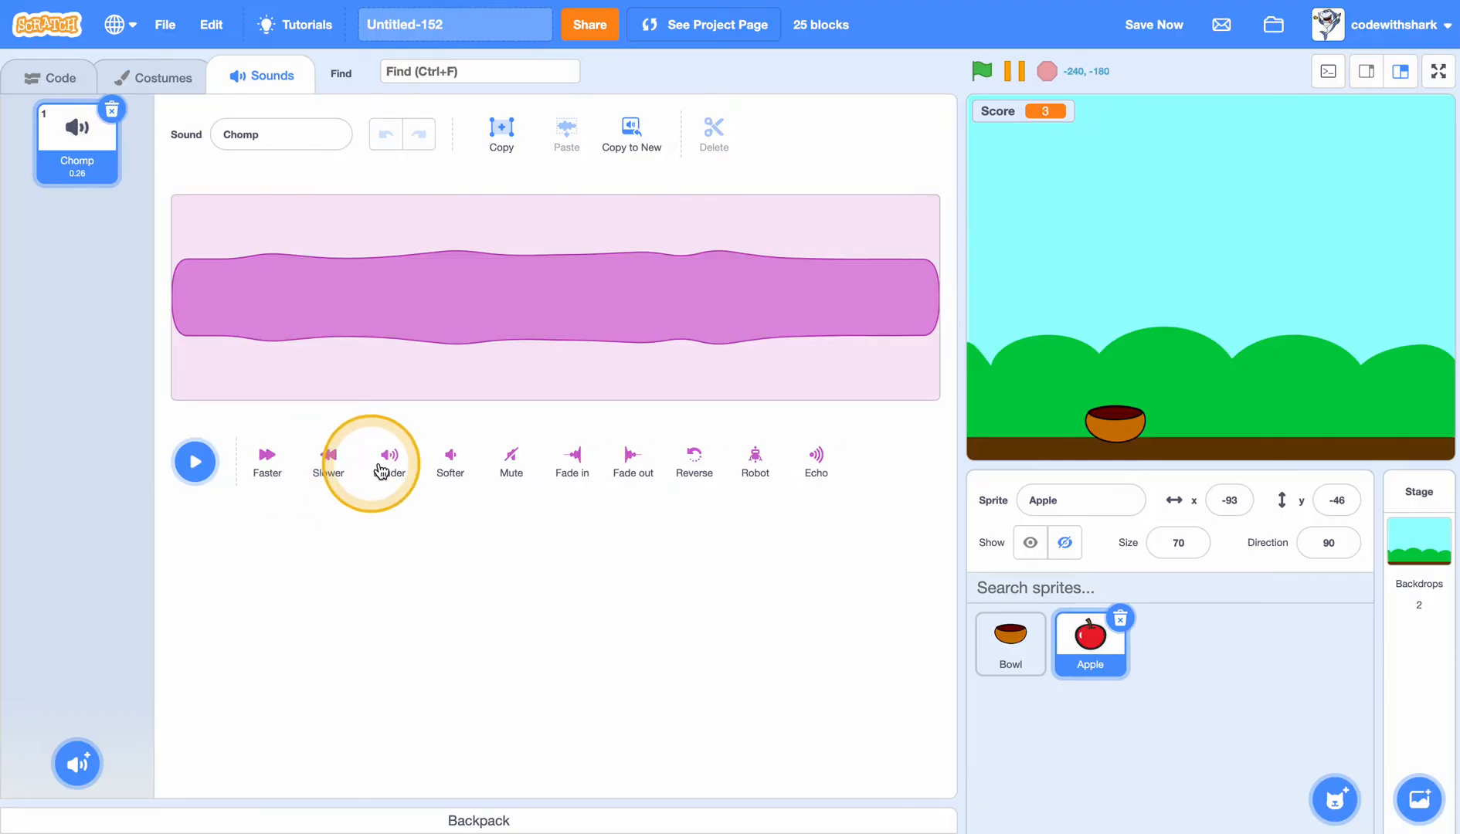
mouse_move(388, 456)
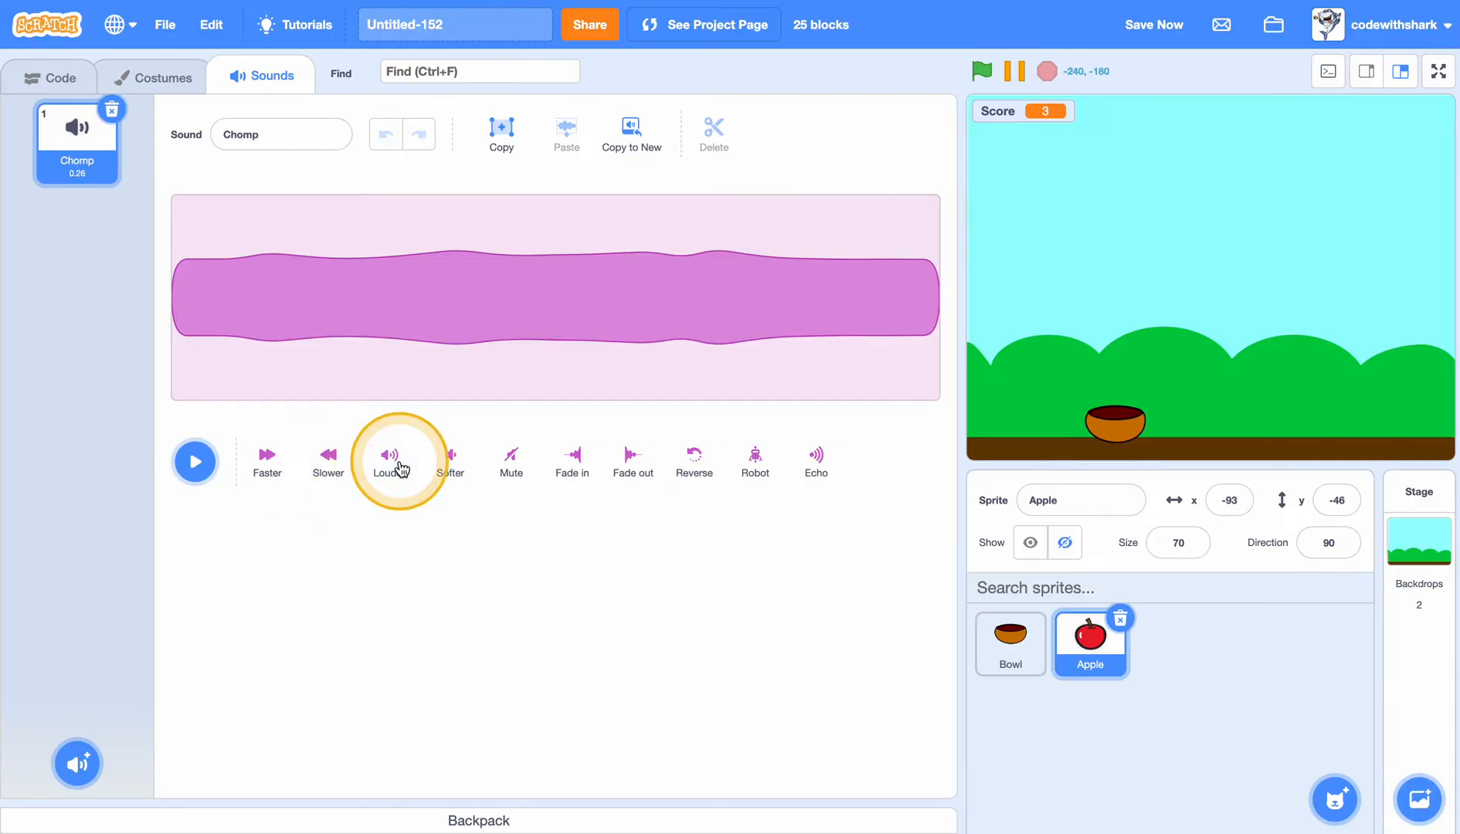
left_click(51, 77)
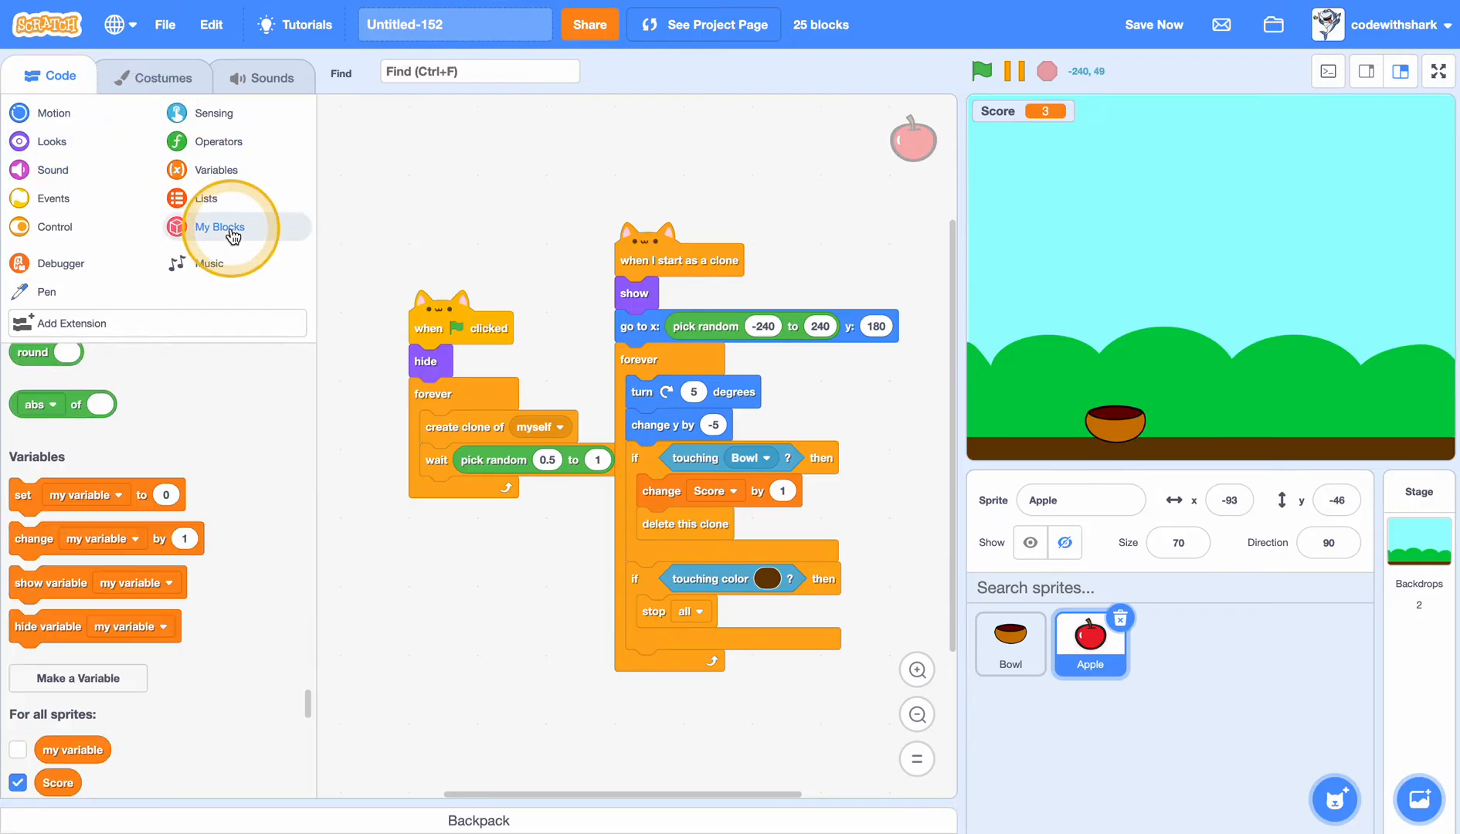
Start the Chomp sound when an apple touches the Bowl, then test-run the game.
left_click(54, 225)
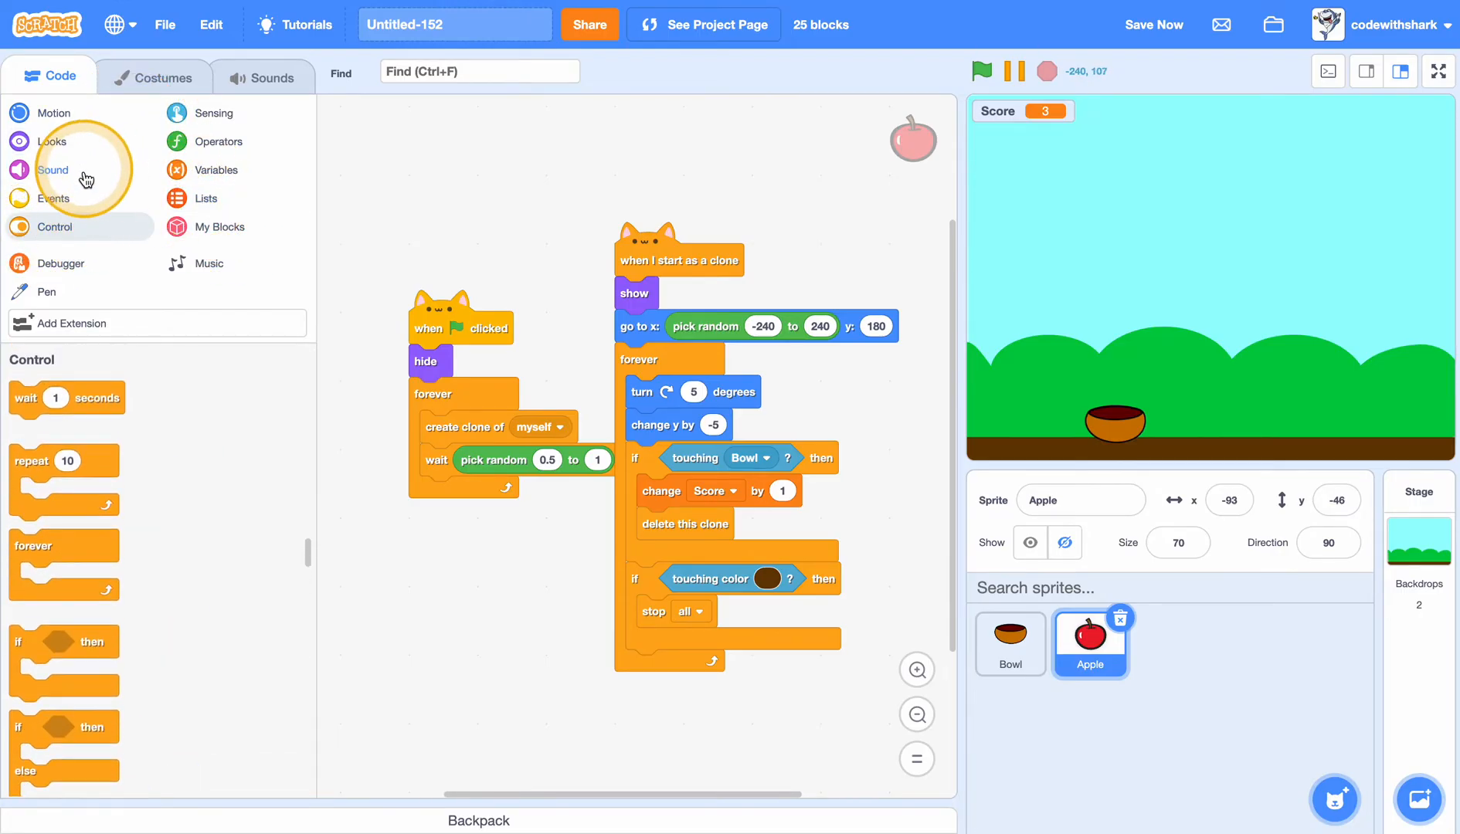
left_click(53, 170)
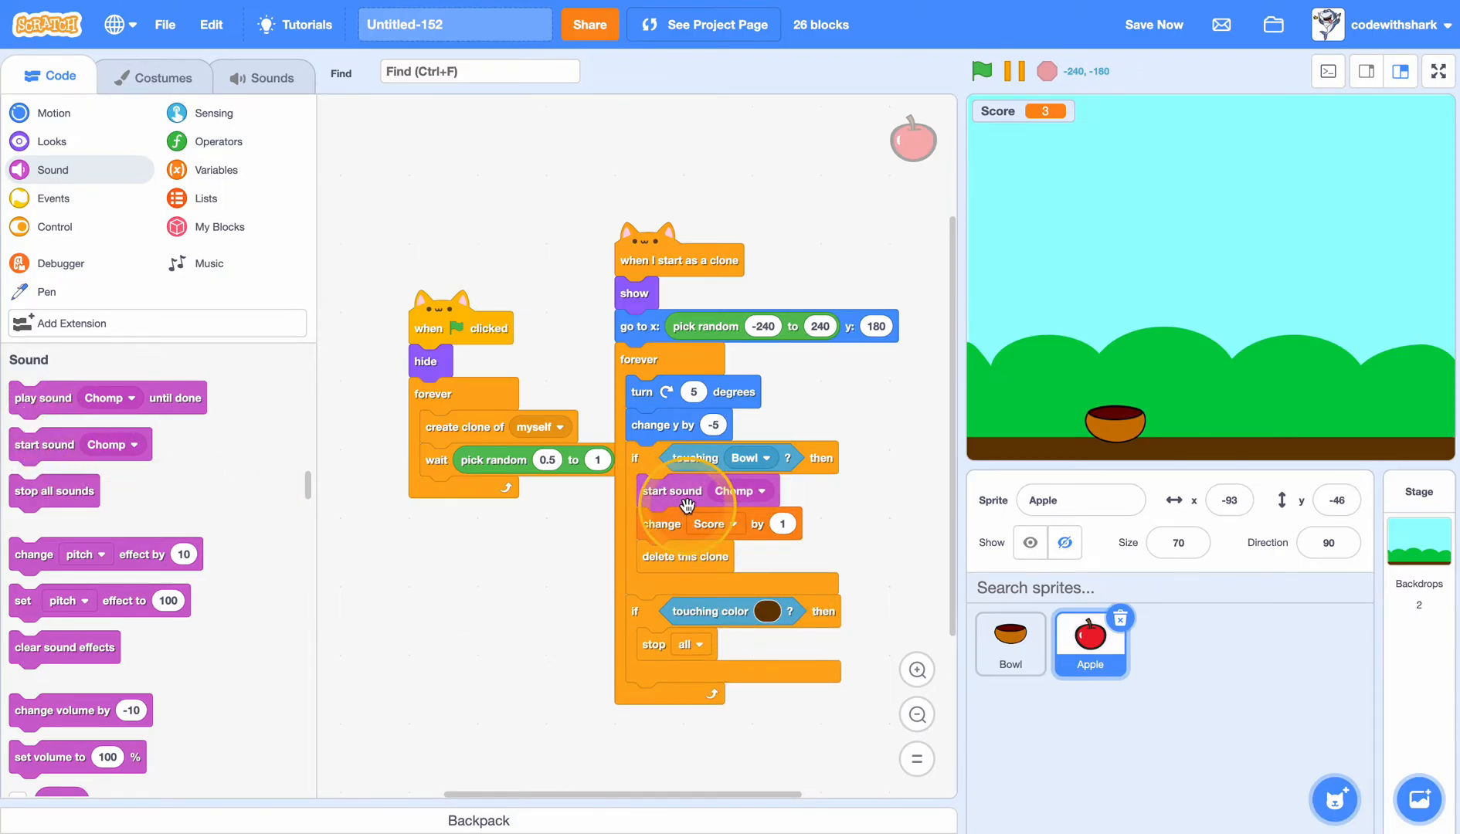
left_click(981, 71)
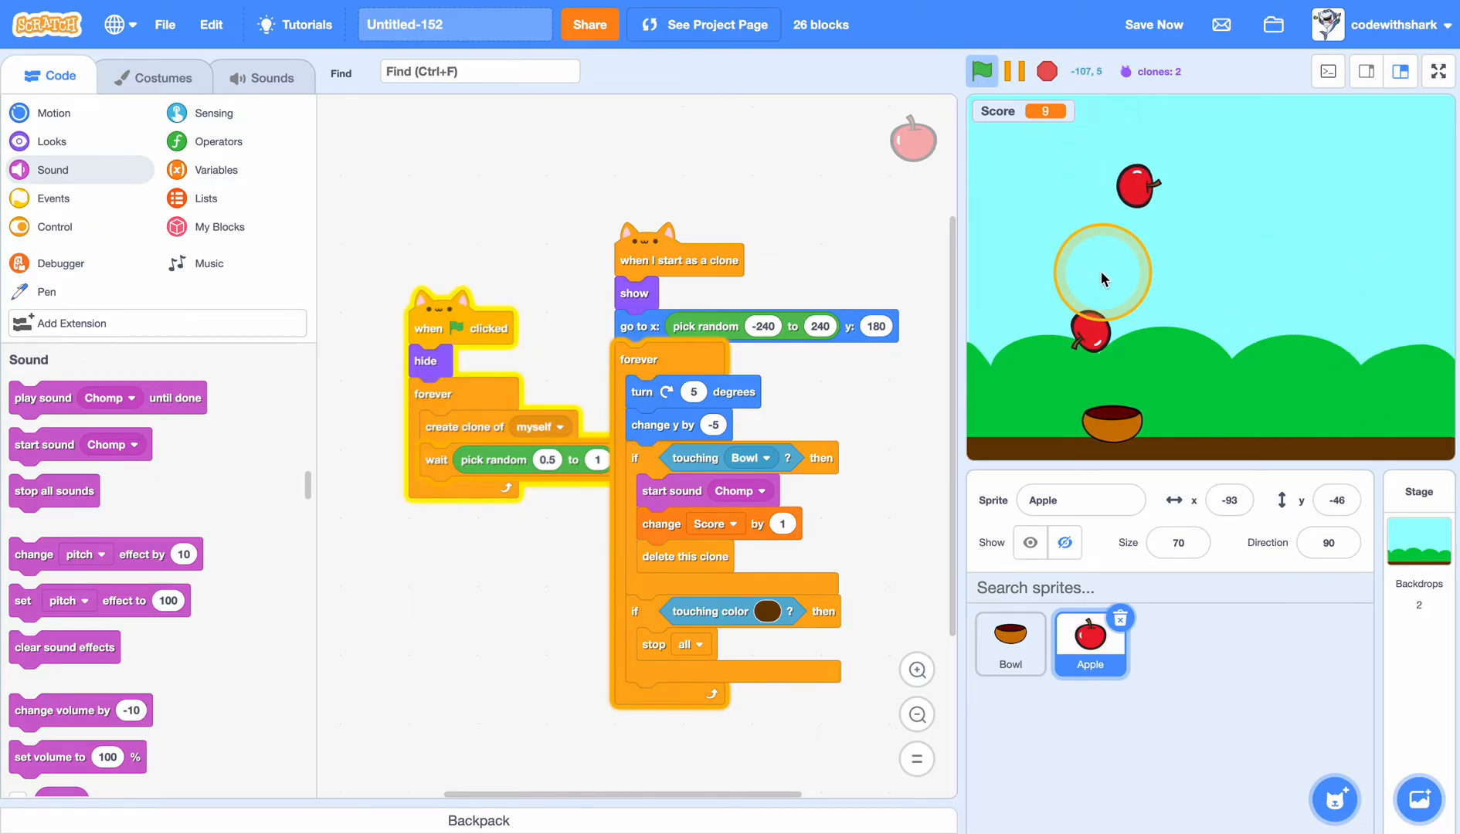
left_click(1017, 71)
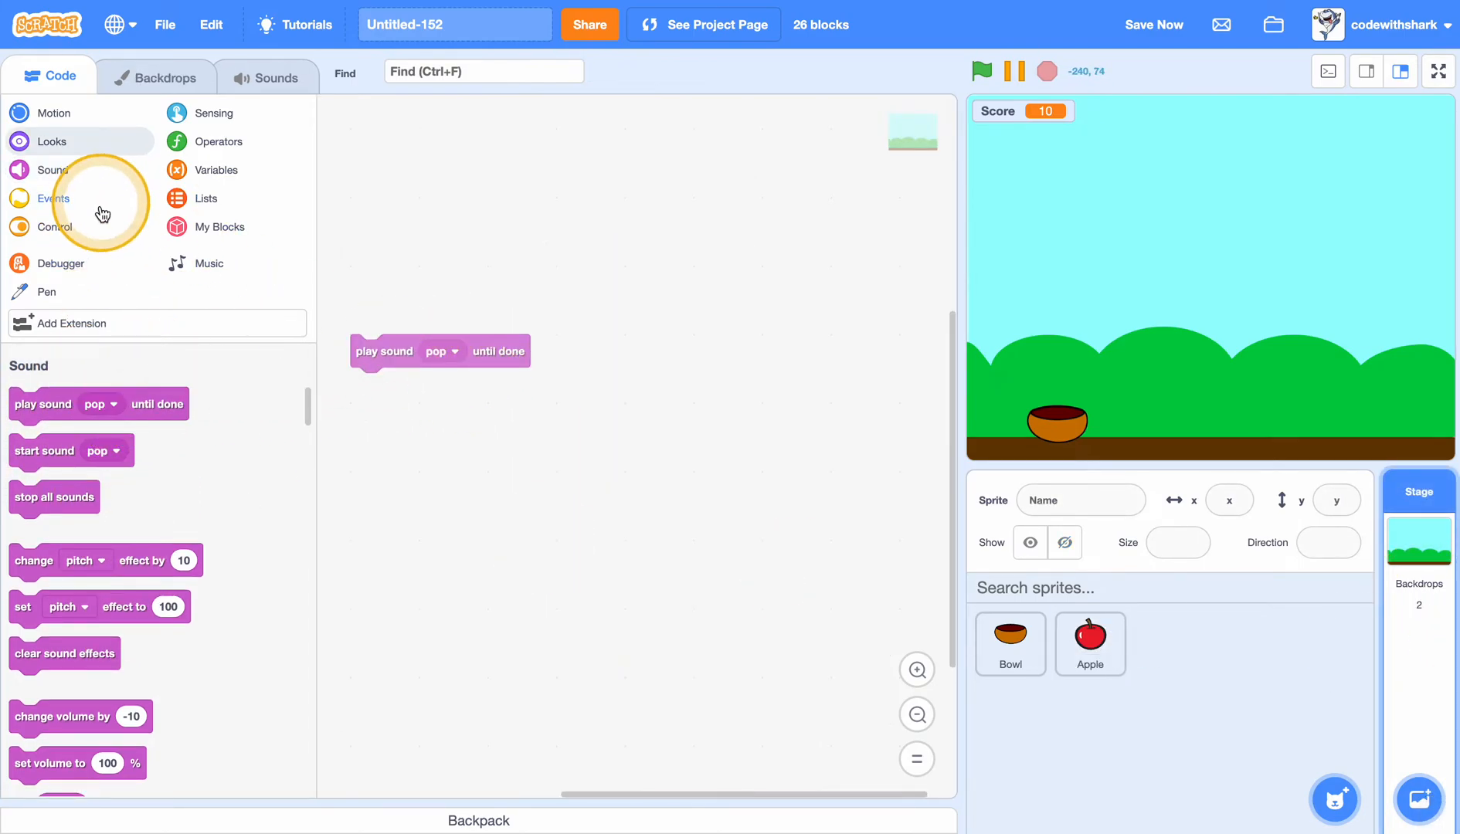
Give the Stage a green-flag script with a forever loop playing a sound until done.
left_click(54, 226)
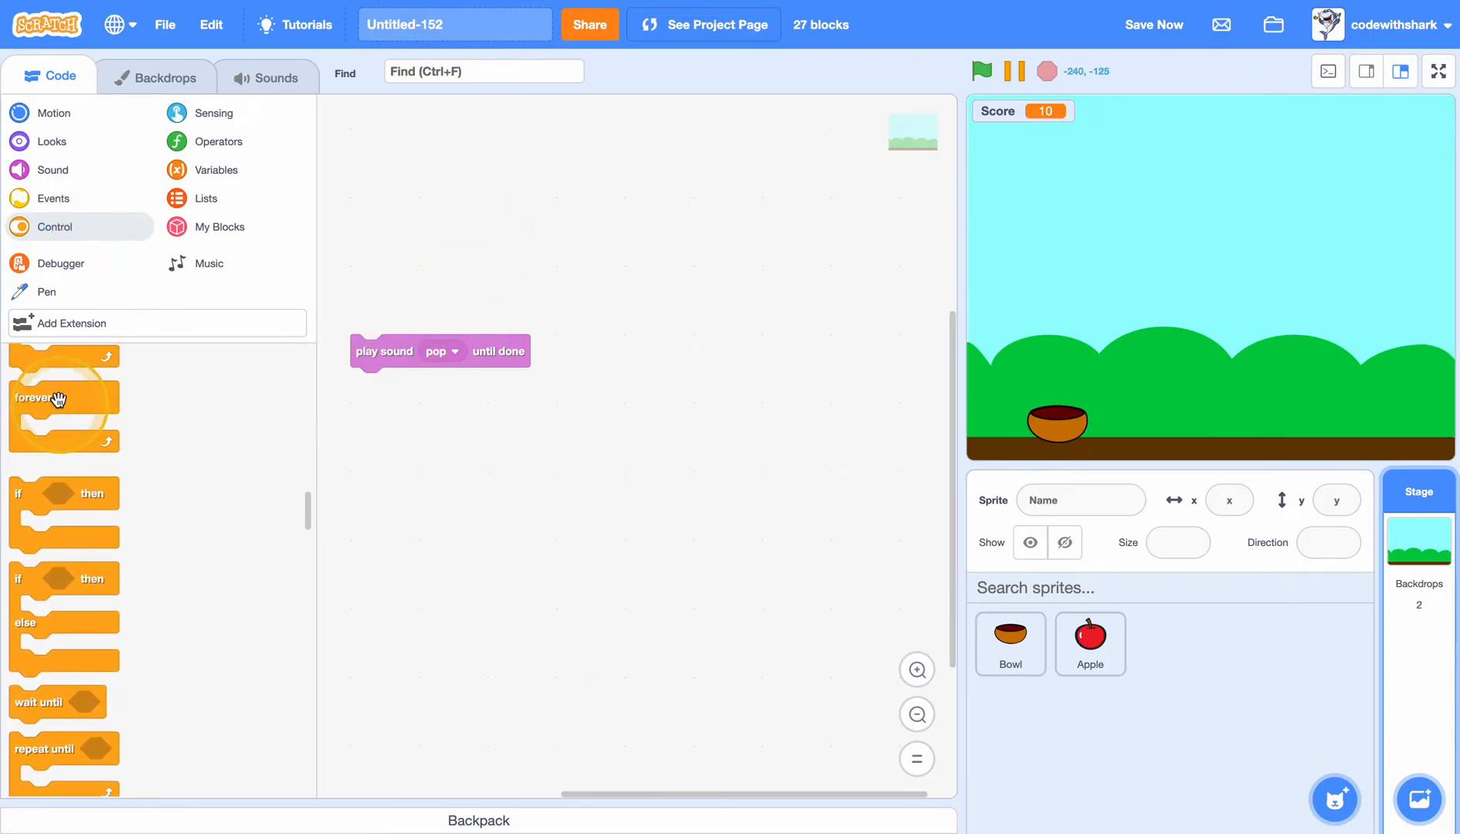
left_click(52, 170)
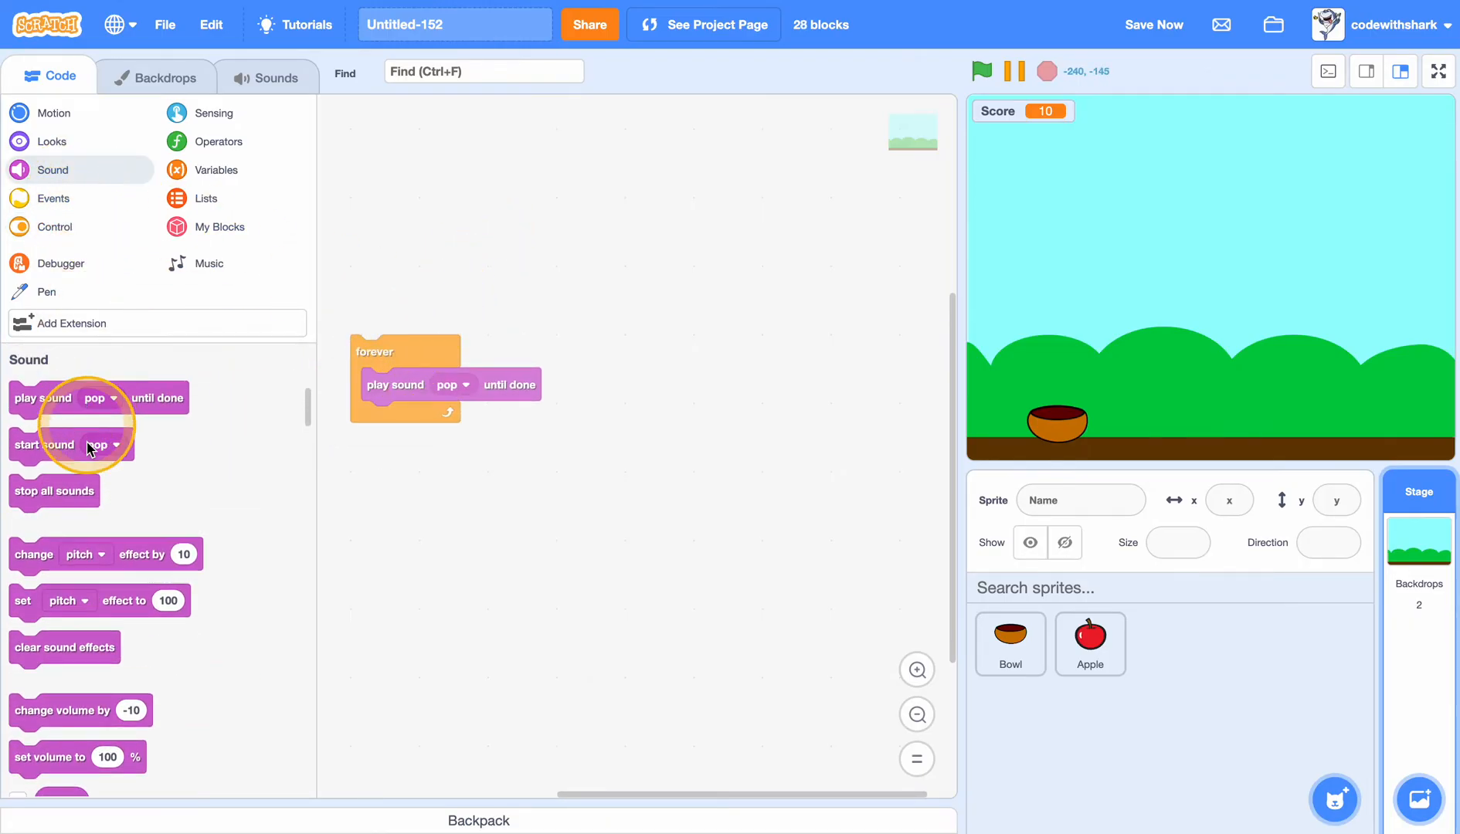
left_click(52, 198)
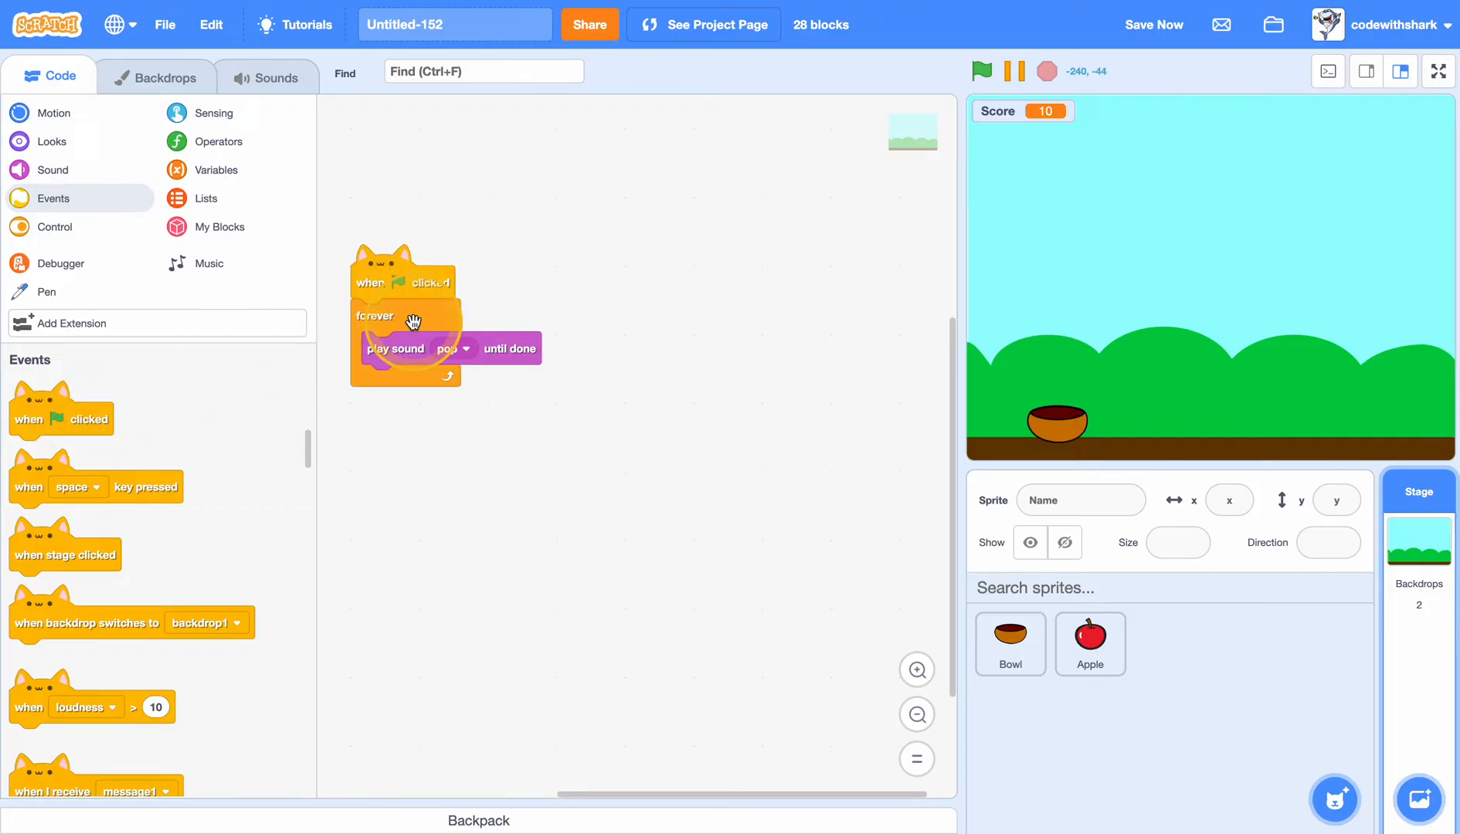
Add the Eggs sound from the library and select it in the loop's play block.
left_click(266, 76)
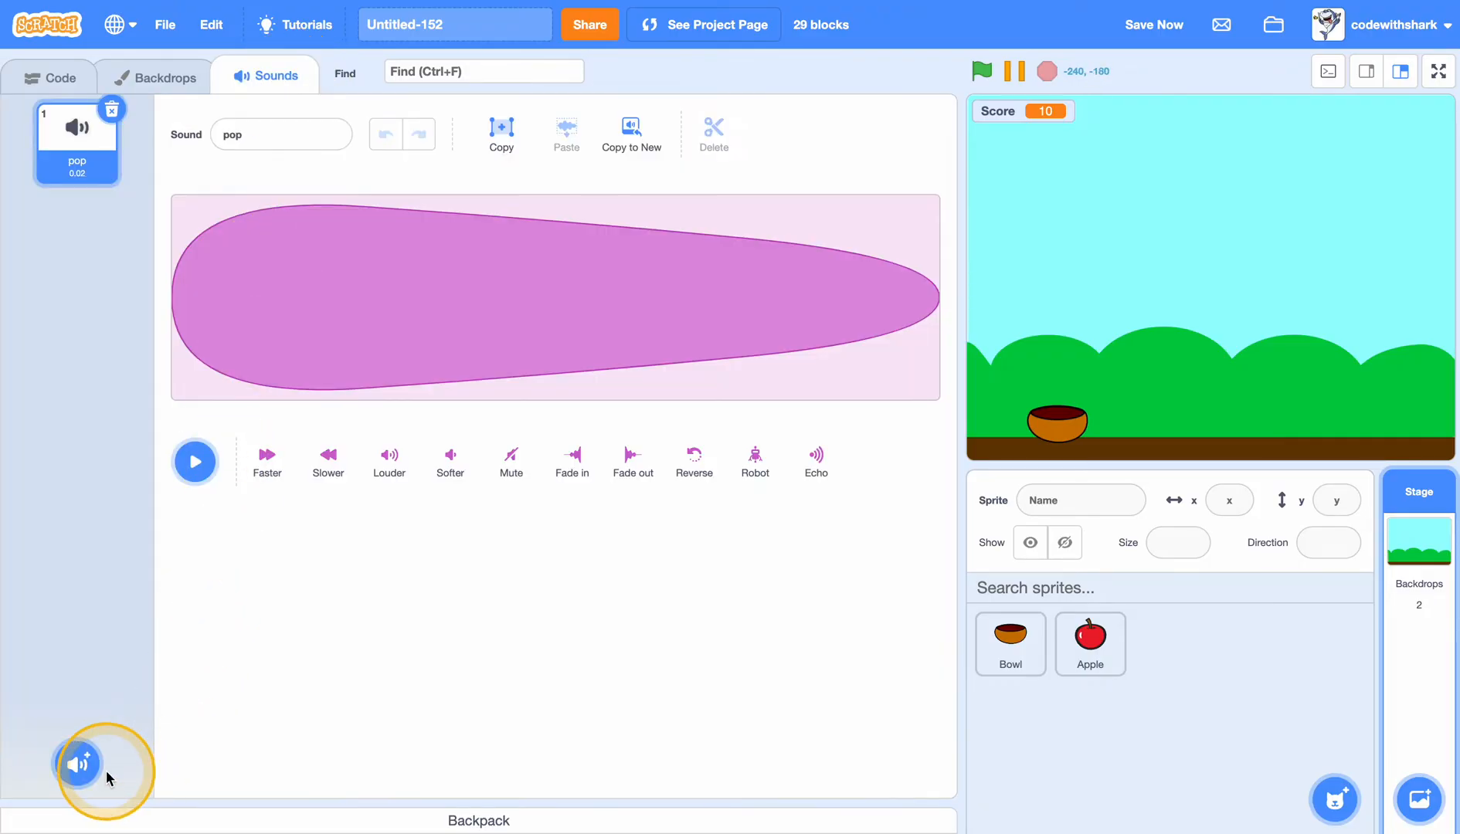
left_click(79, 763)
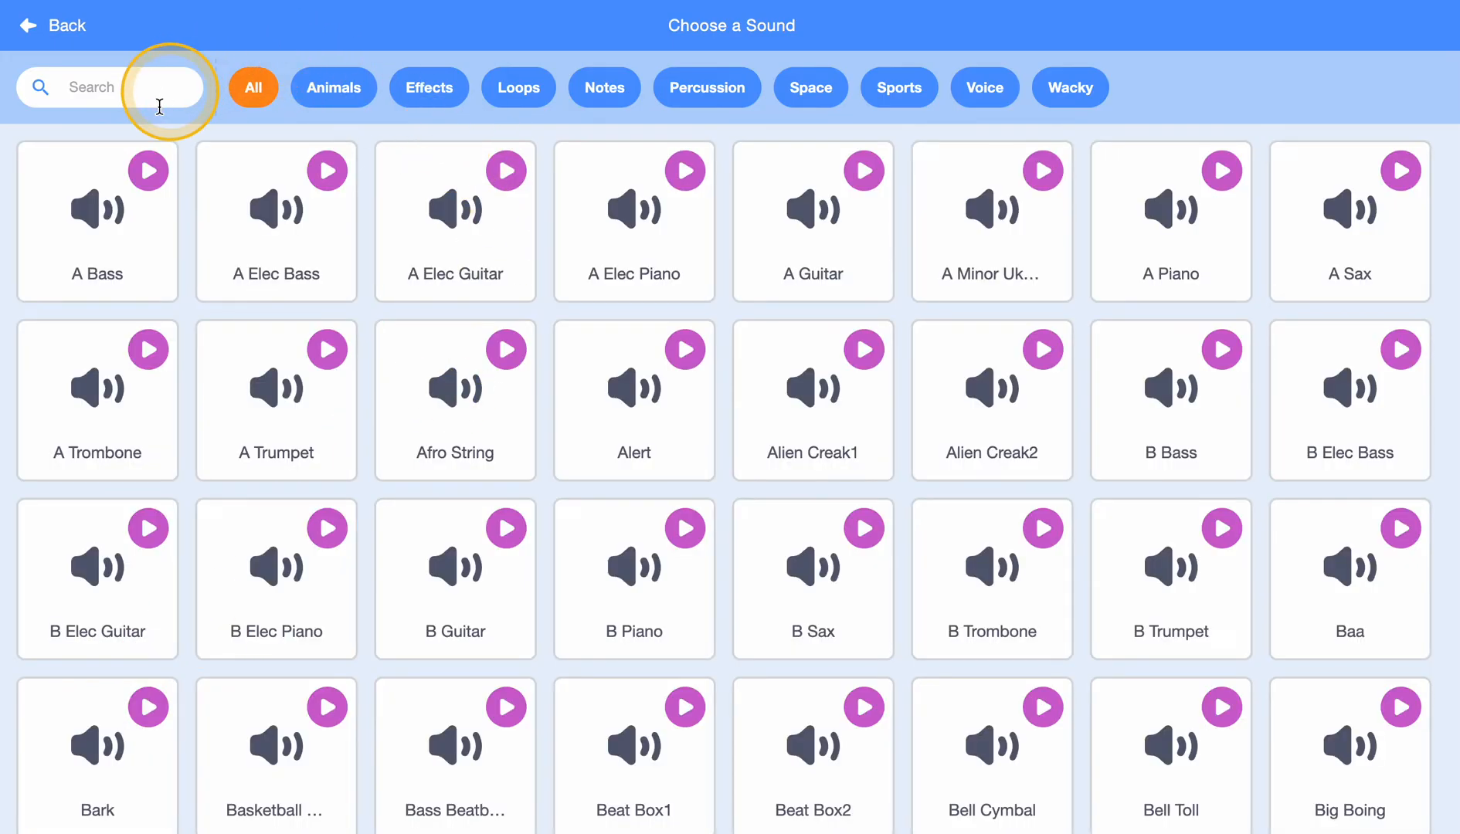
type("E")
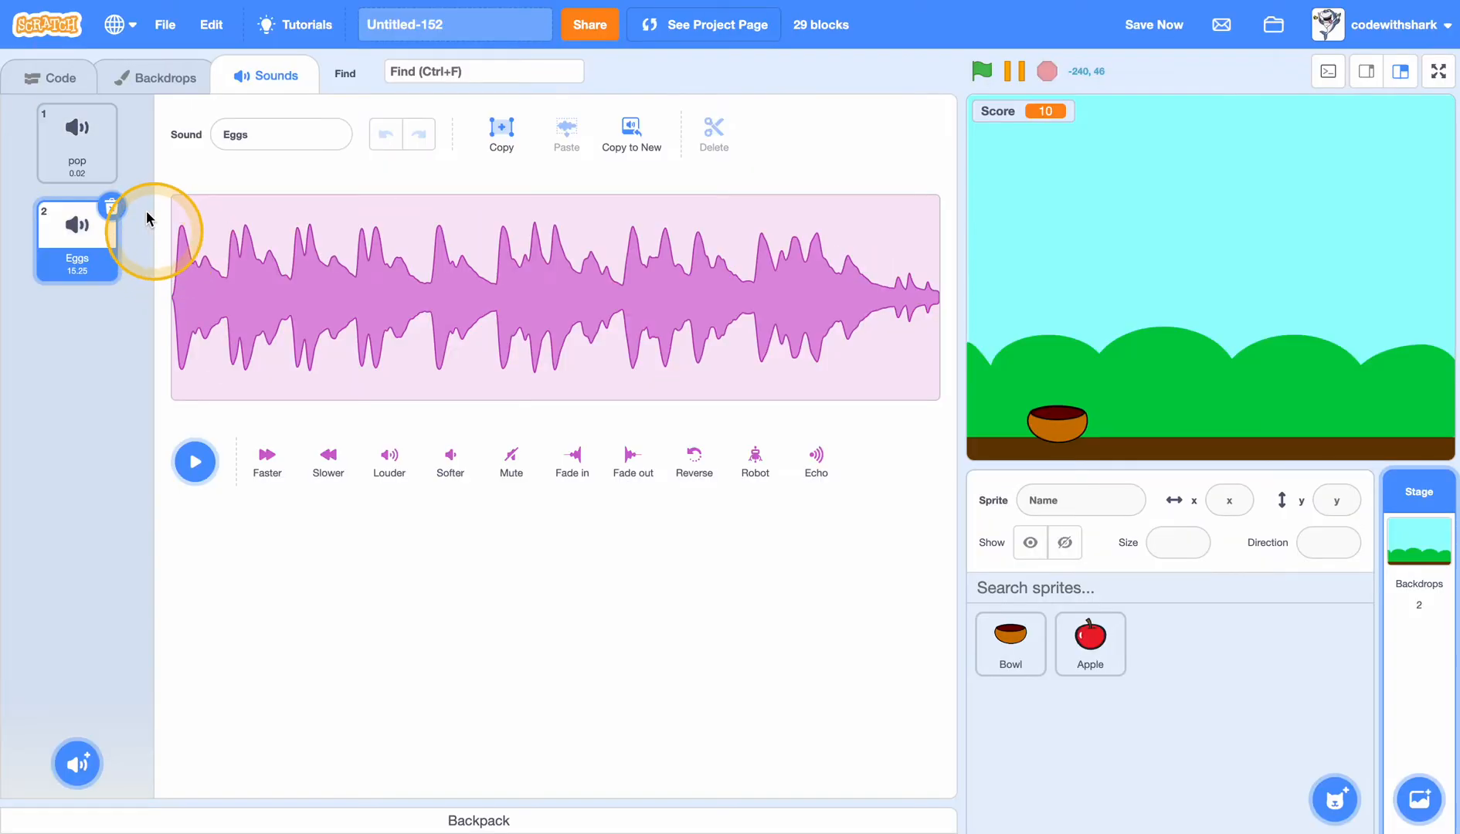
left_click(51, 79)
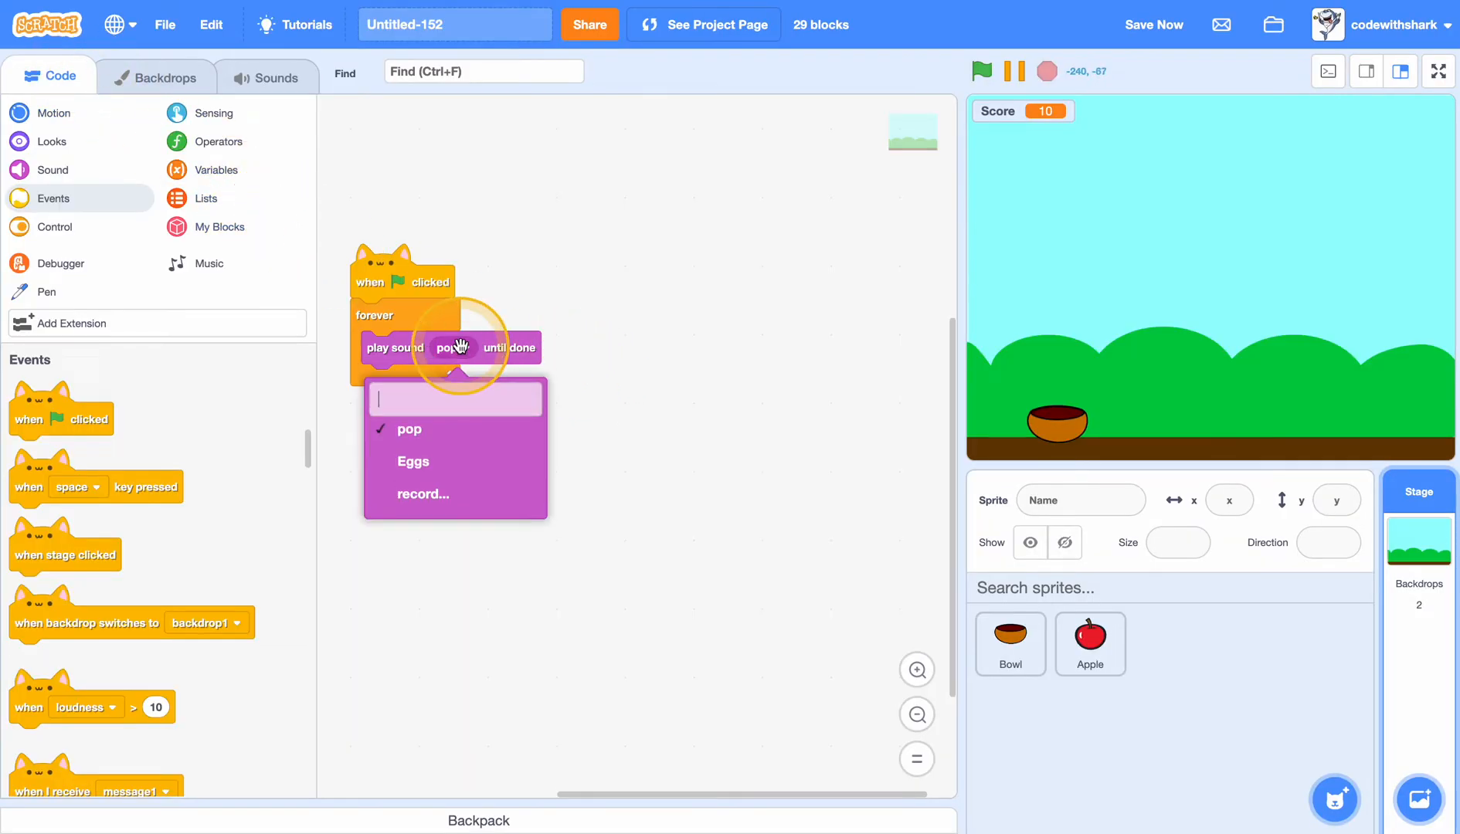
left_click(412, 460)
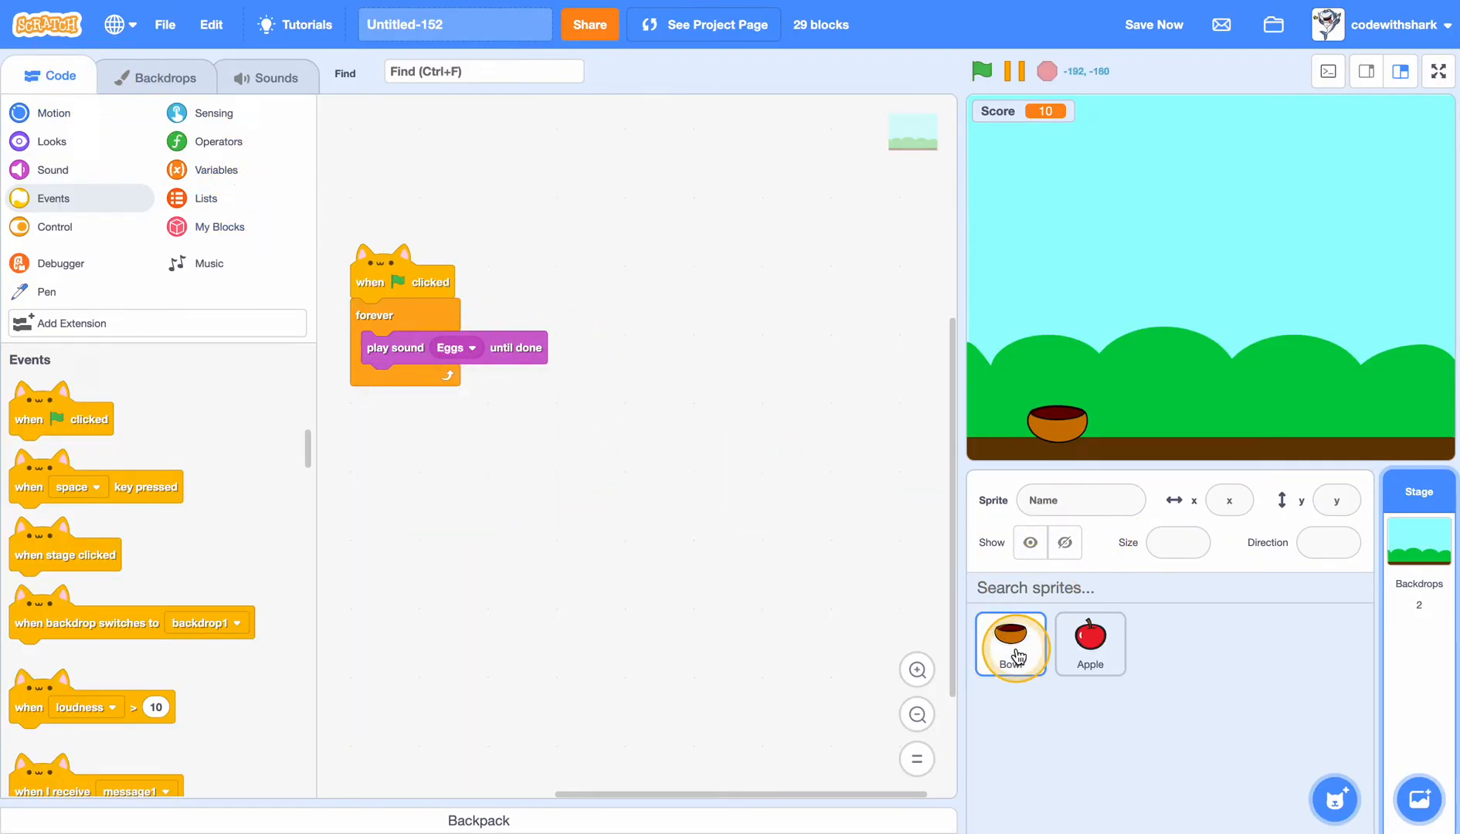
Paste a copied apple into a Bowl costume and send it behind the bowl.
left_click(1011, 643)
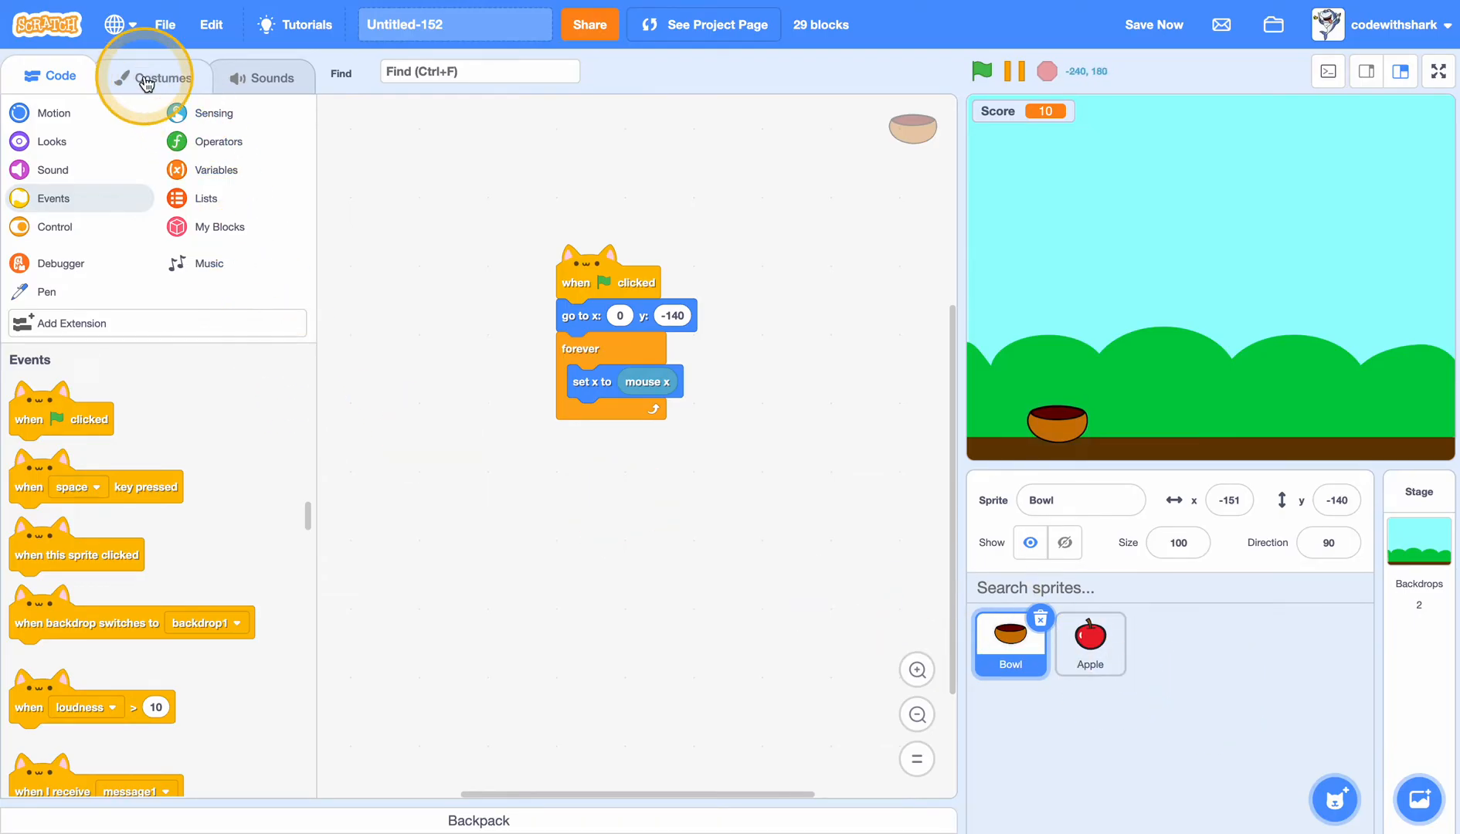
left_click(161, 76)
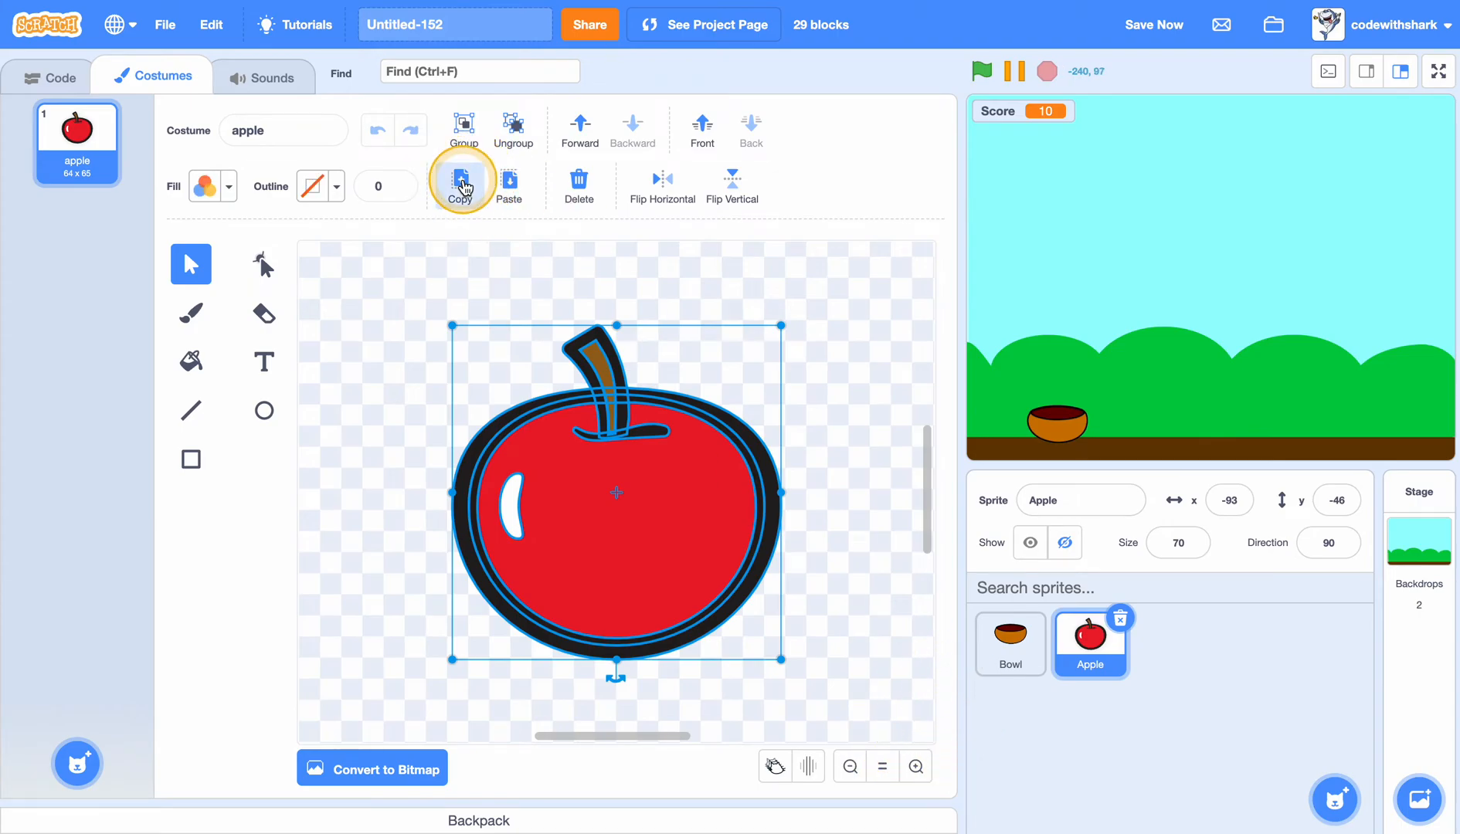
left_click(1009, 645)
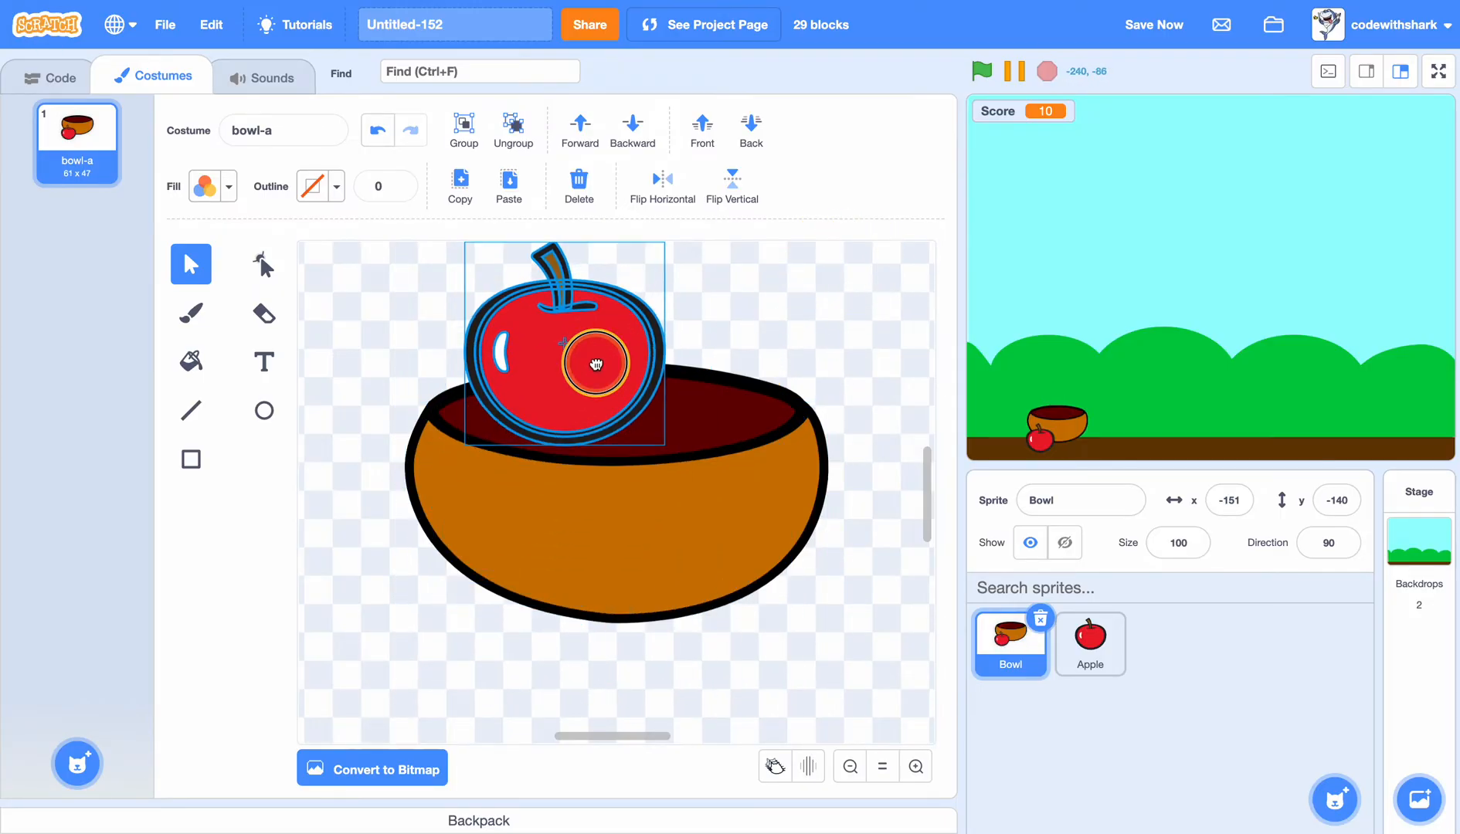
left_click(632, 130)
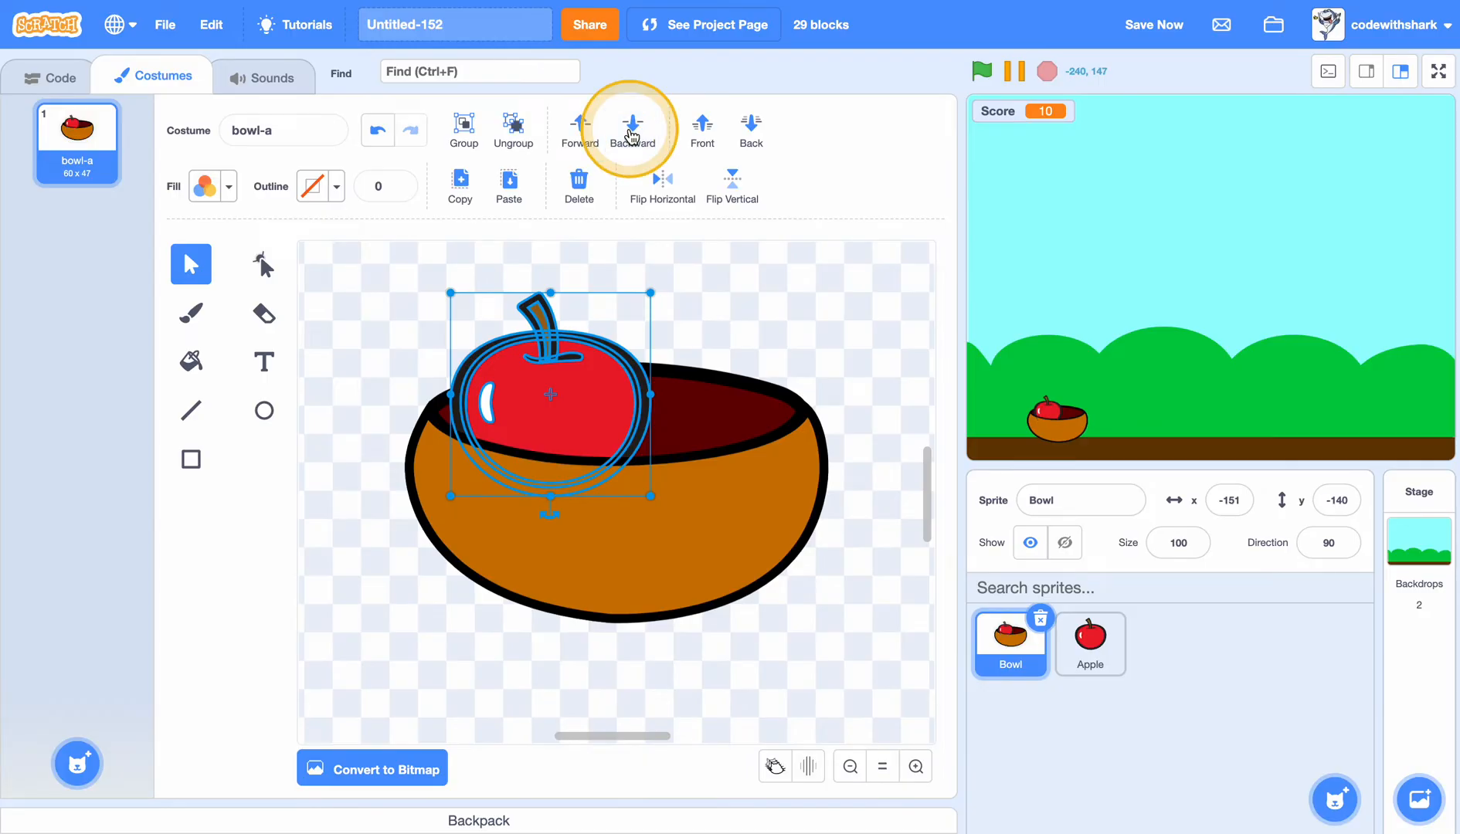
left_click(632, 128)
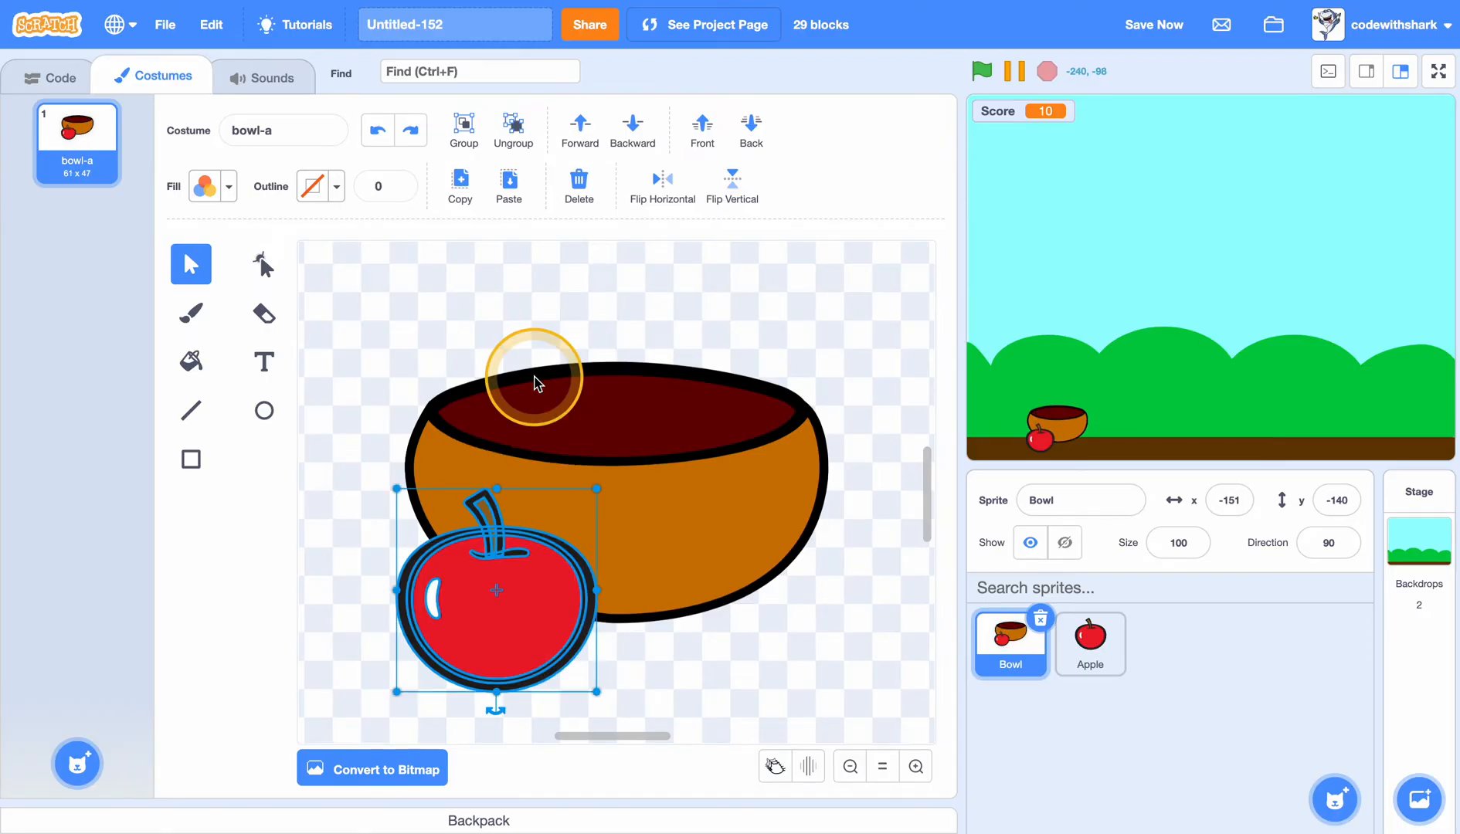
Duplicate the empty bowl-a costume and tuck an apple behind its rim.
left_click(578, 186)
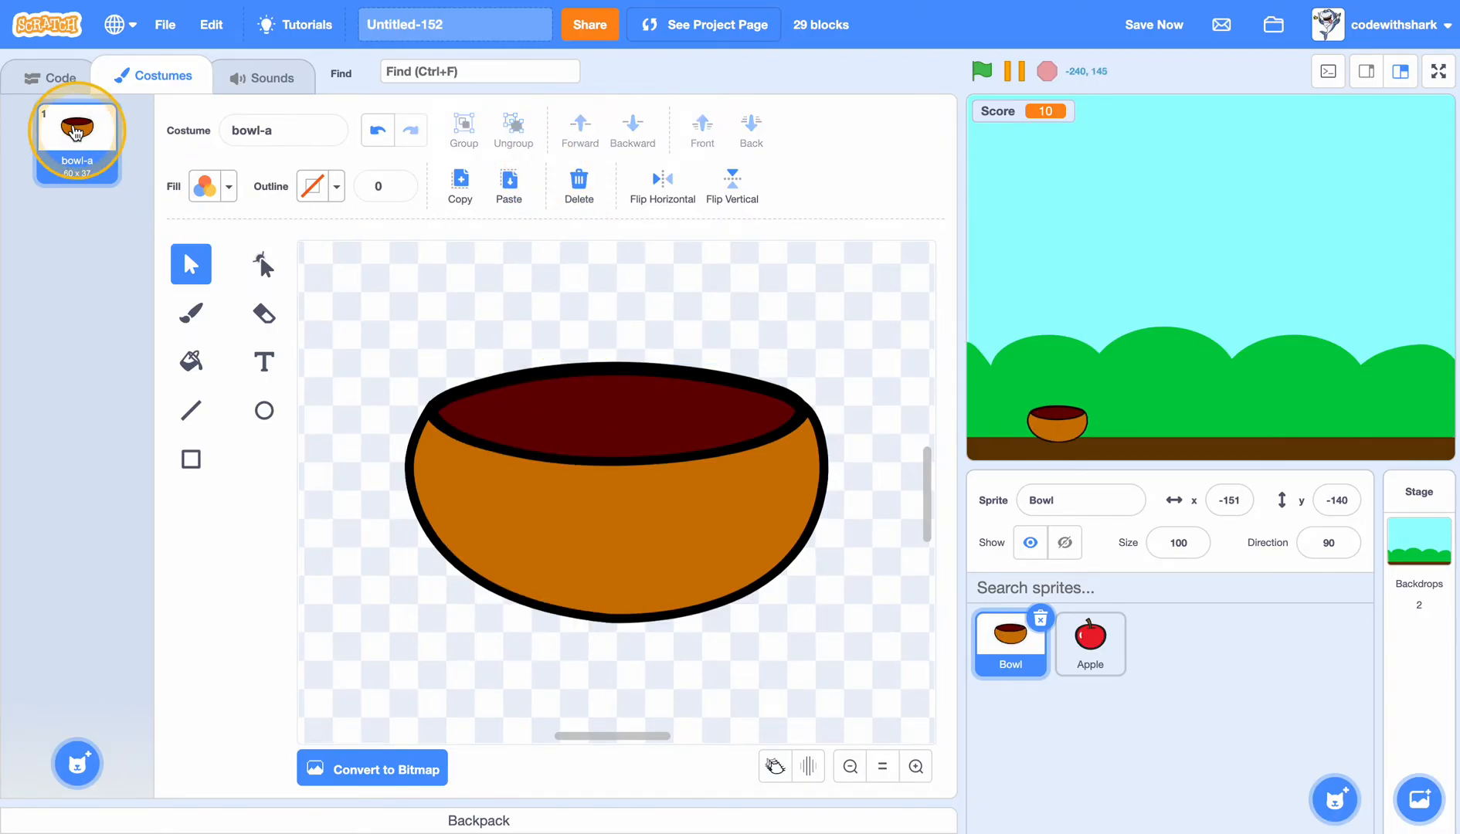
right_click(75, 128)
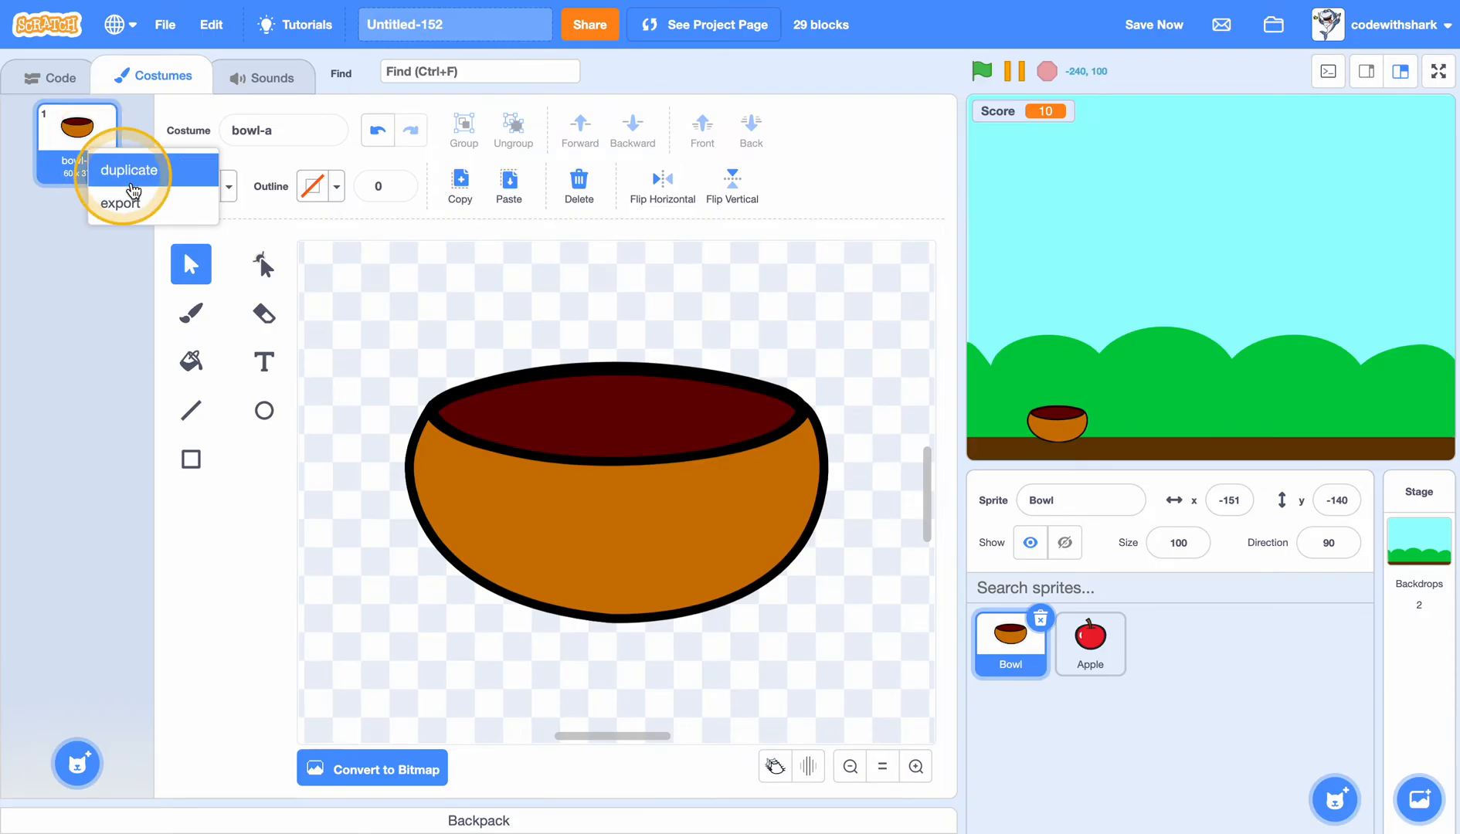
left_click(129, 170)
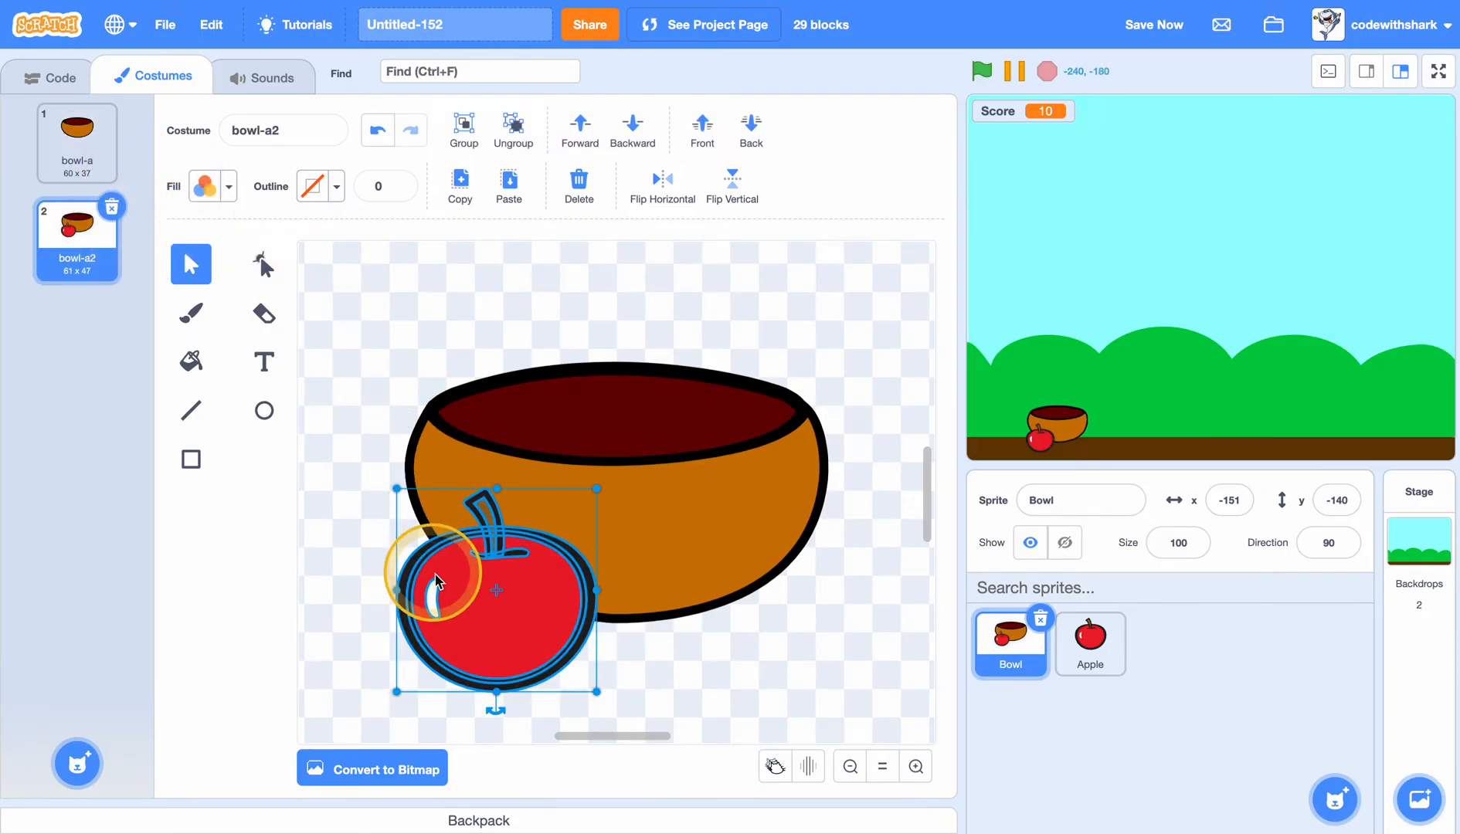
left_click(751, 129)
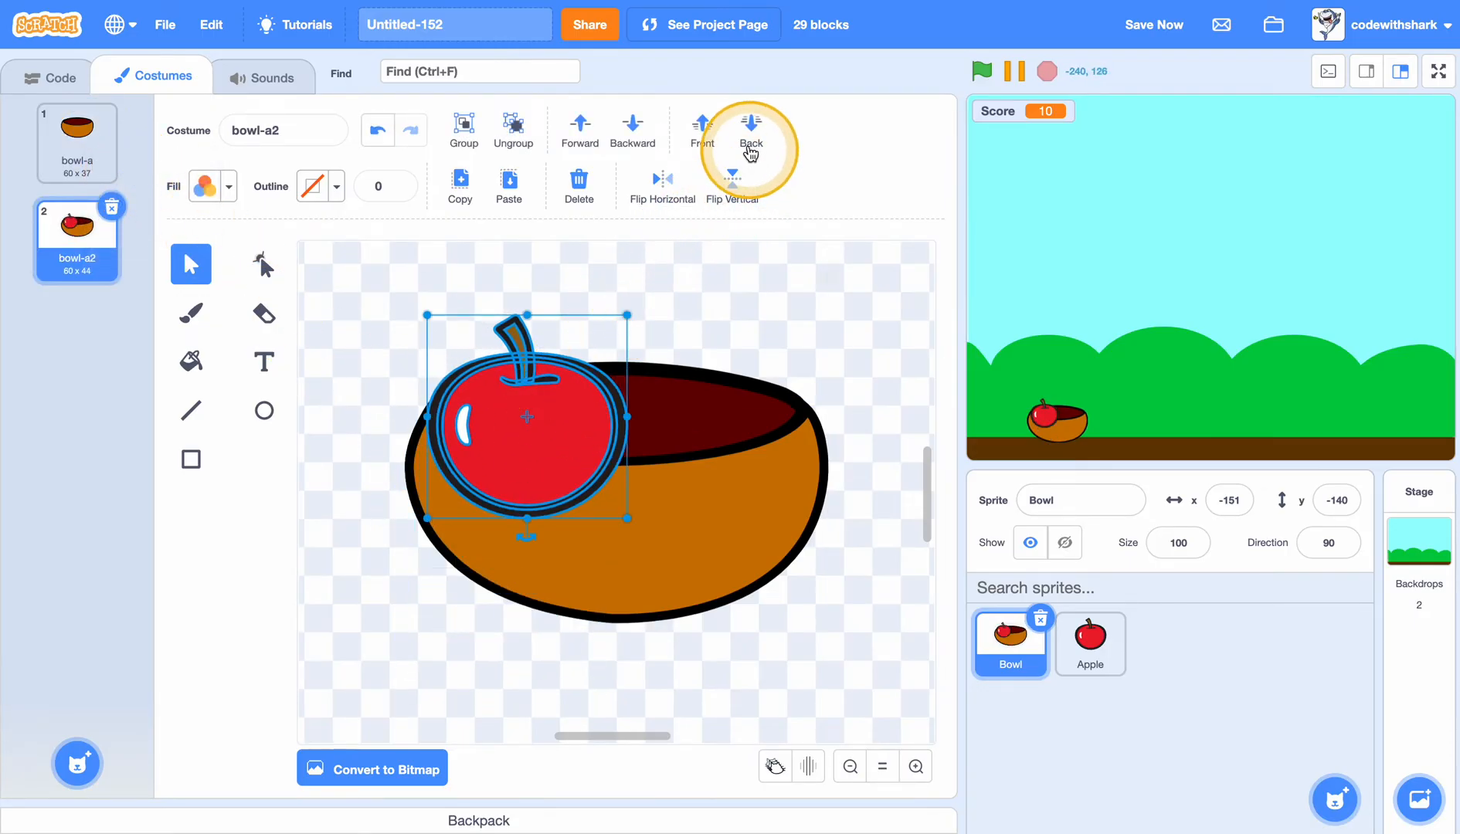
left_click(750, 128)
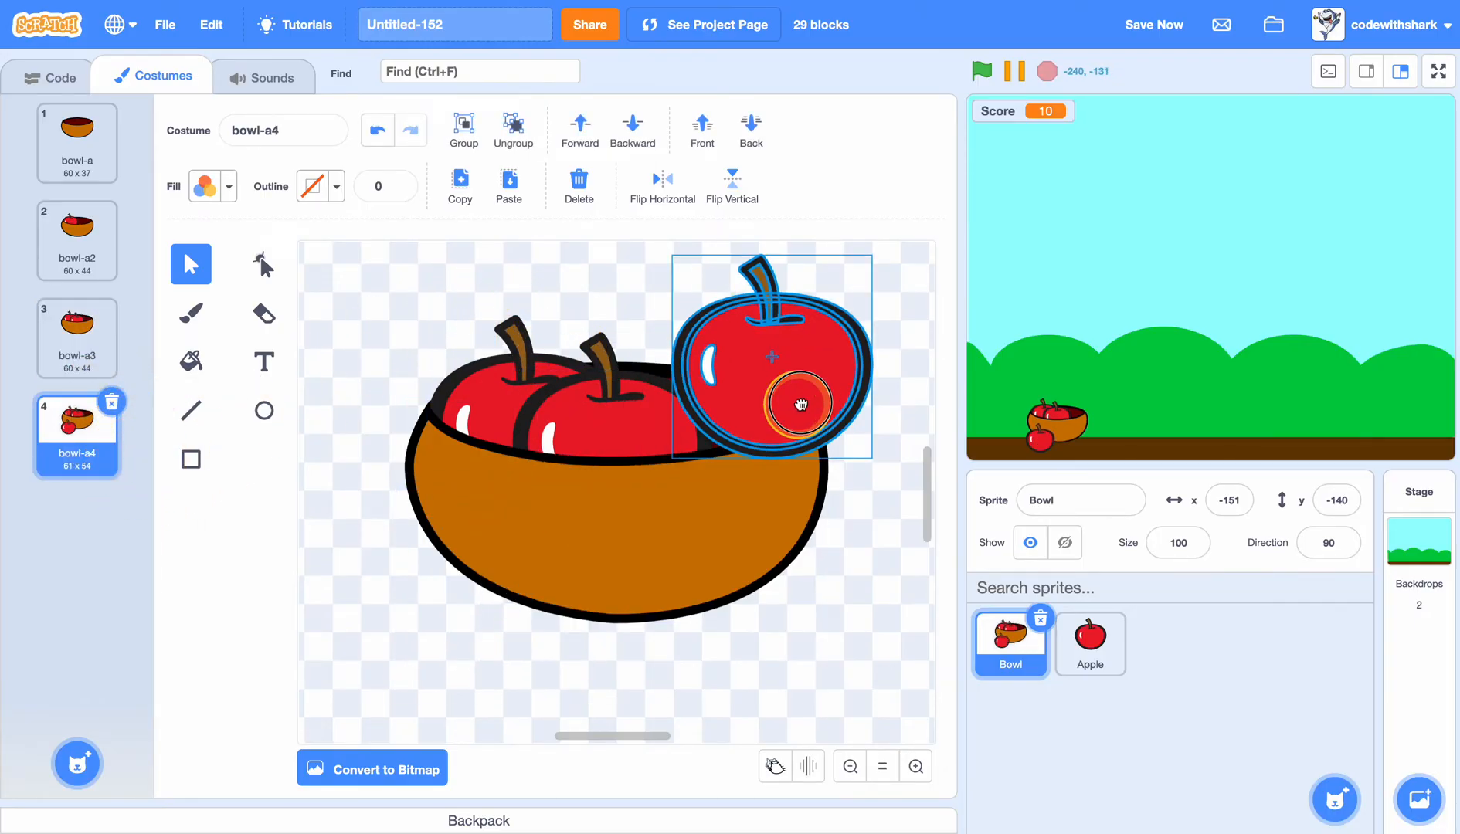
Build the remaining costumes up to a bowl holding four apples.
left_click(632, 128)
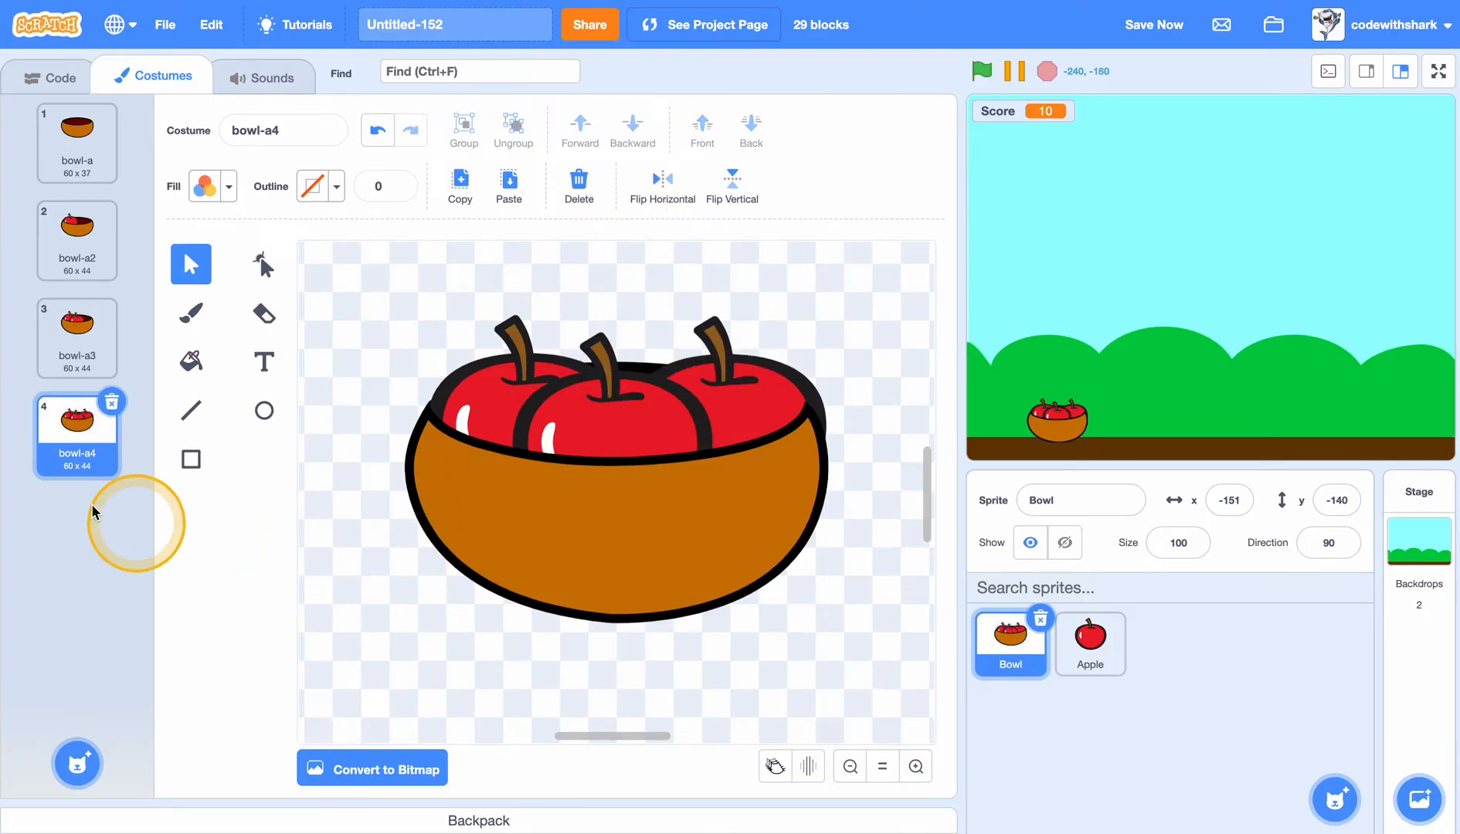
left_click(509, 179)
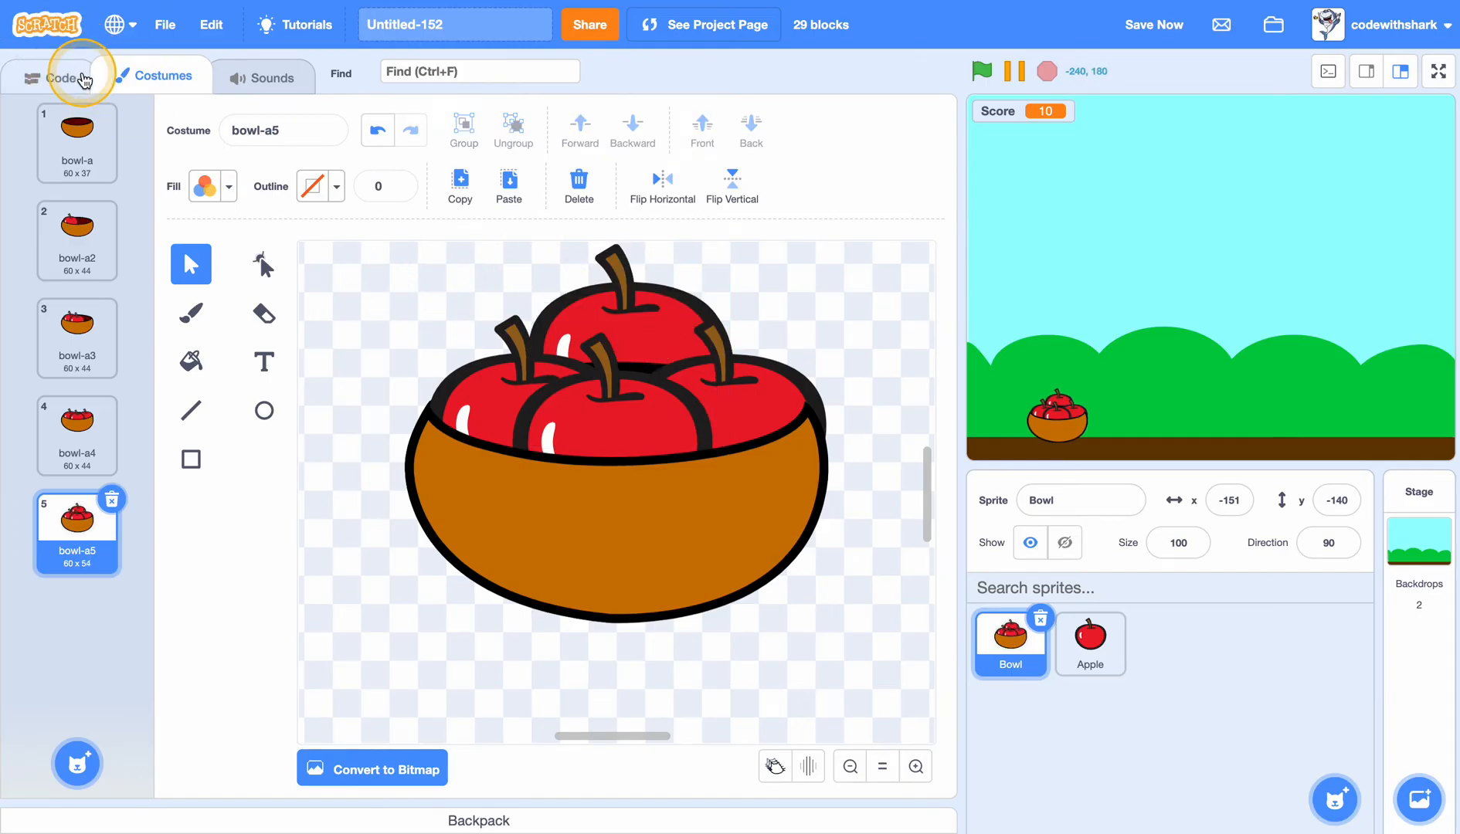
Add an if Score = n then switch costume check inside the forever loop and duplicate it.
left_click(57, 76)
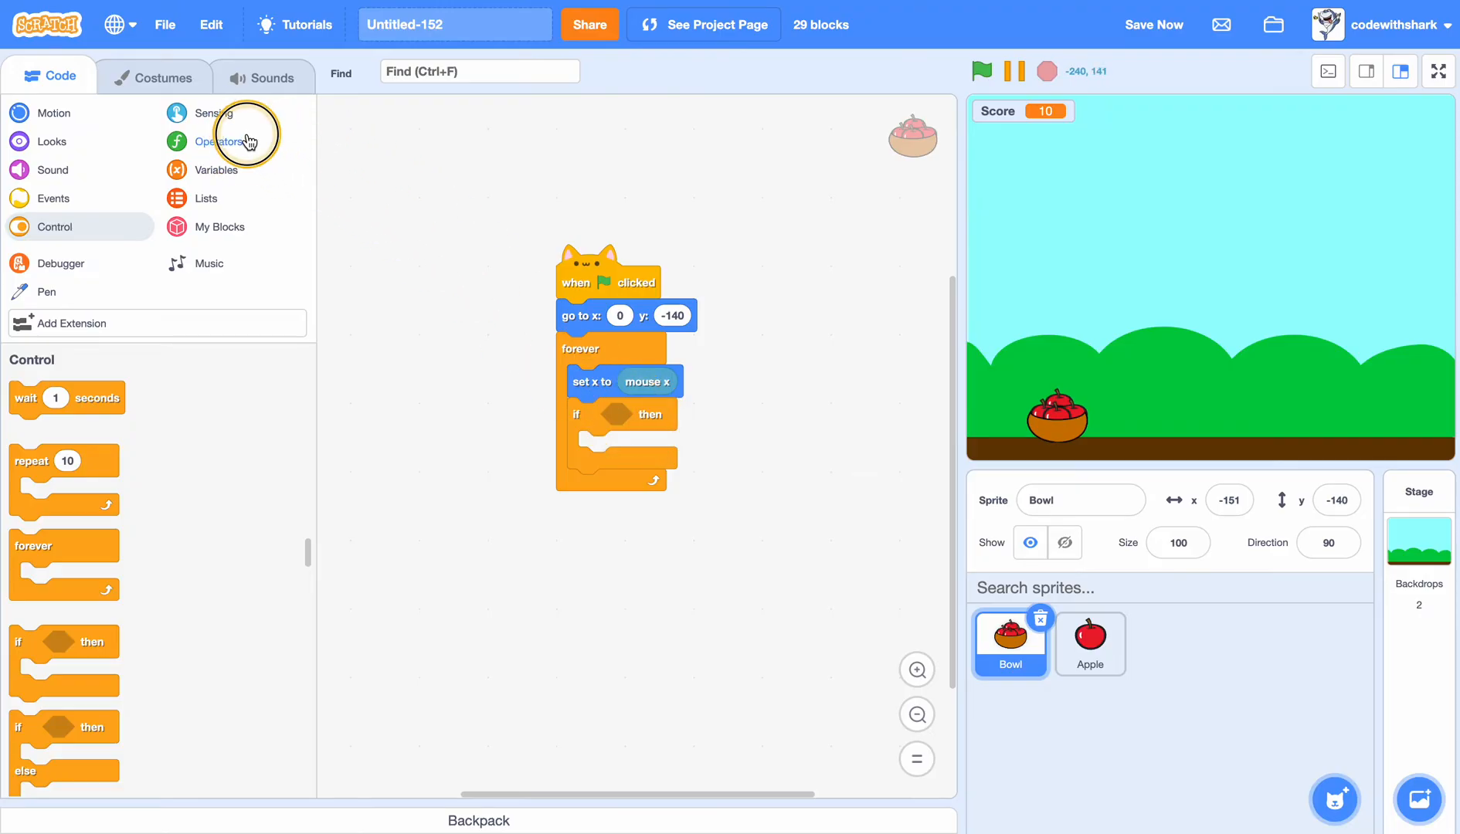
left_click(216, 141)
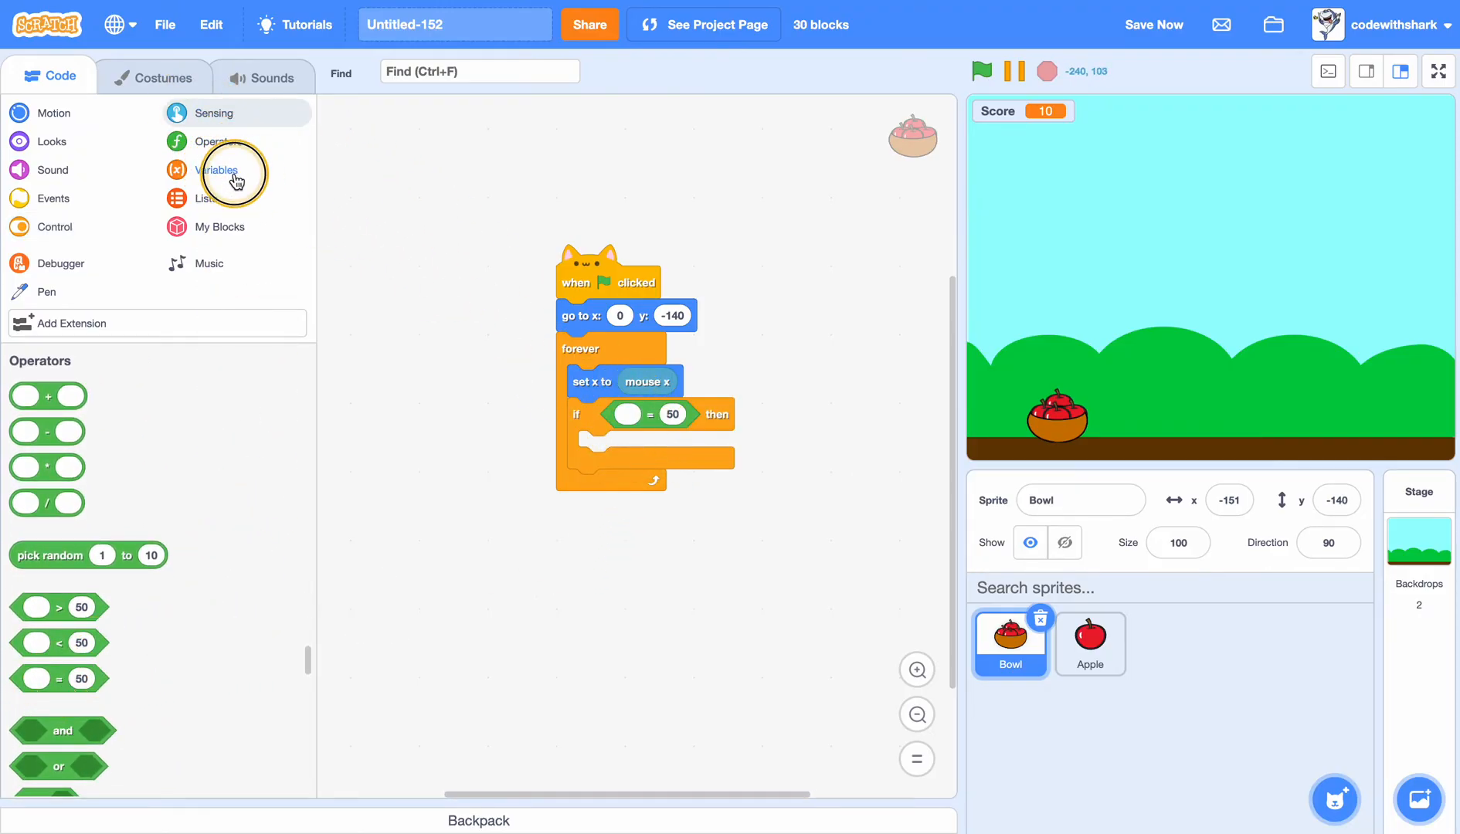
left_click(218, 170)
type("0")
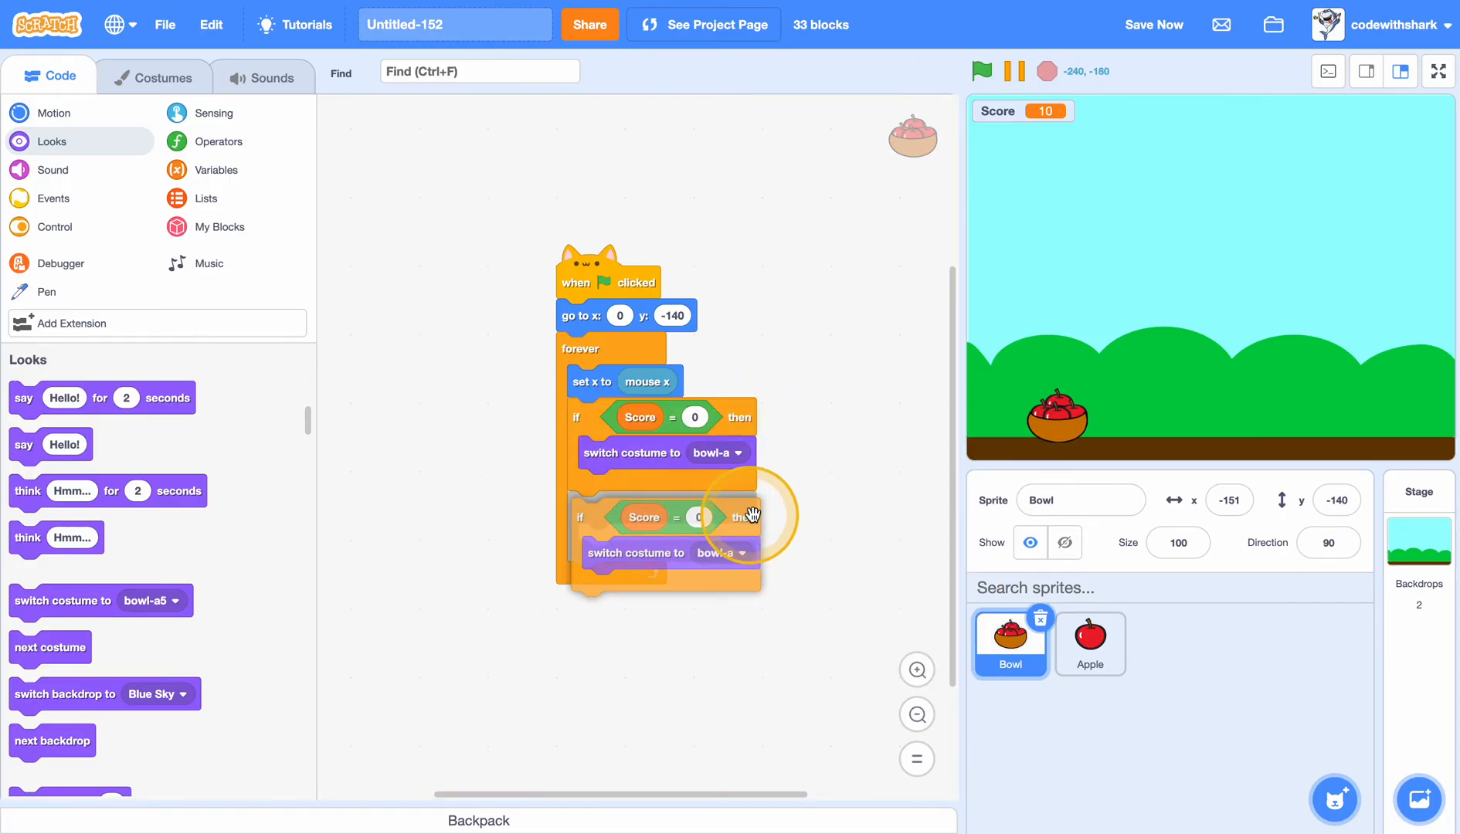
left_click(717, 545)
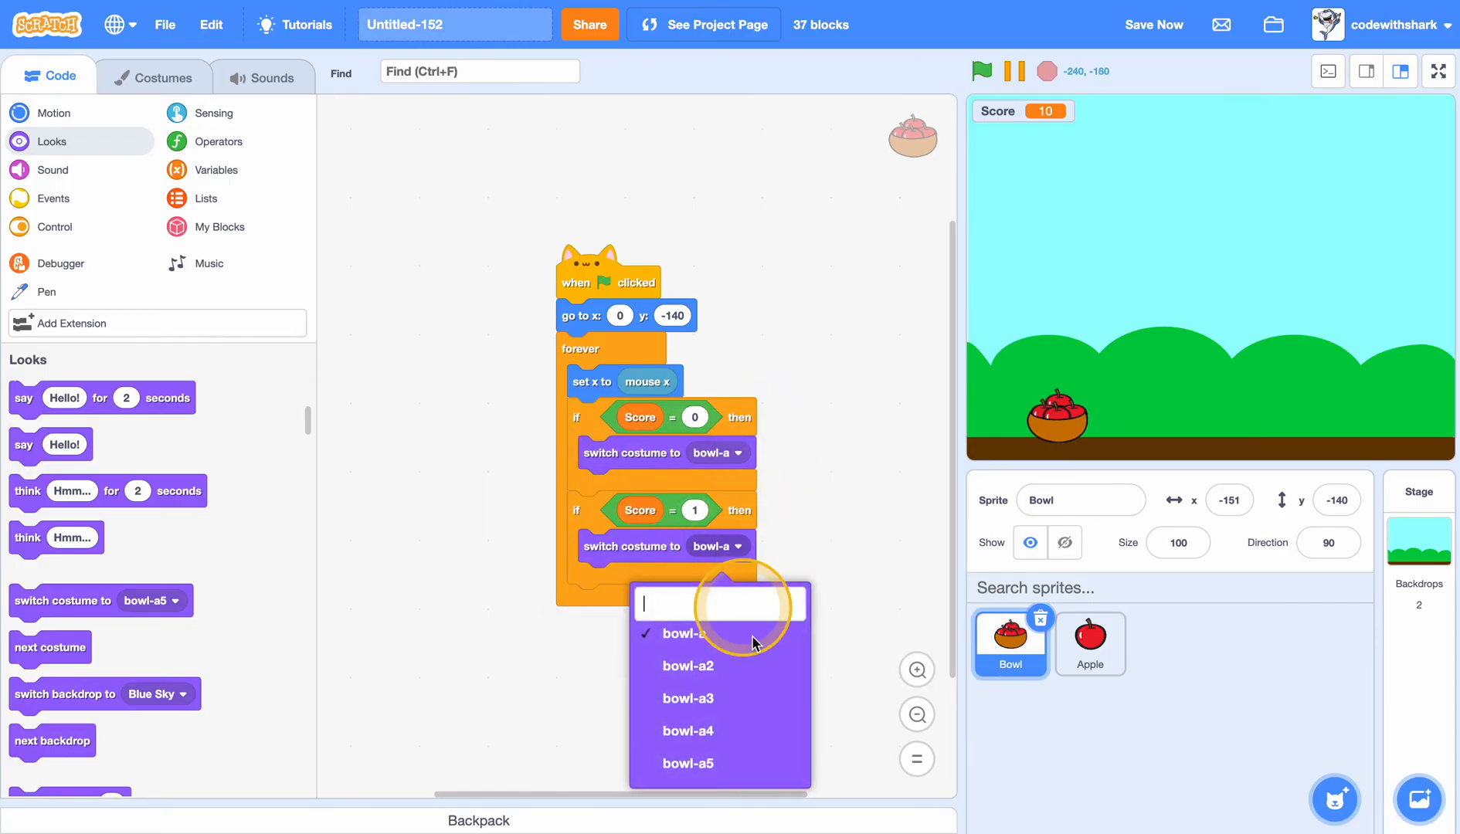
left_click(688, 666)
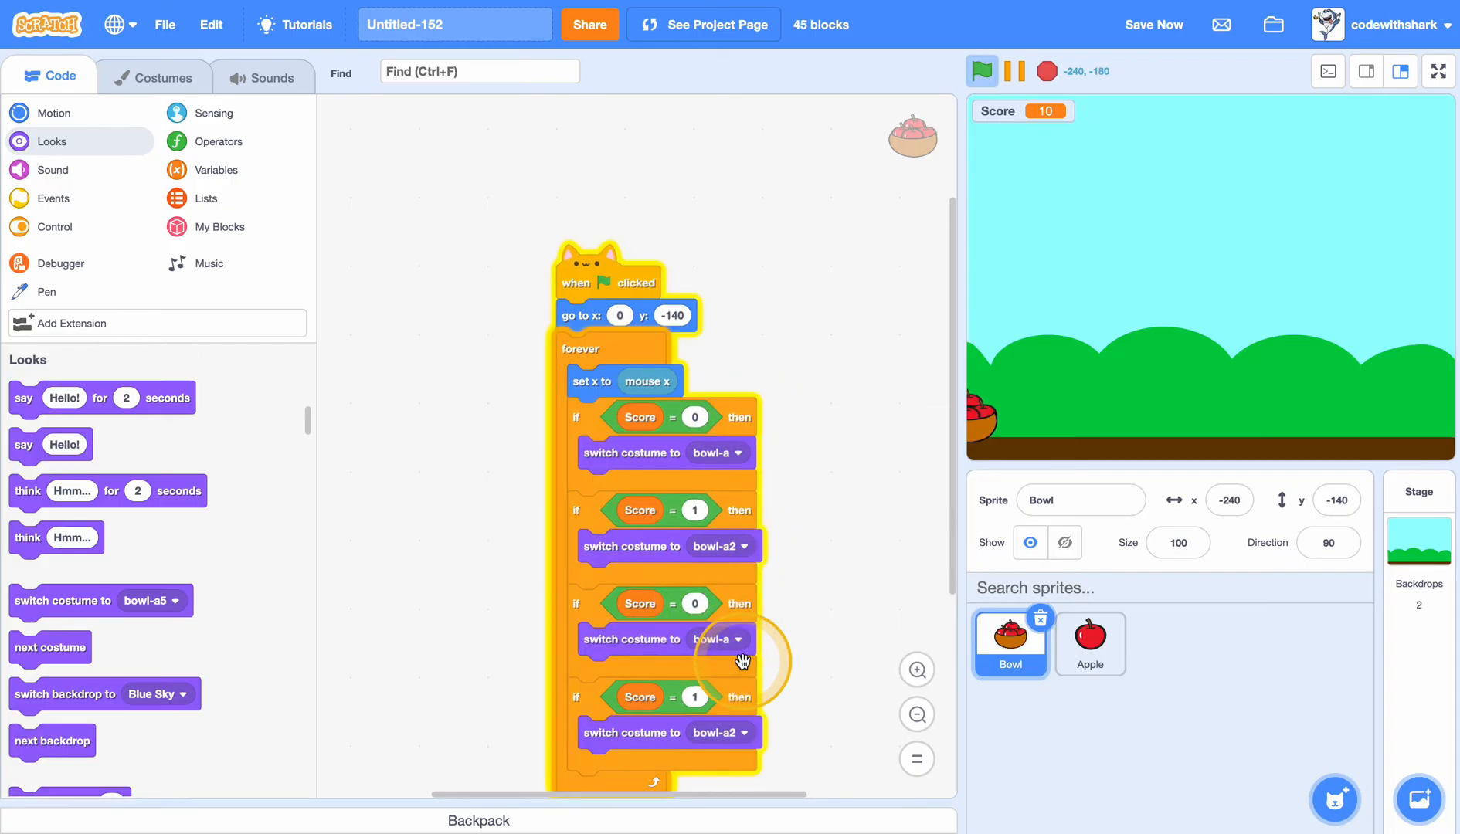
left_click(1044, 71)
type("2")
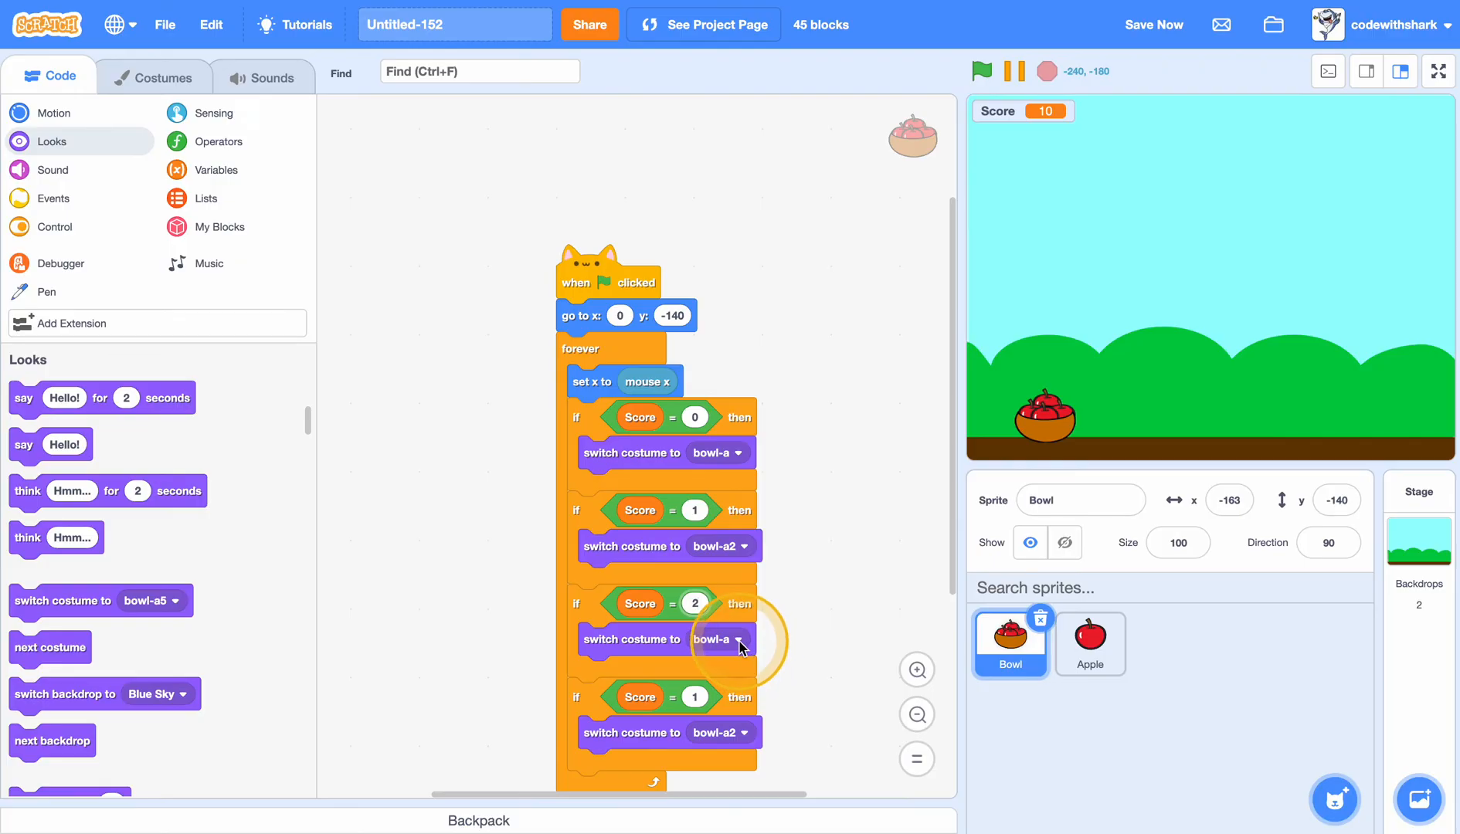
Assign bowl-a3 and bowl-a4 to the score-2 and score-3 checks and set their values.
left_click(738, 638)
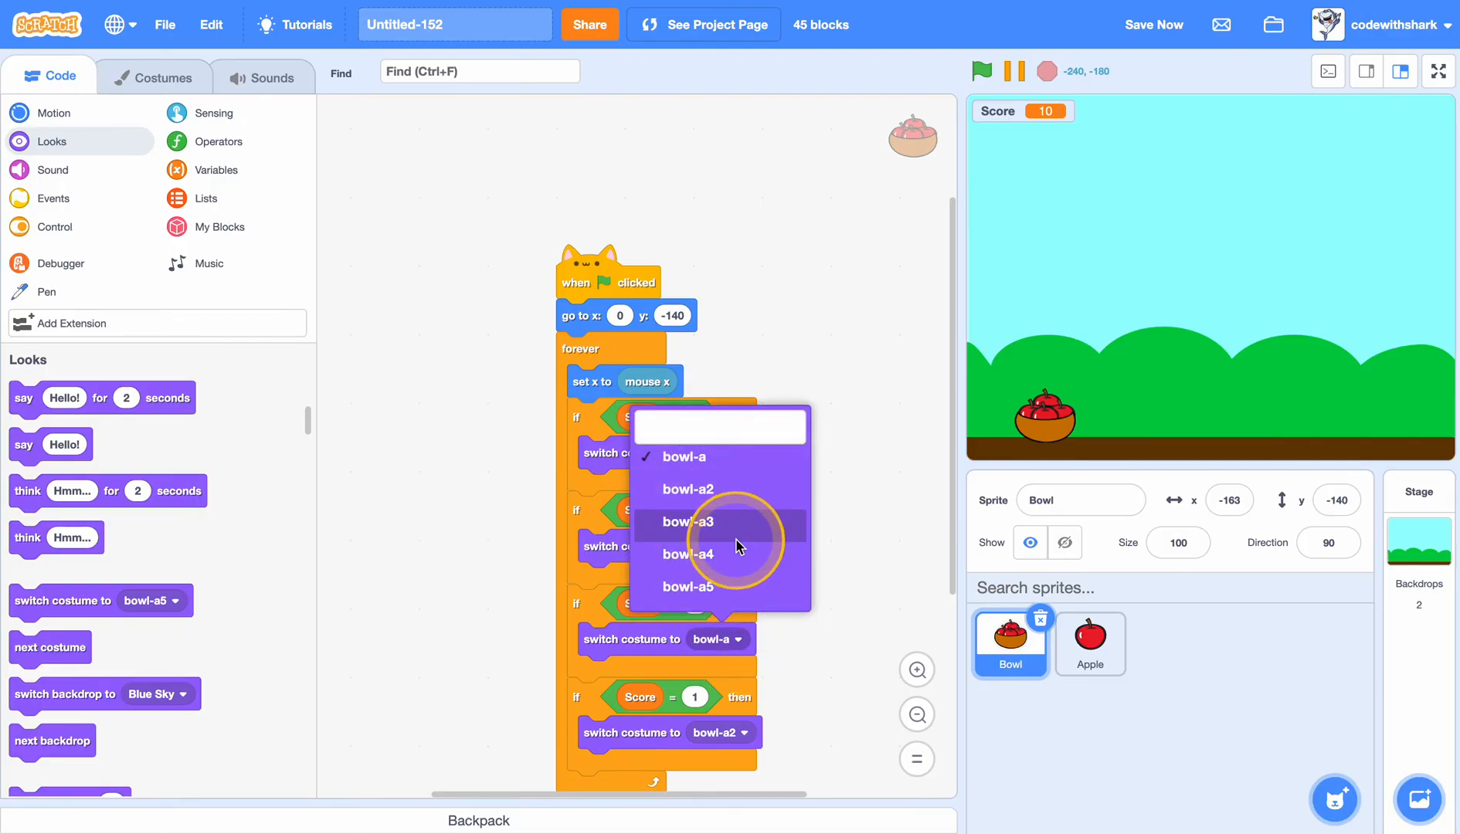
left_click(688, 522)
type("4")
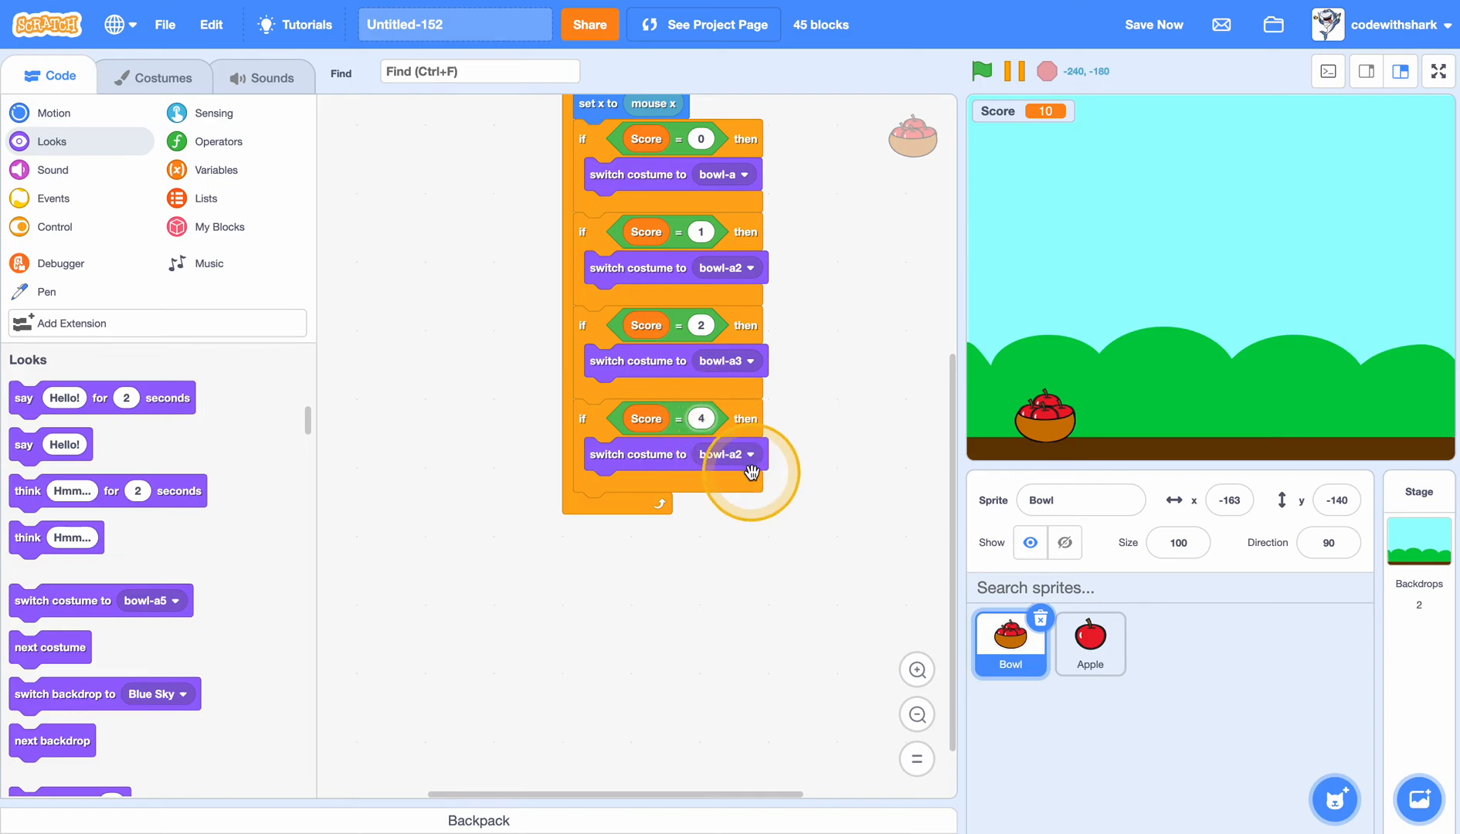
left_click(727, 454)
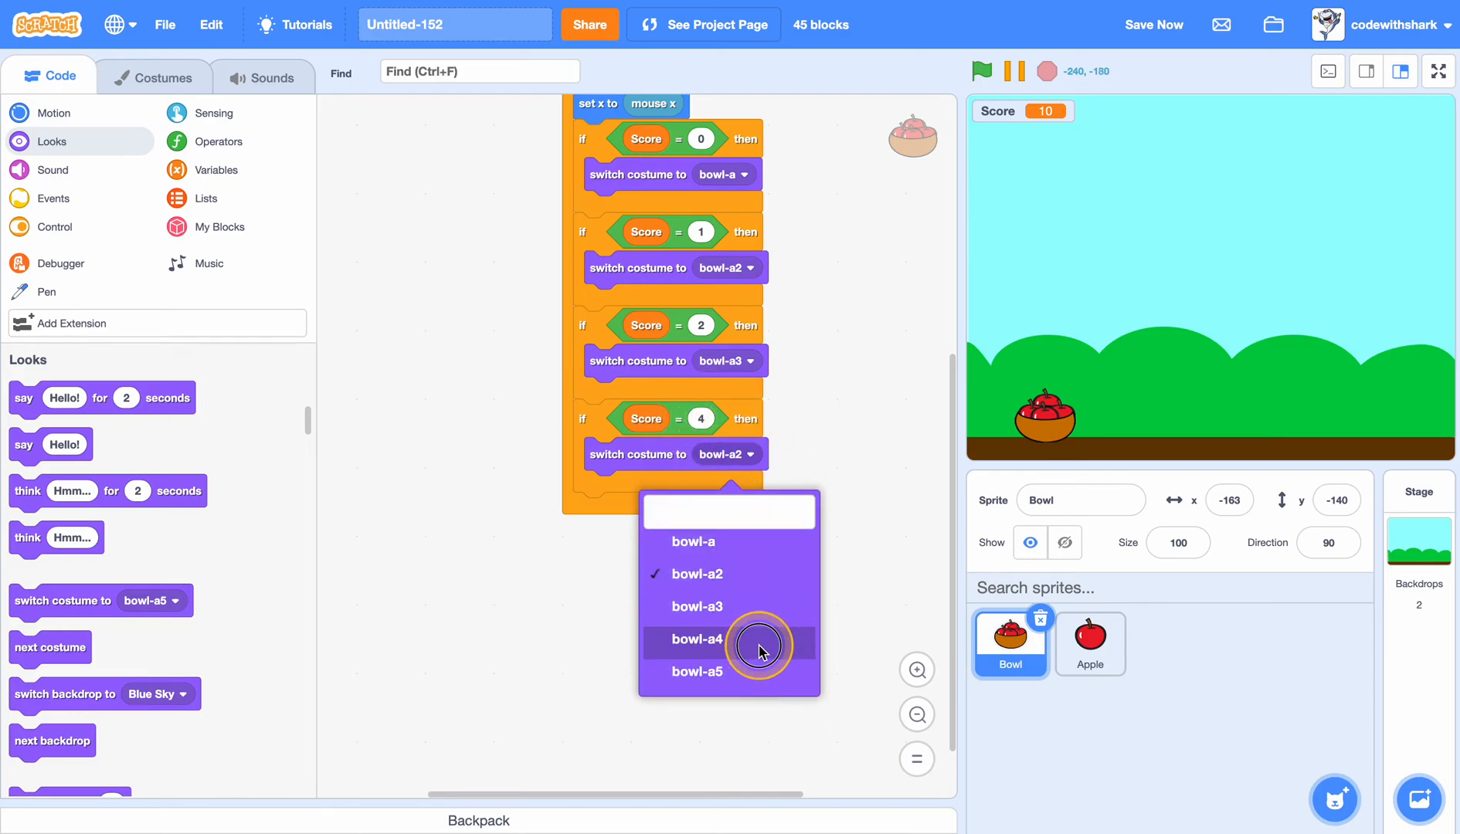
left_click(697, 638)
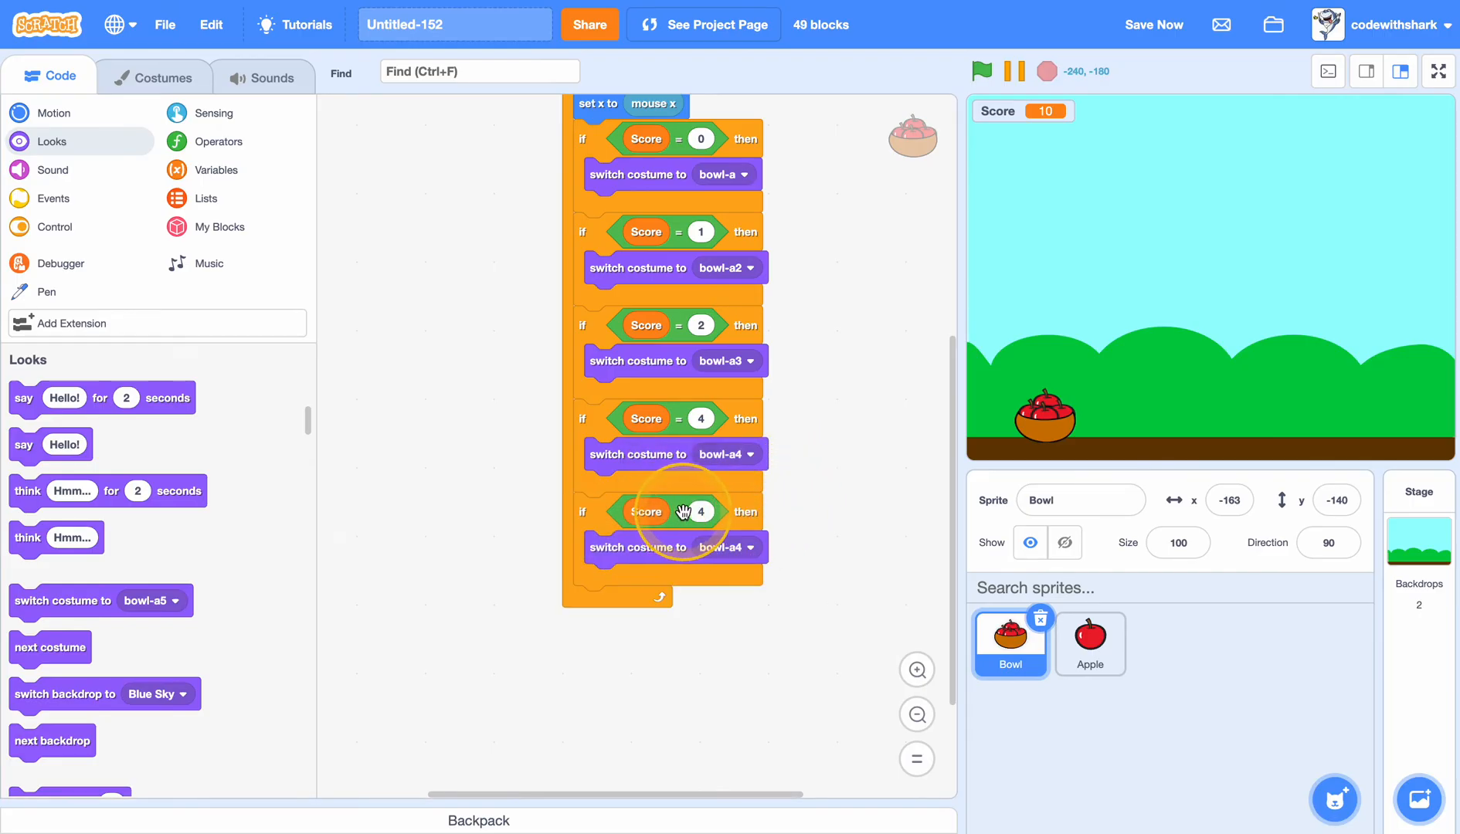
left_click(982, 71)
type("3")
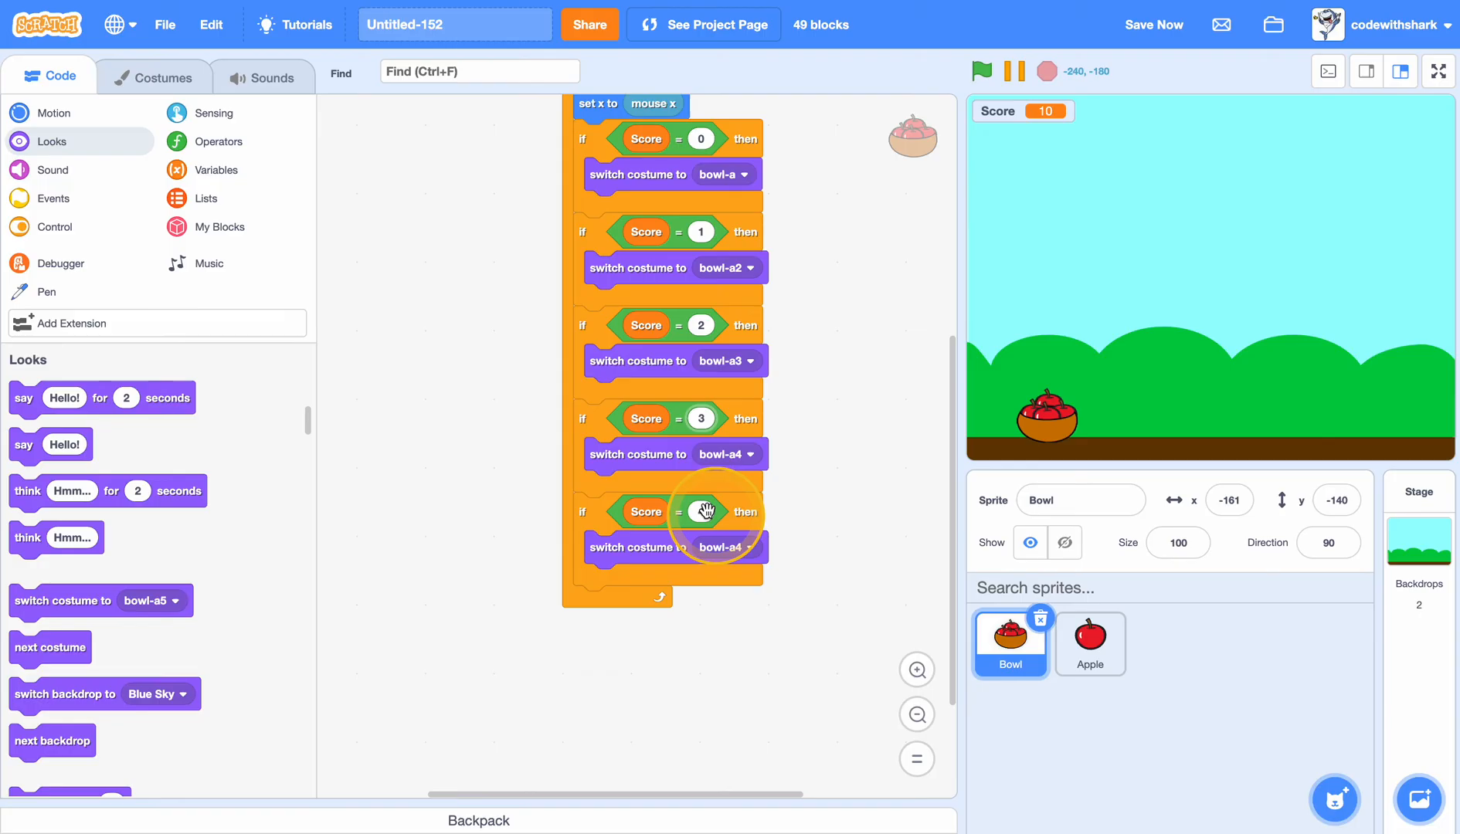
Change the last check to Score greater than 3 with its own costume choice.
right_click(701, 511)
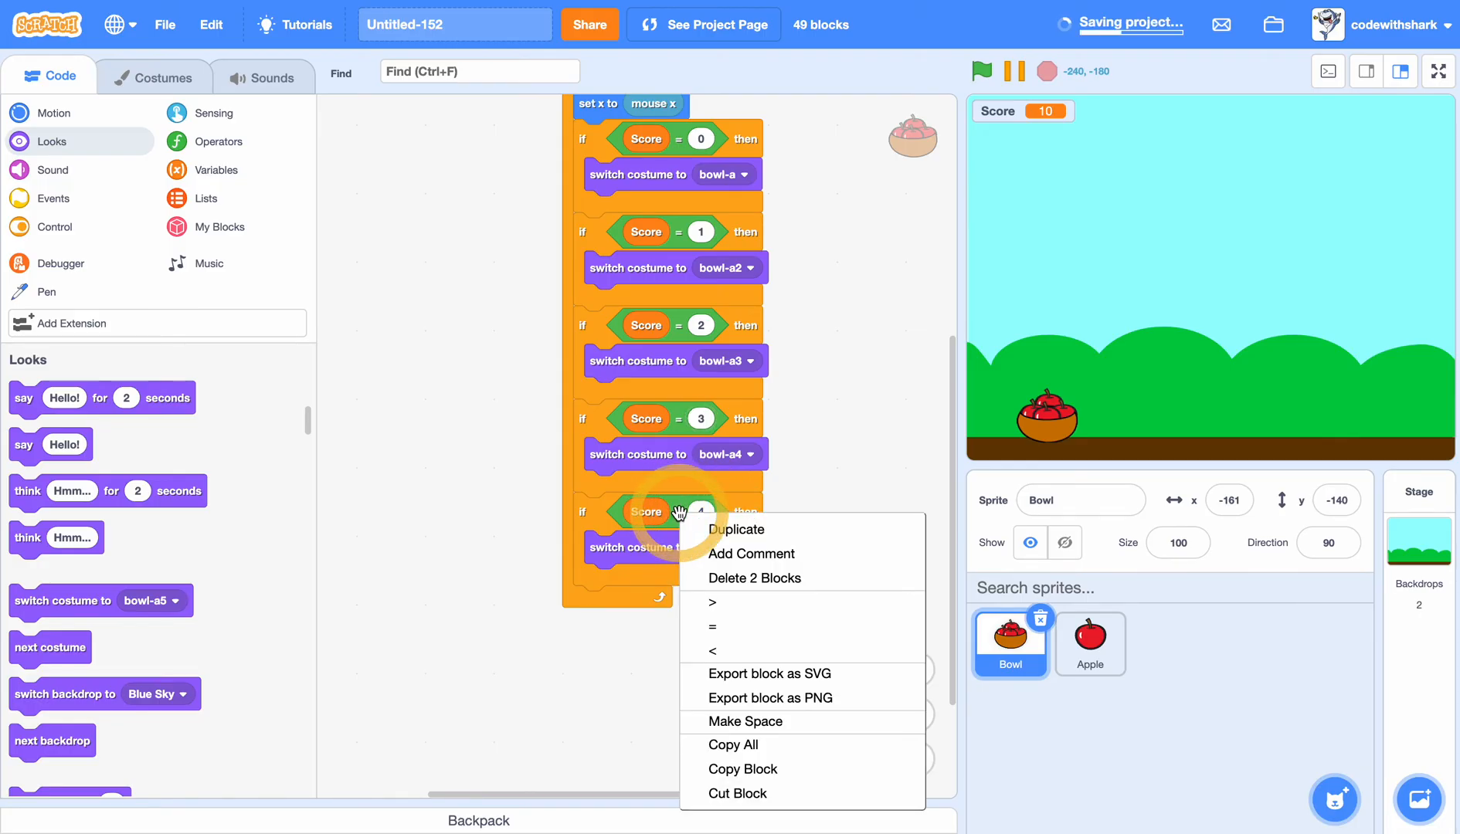
left_click(713, 602)
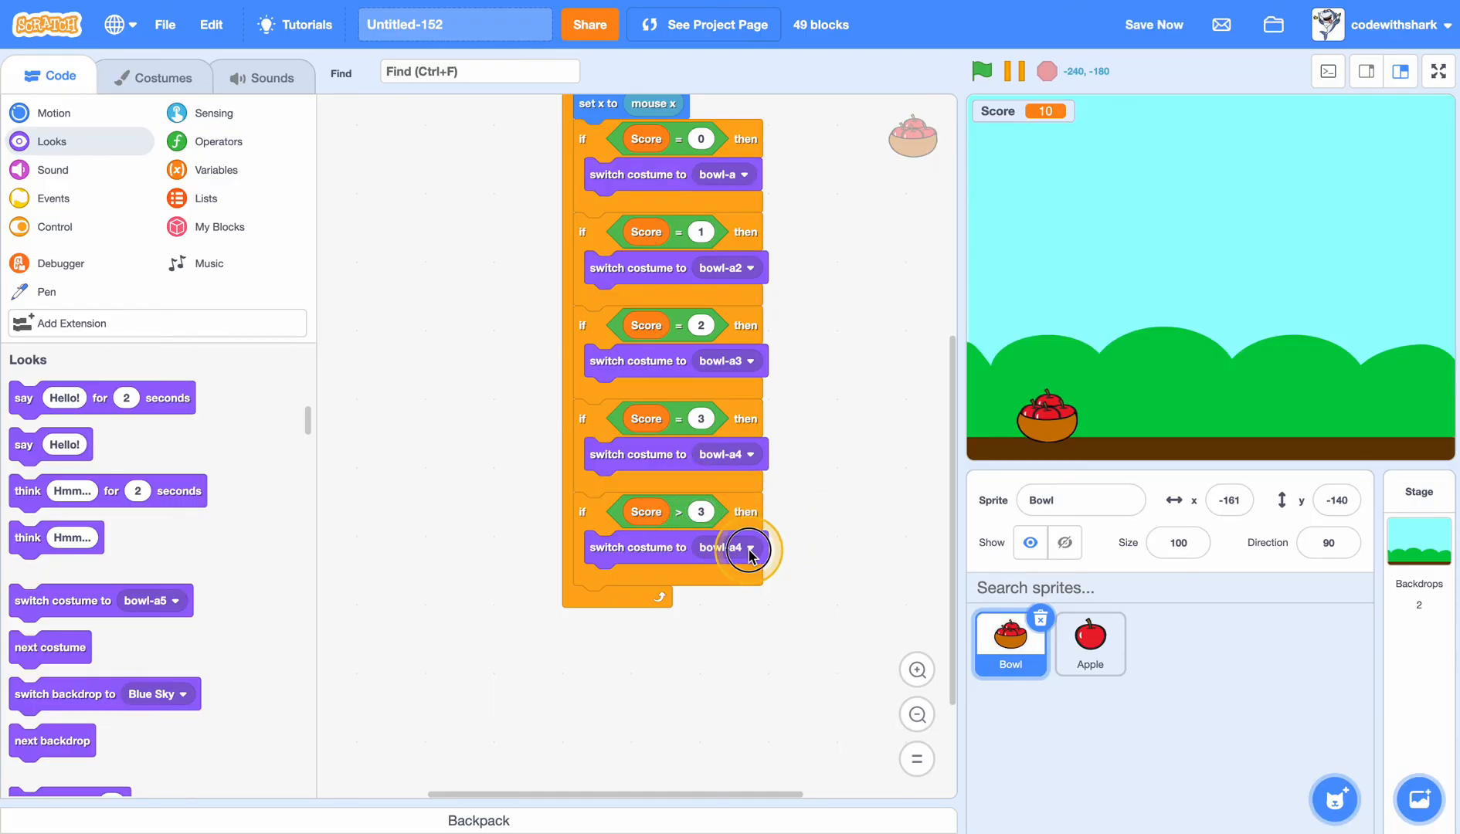
left_click(745, 547)
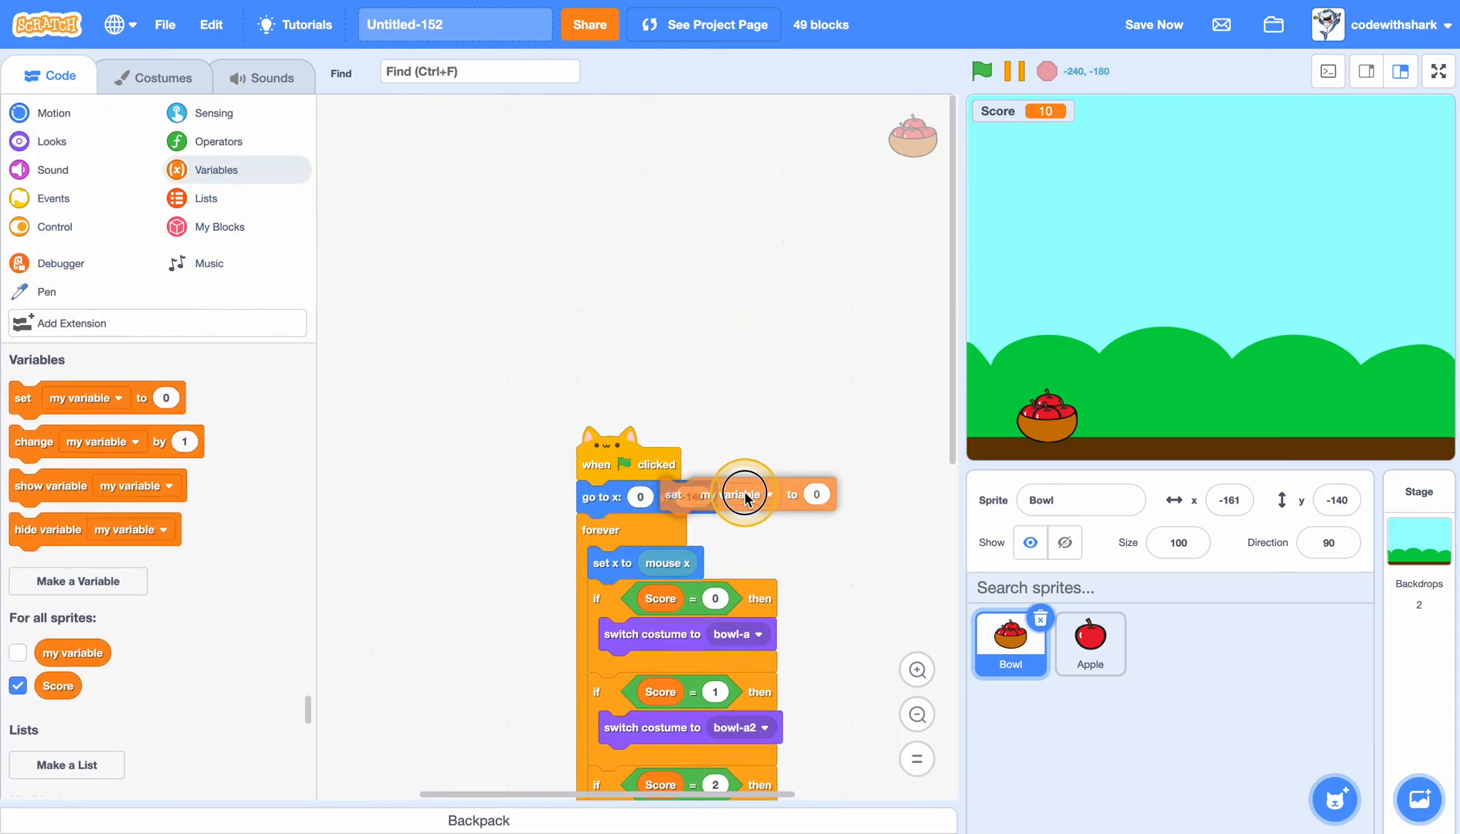
Set Score to 0 at the top of the bowl's green-flag script.
left_click(741, 495)
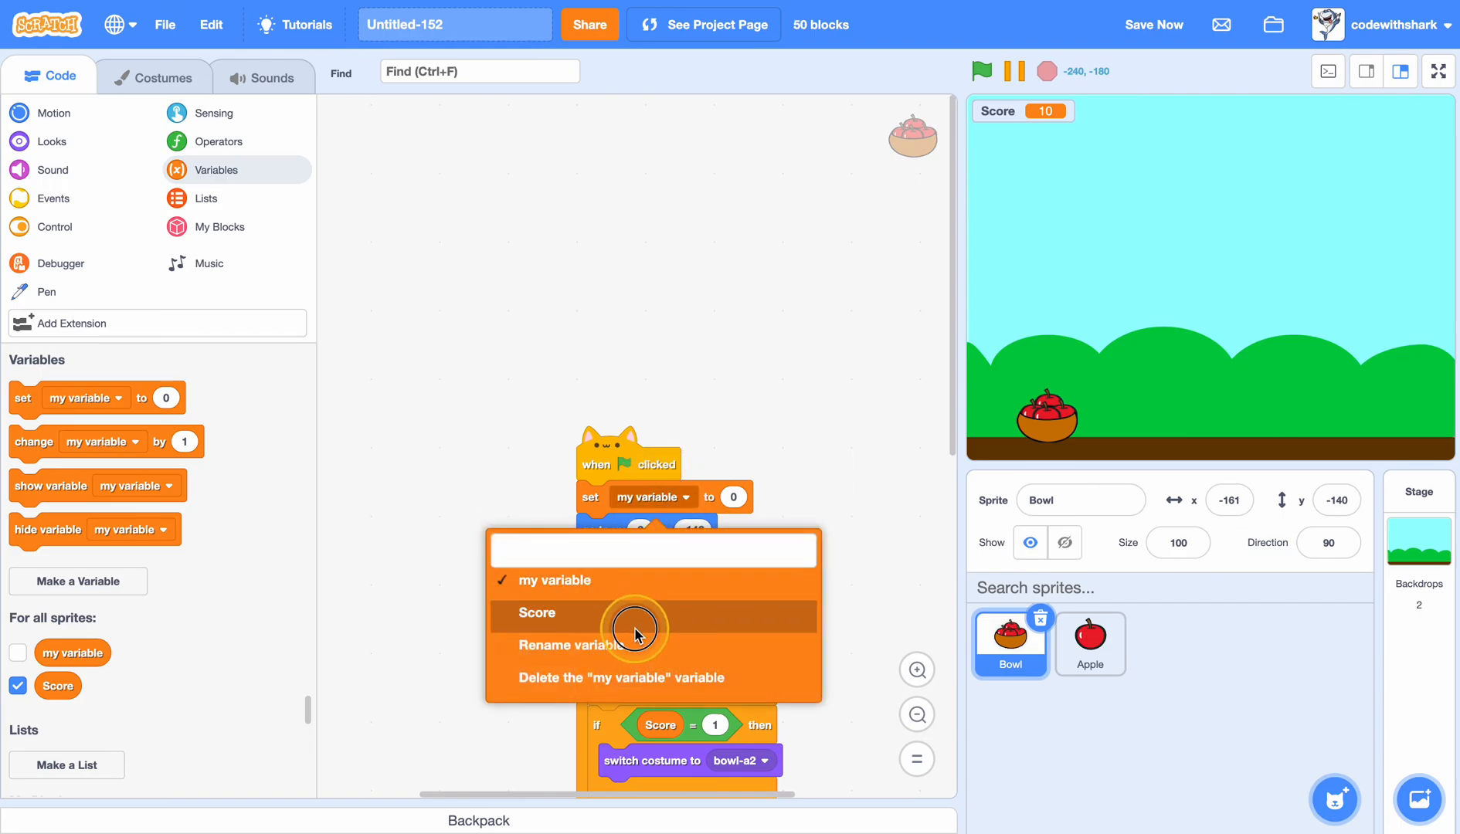
left_click(538, 613)
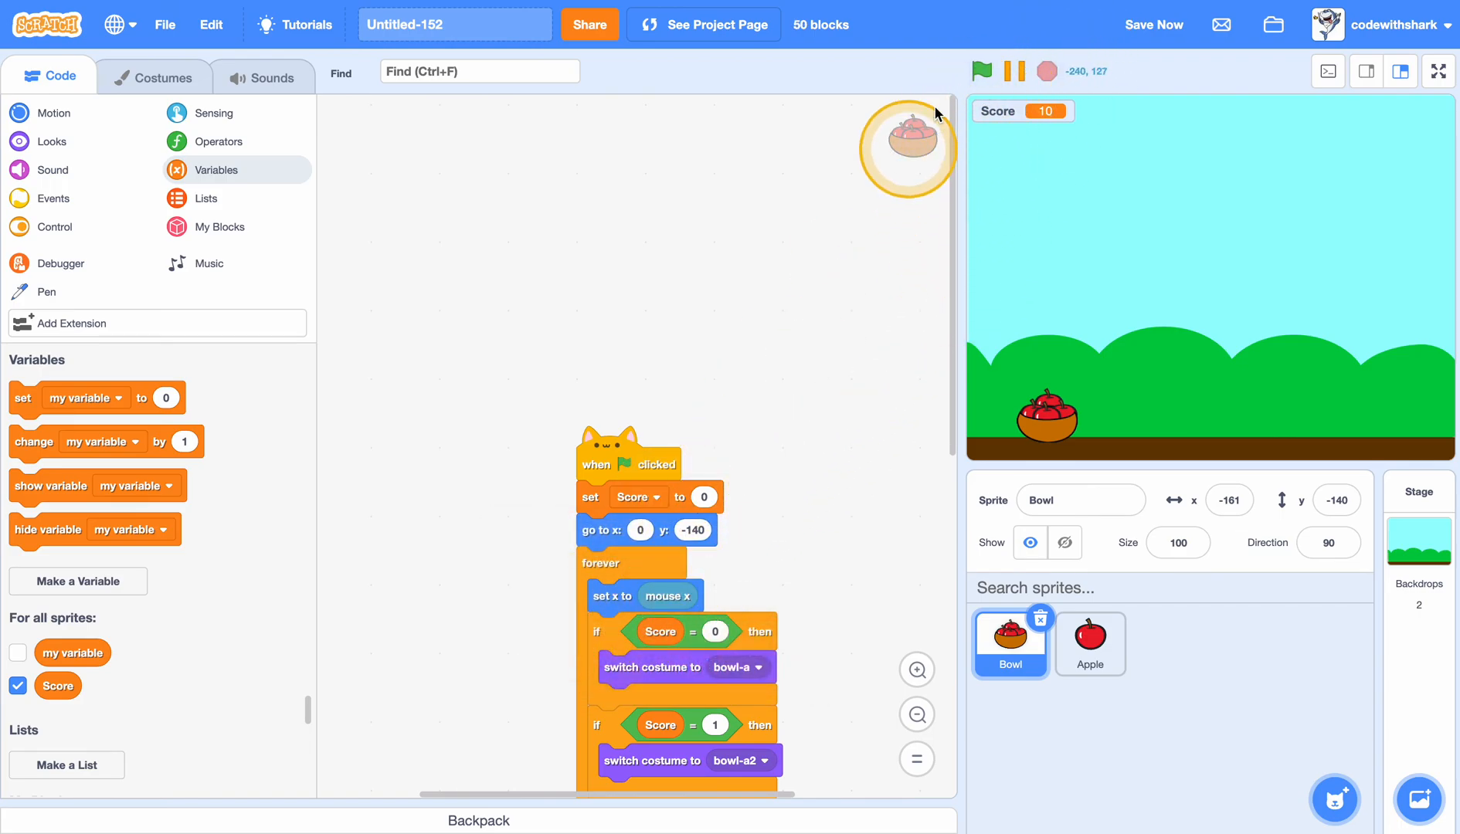
left_click(980, 71)
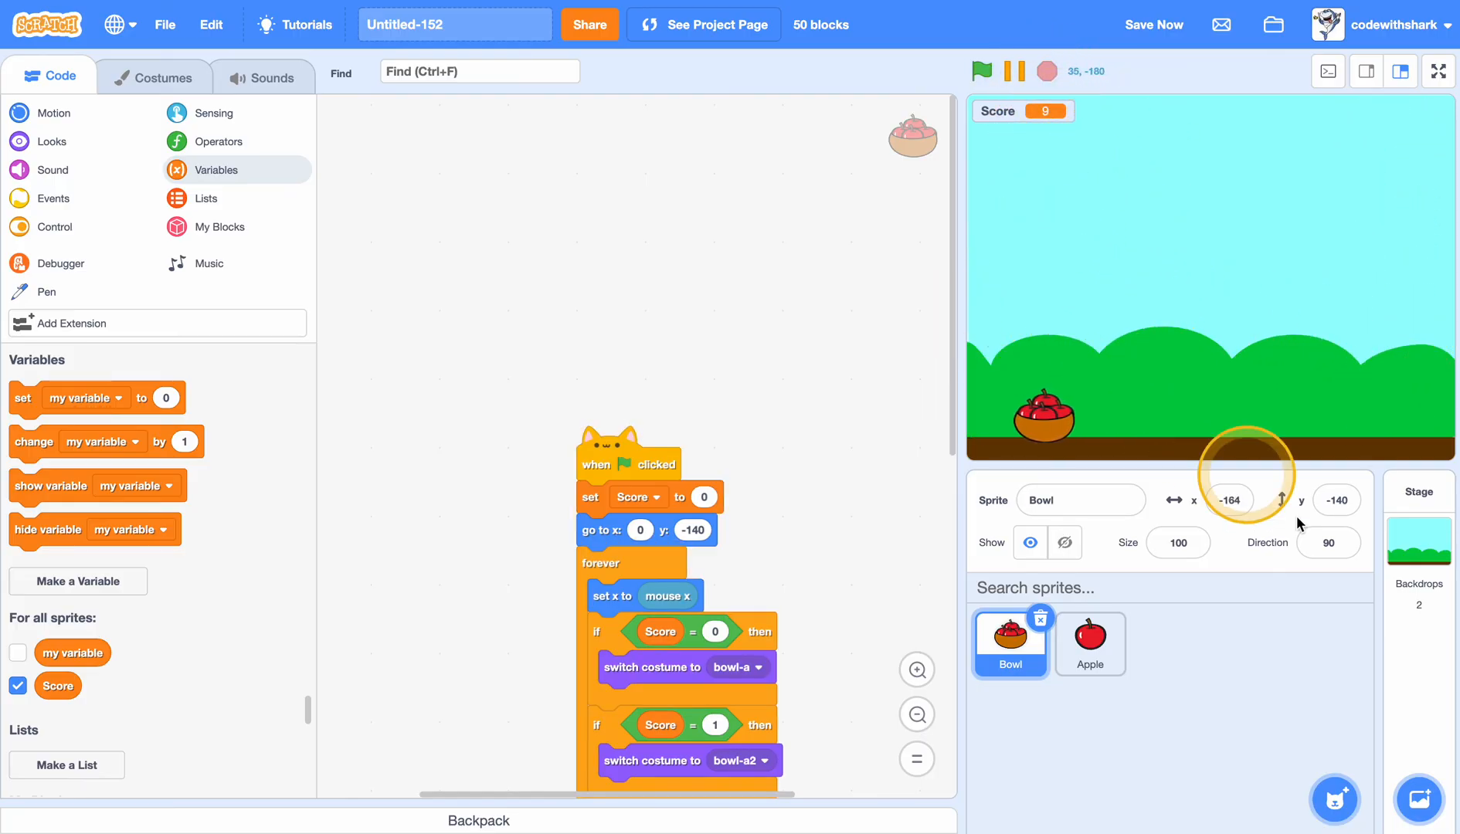
mouse_move(1444, 564)
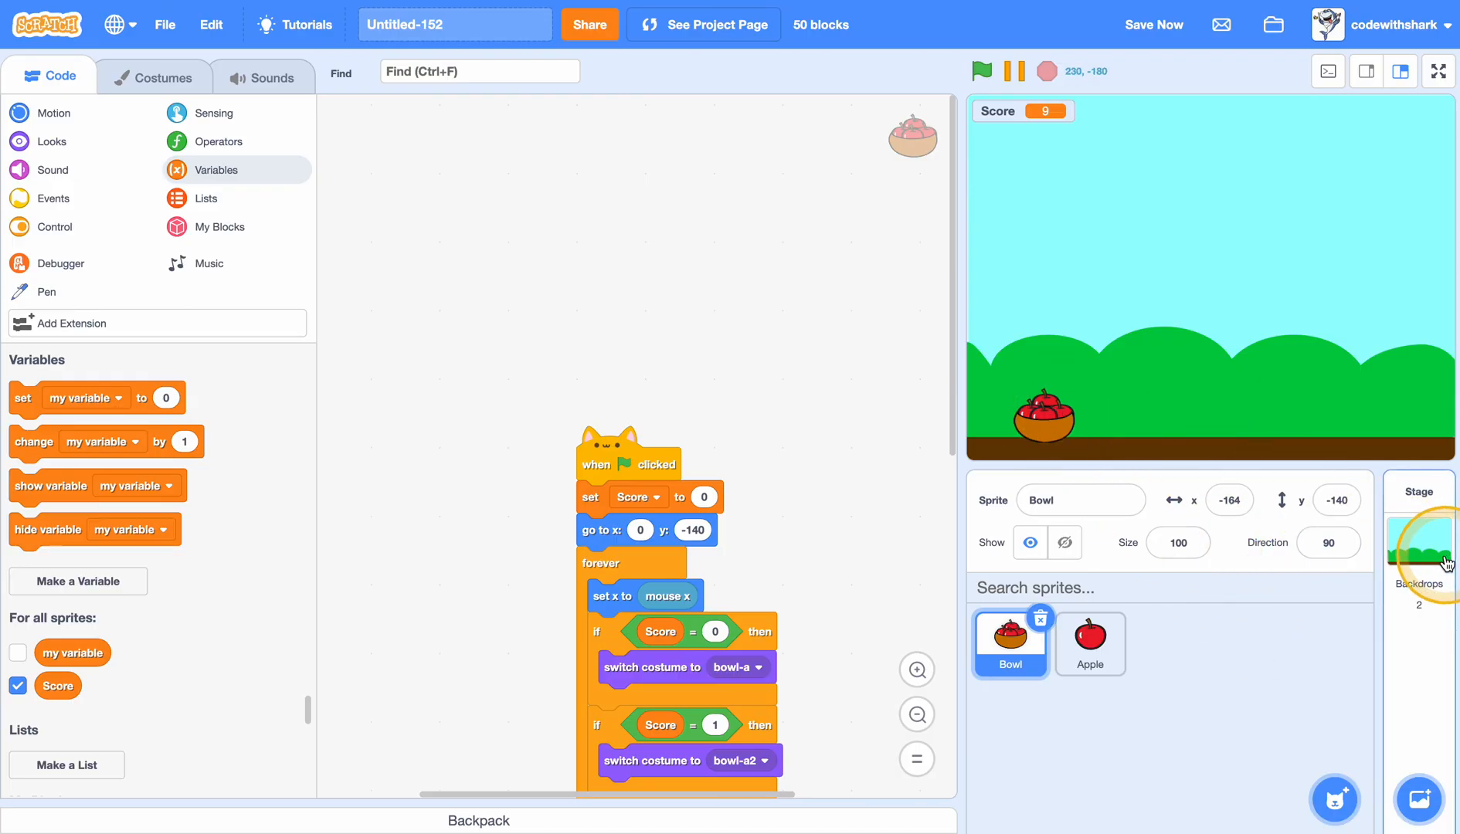
Review the Apple and Stage scripts, then start the game with Score back at 0.
left_click(1089, 643)
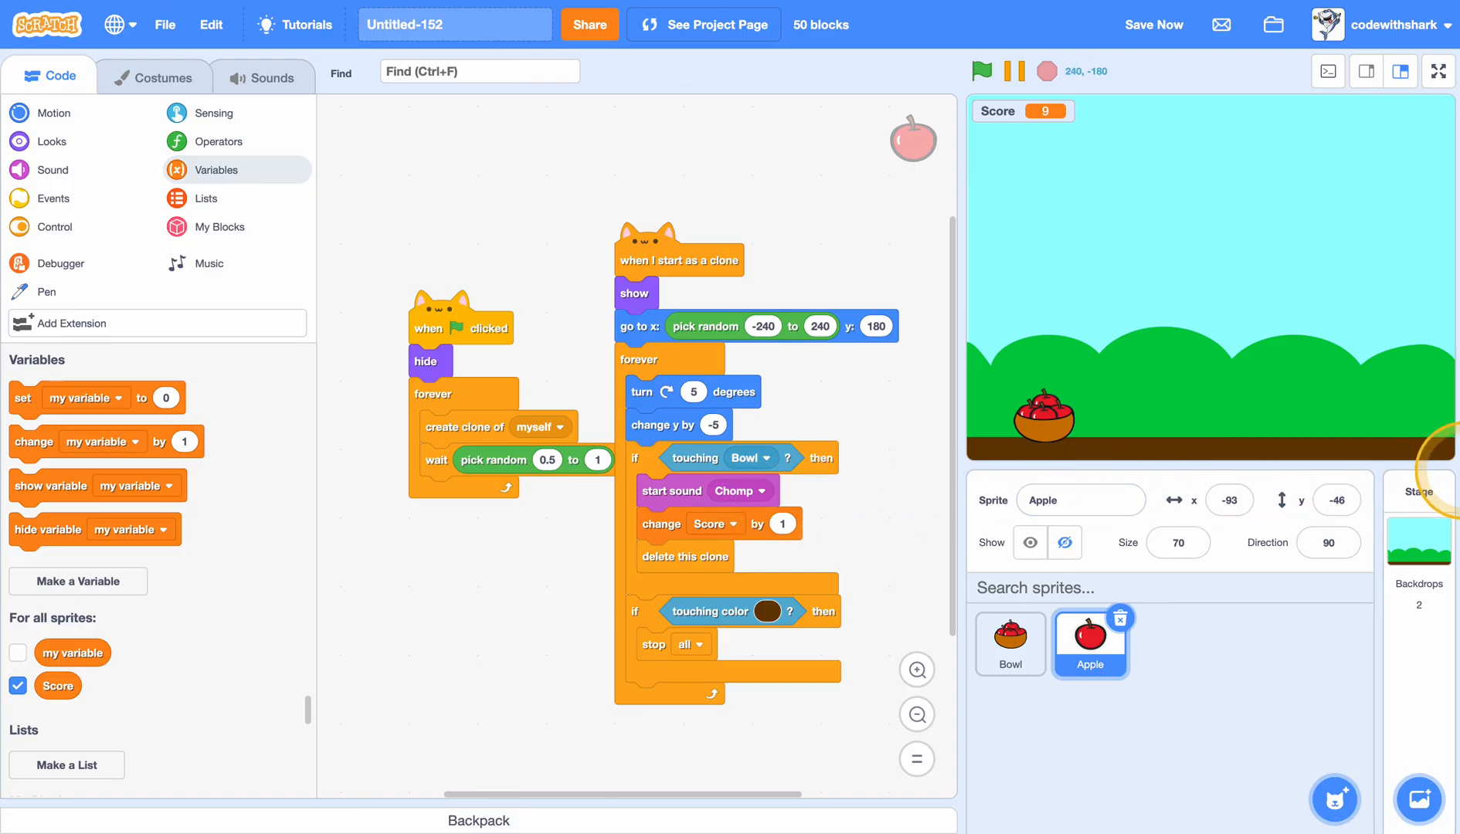
left_click(1419, 491)
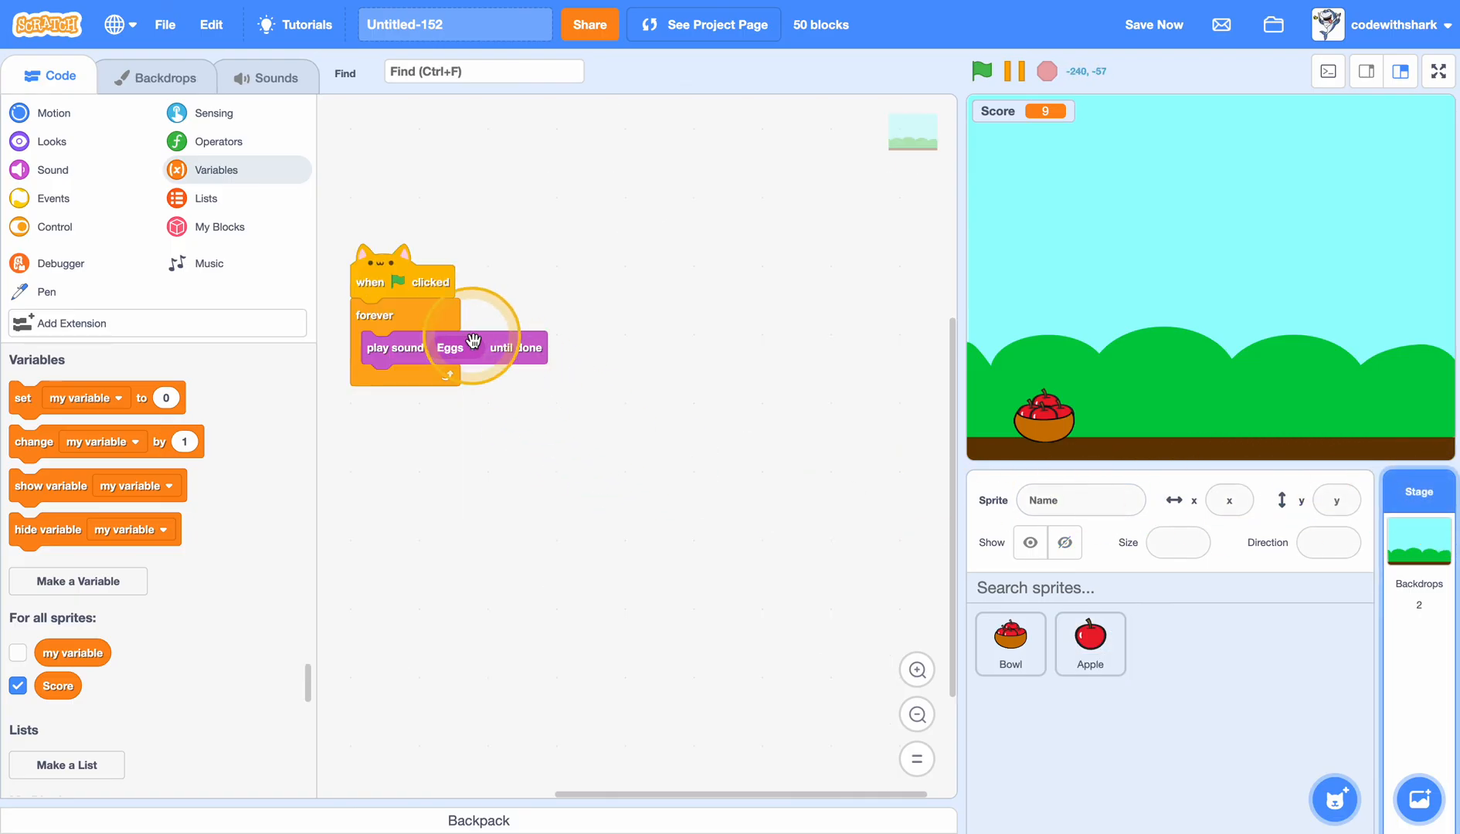
left_click(982, 71)
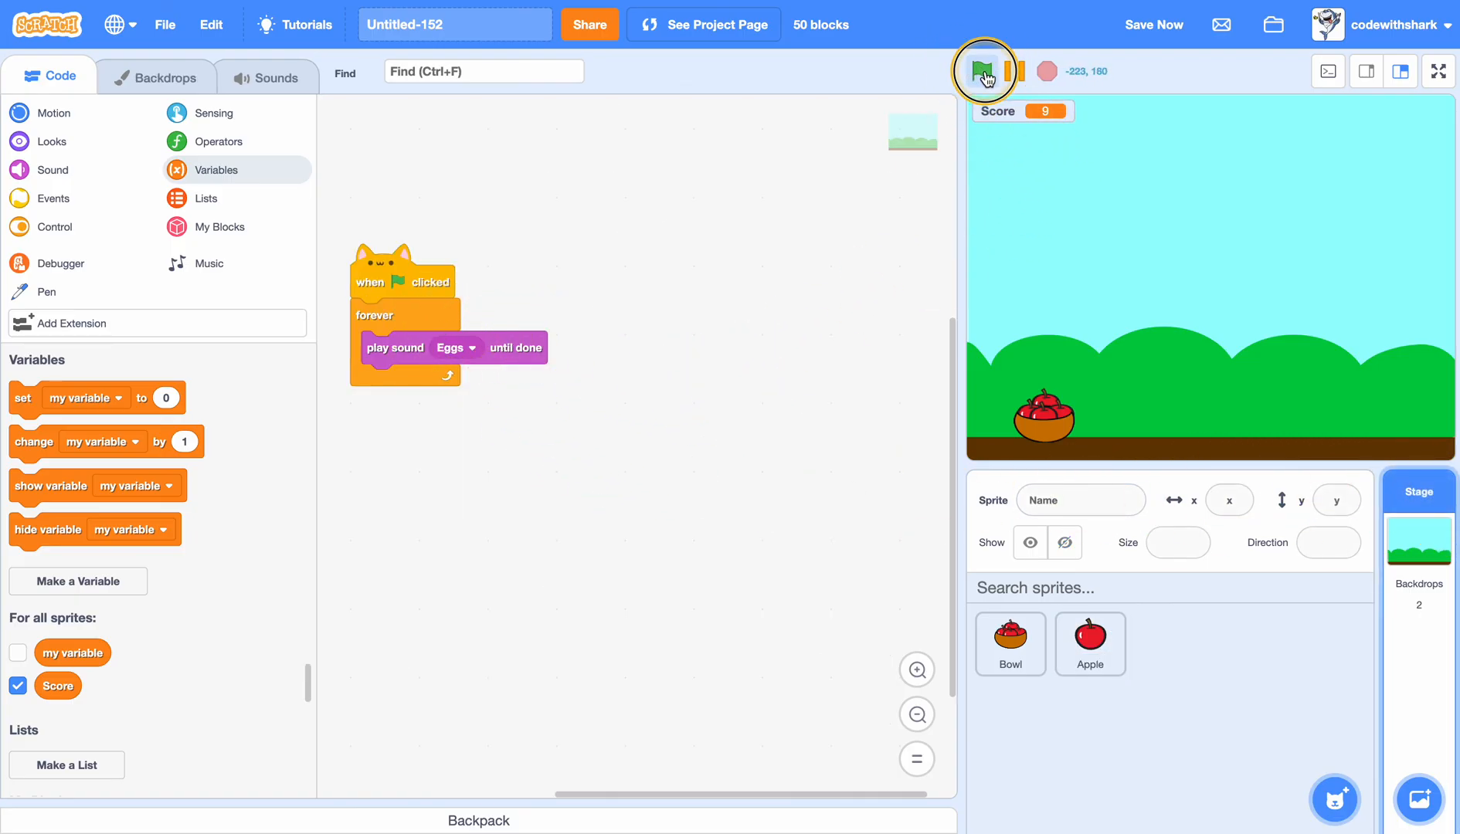
left_click(982, 71)
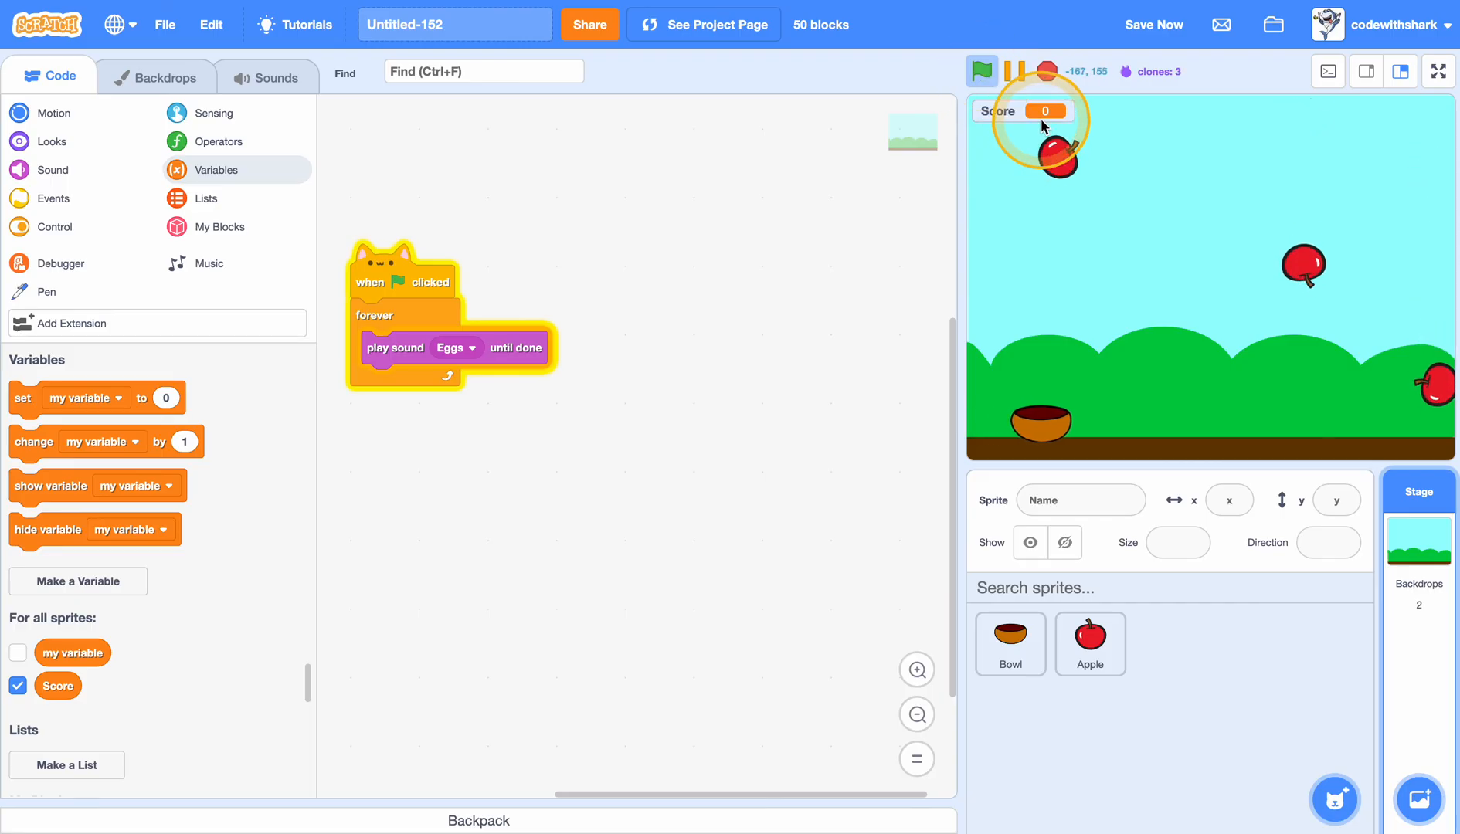